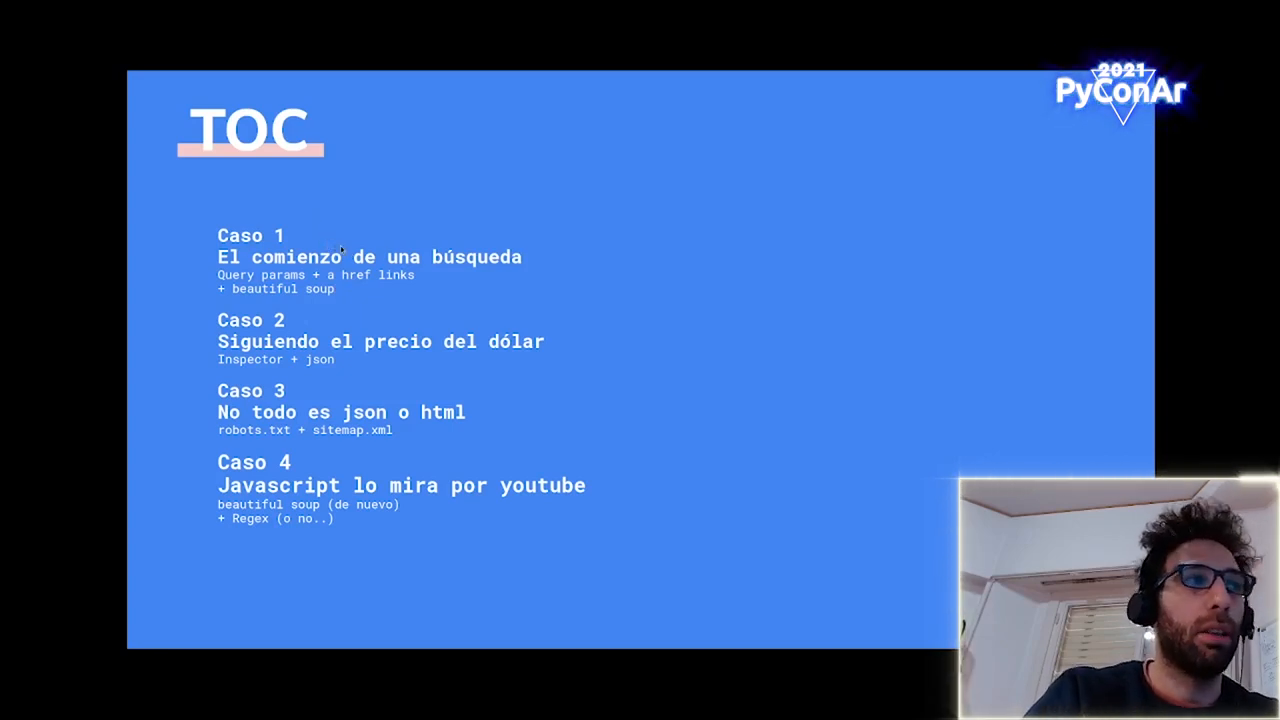
pyautogui.moveTo(356, 238)
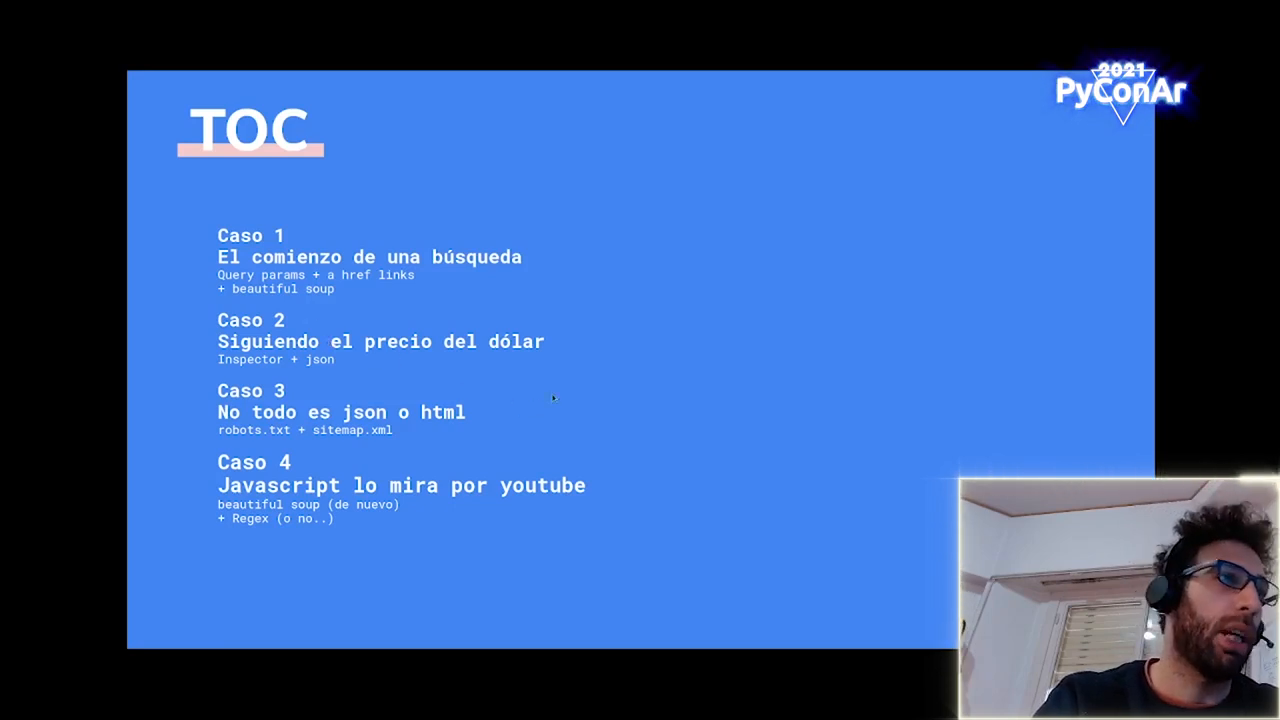
pyautogui.moveTo(510, 352)
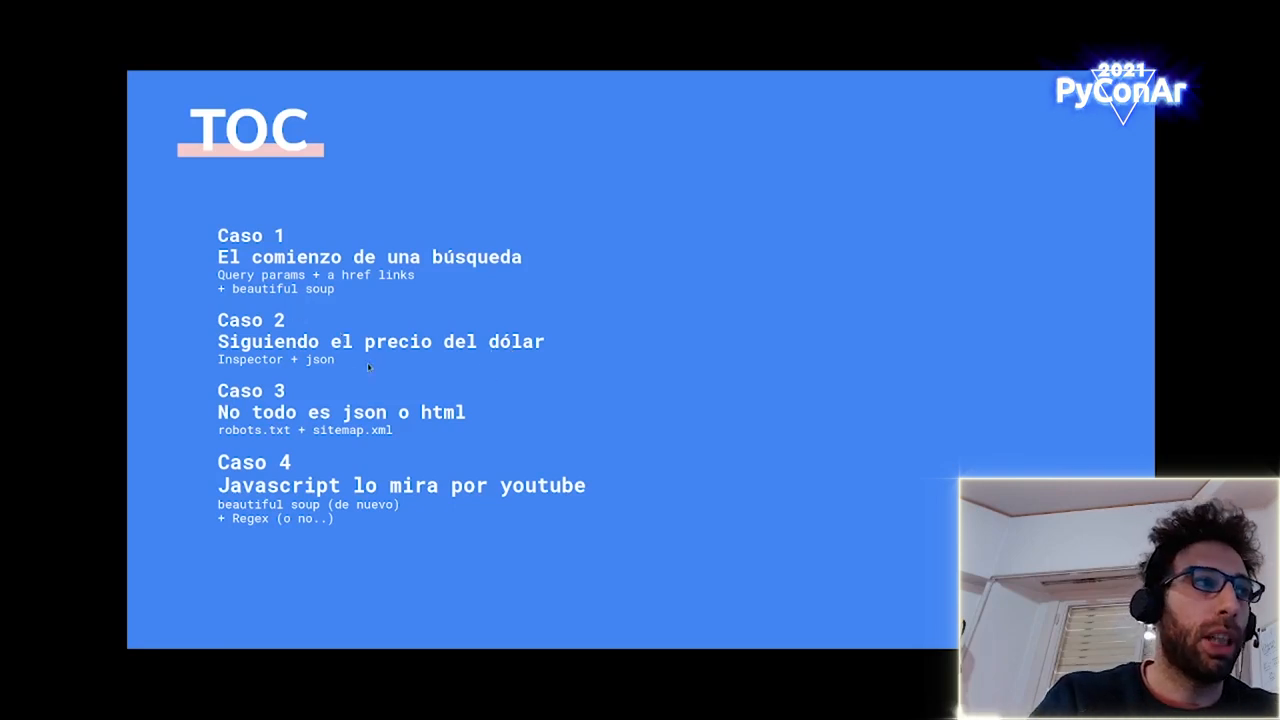
pyautogui.moveTo(520, 406)
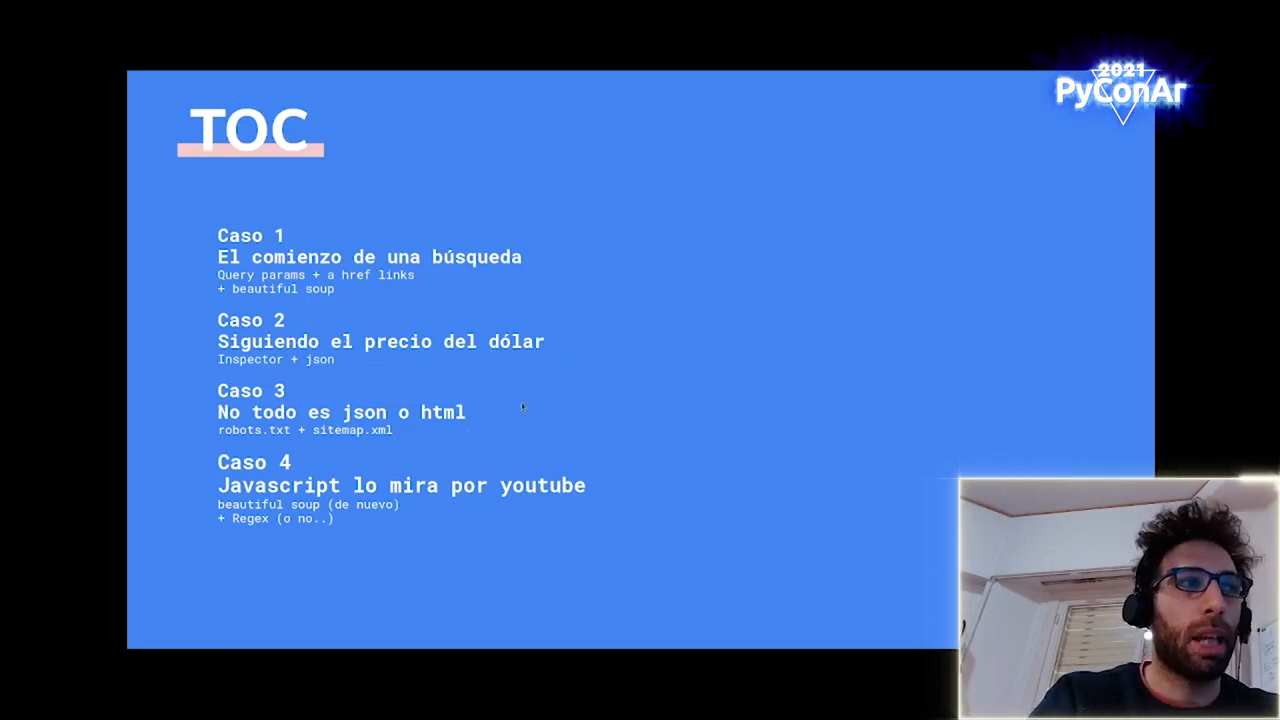
pyautogui.moveTo(520, 410)
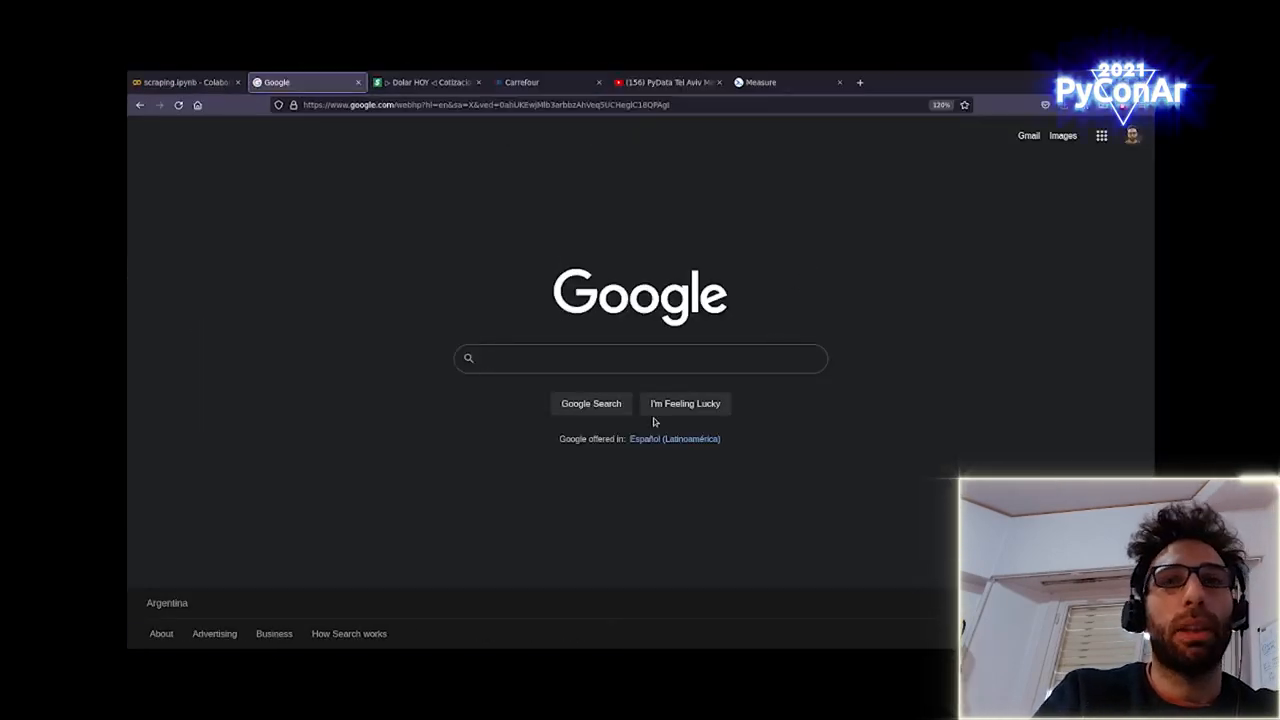
# Bring up the context options on the Google homepage search box, ready to inspect it
pyautogui.click(640, 358)
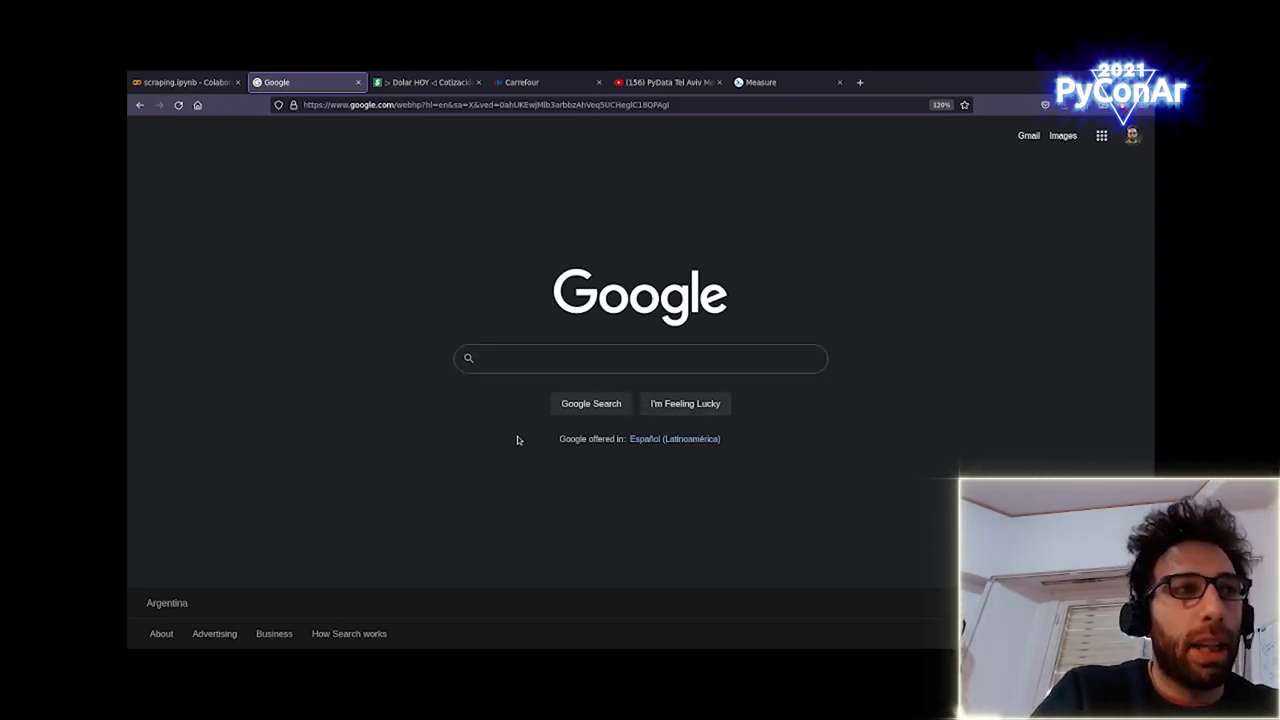
pyautogui.click(640, 358)
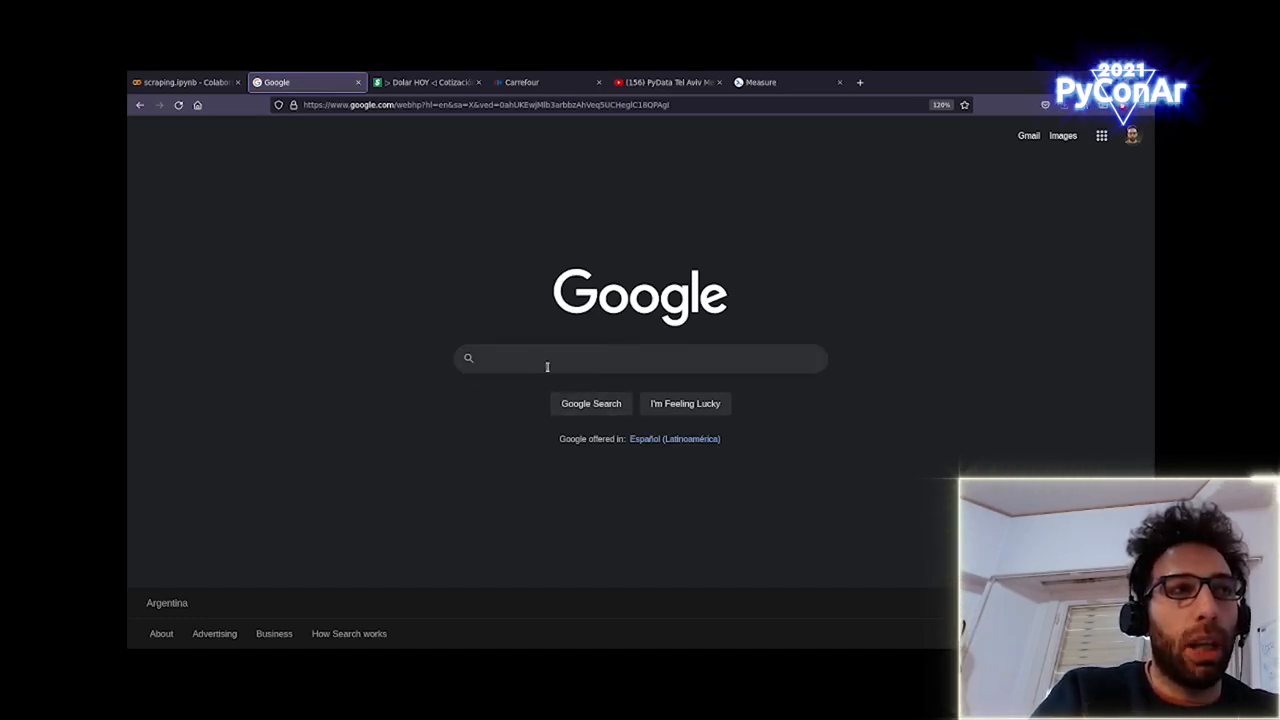
pyautogui.moveTo(612, 352)
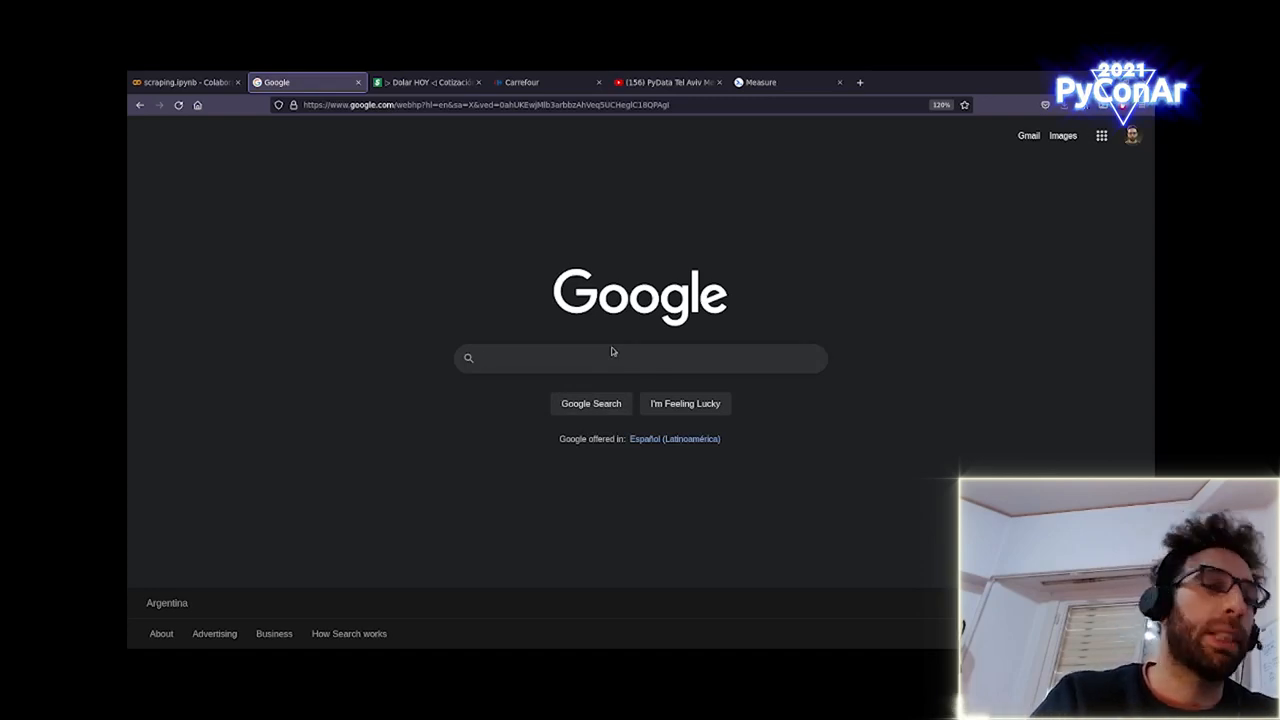
pyautogui.click(640, 358)
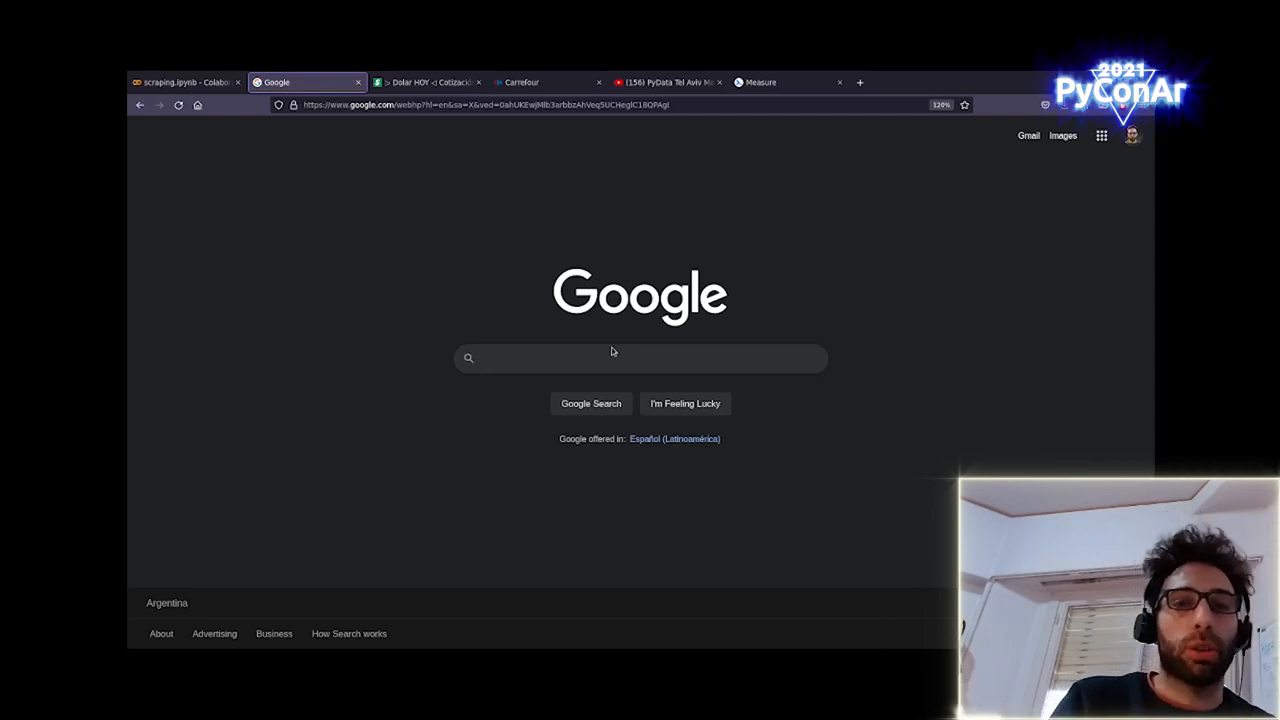
pyautogui.click(640, 358)
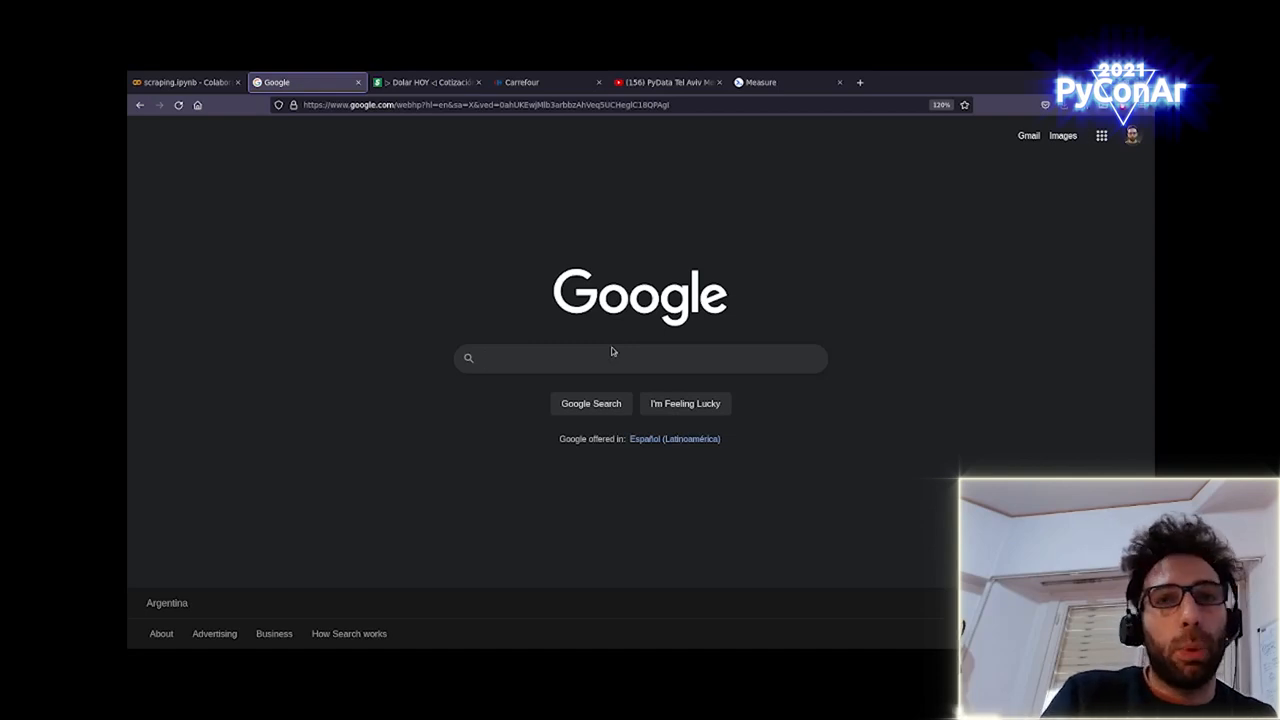
pyautogui.moveTo(560, 374)
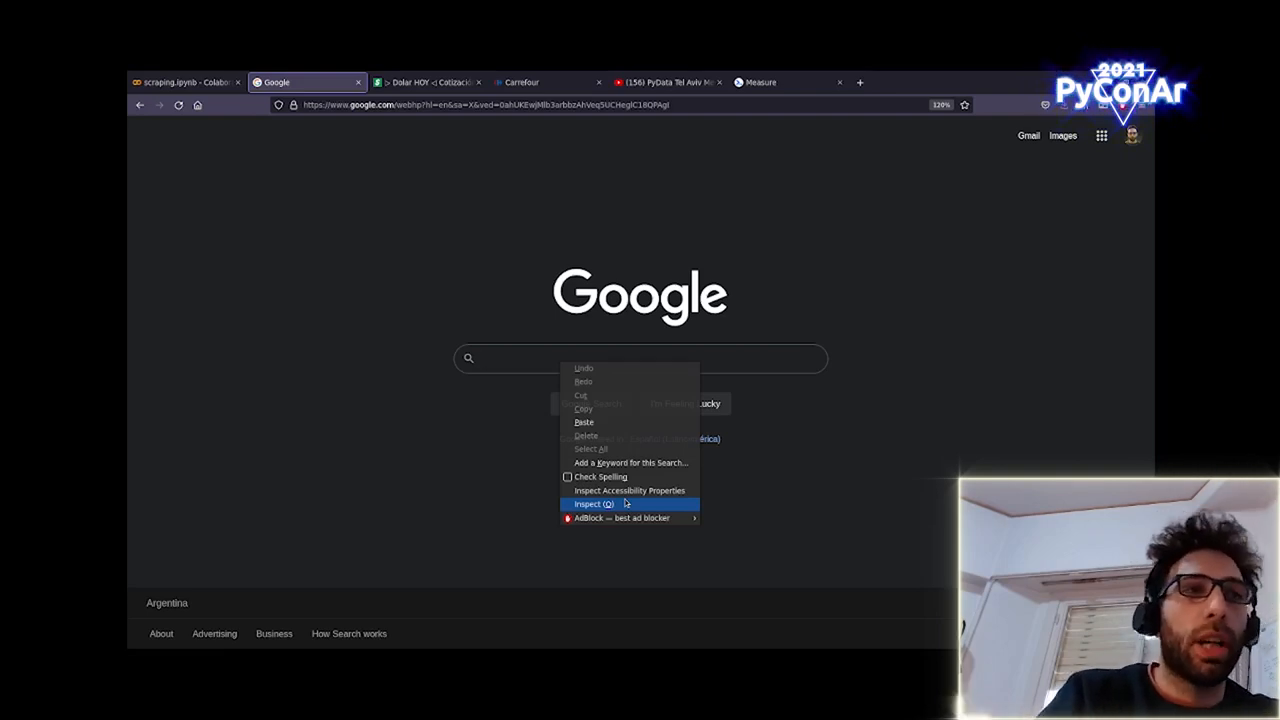
# Inspect the search box and select the <form action="/search" method GET> node in the HTML tree
pyautogui.click(592, 504)
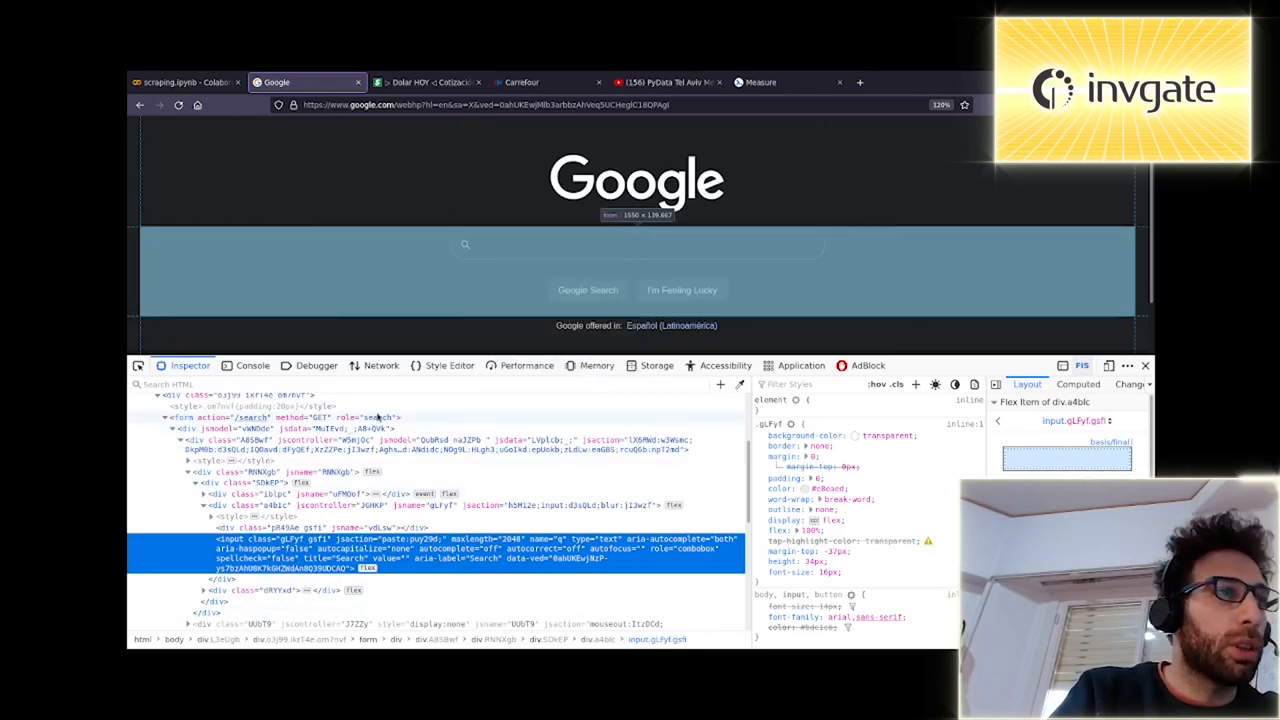
pyautogui.click(280, 430)
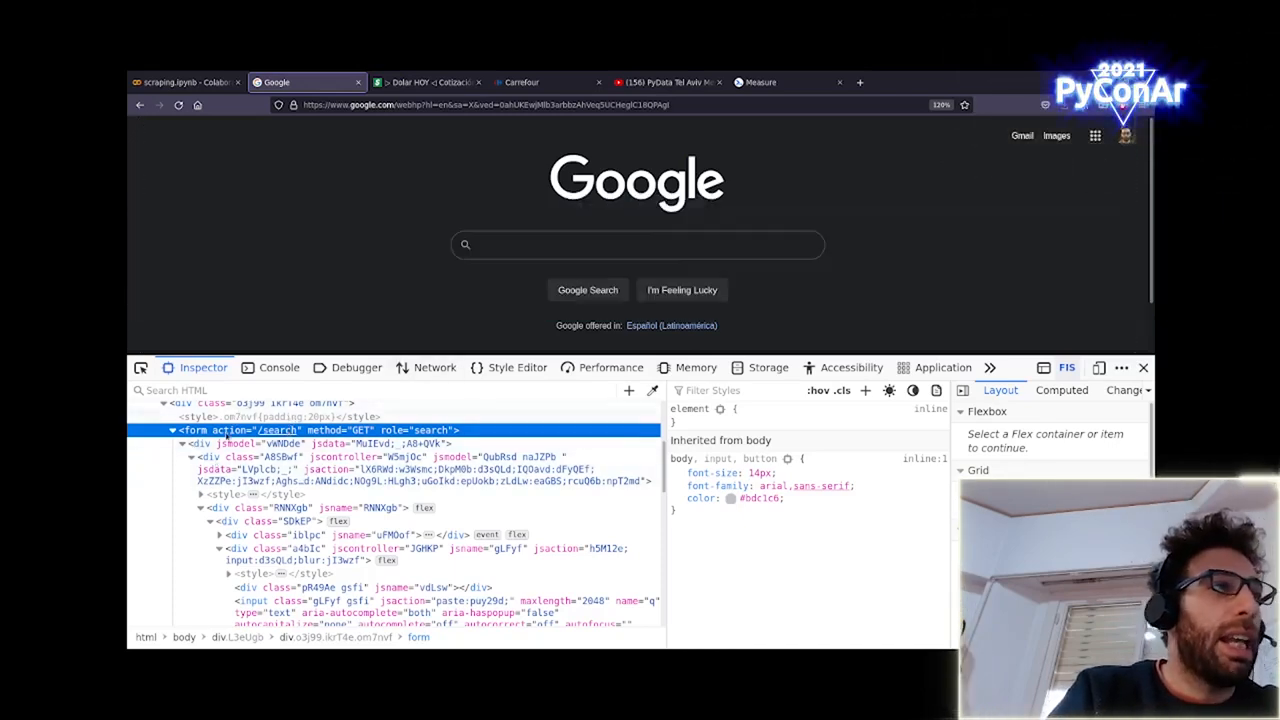
pyautogui.moveTo(264, 520)
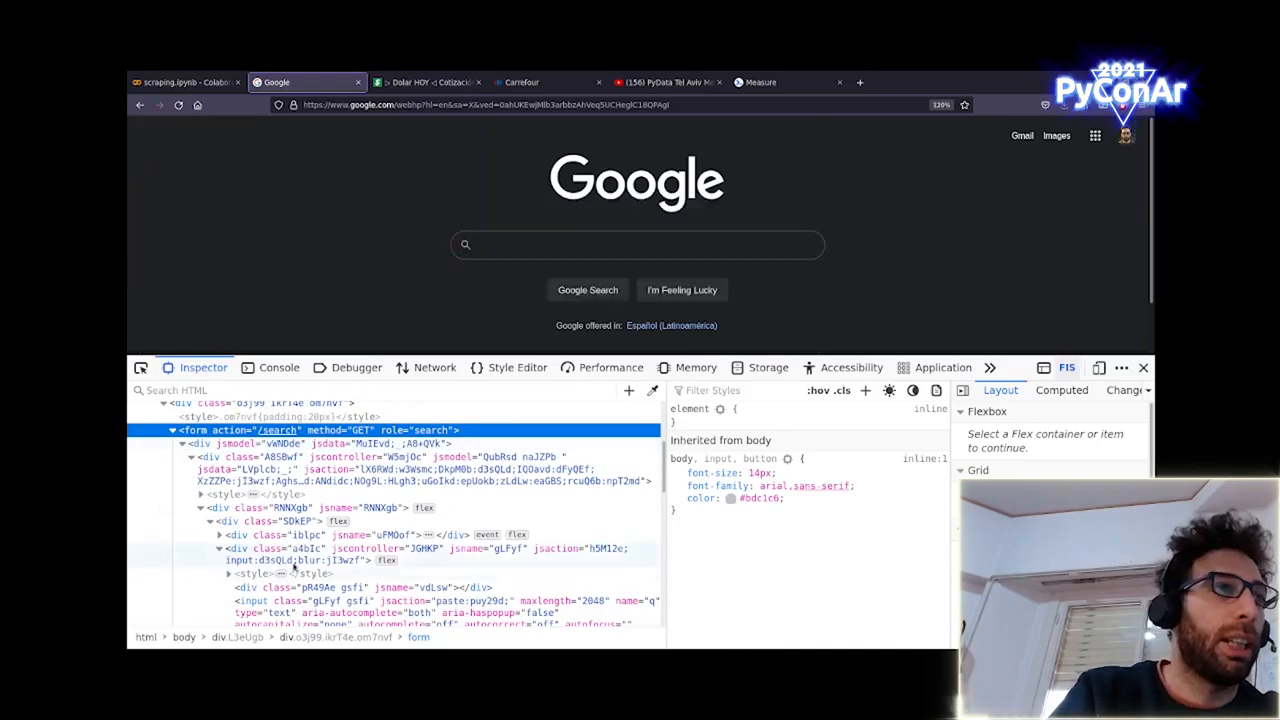
pyautogui.moveTo(544, 284)
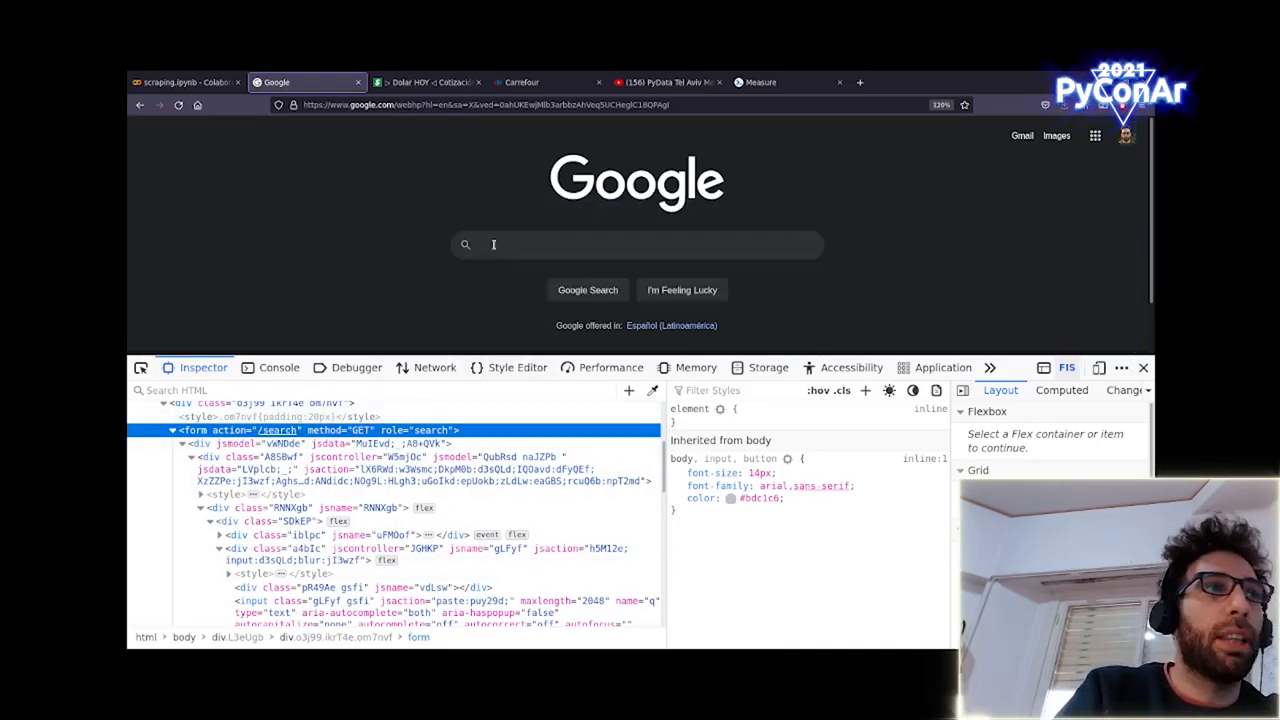
# Search Google for "dolar blue", then change the query to "argentina" and search again
pyautogui.click(640, 244)
pyautogui.write('dolar blue')
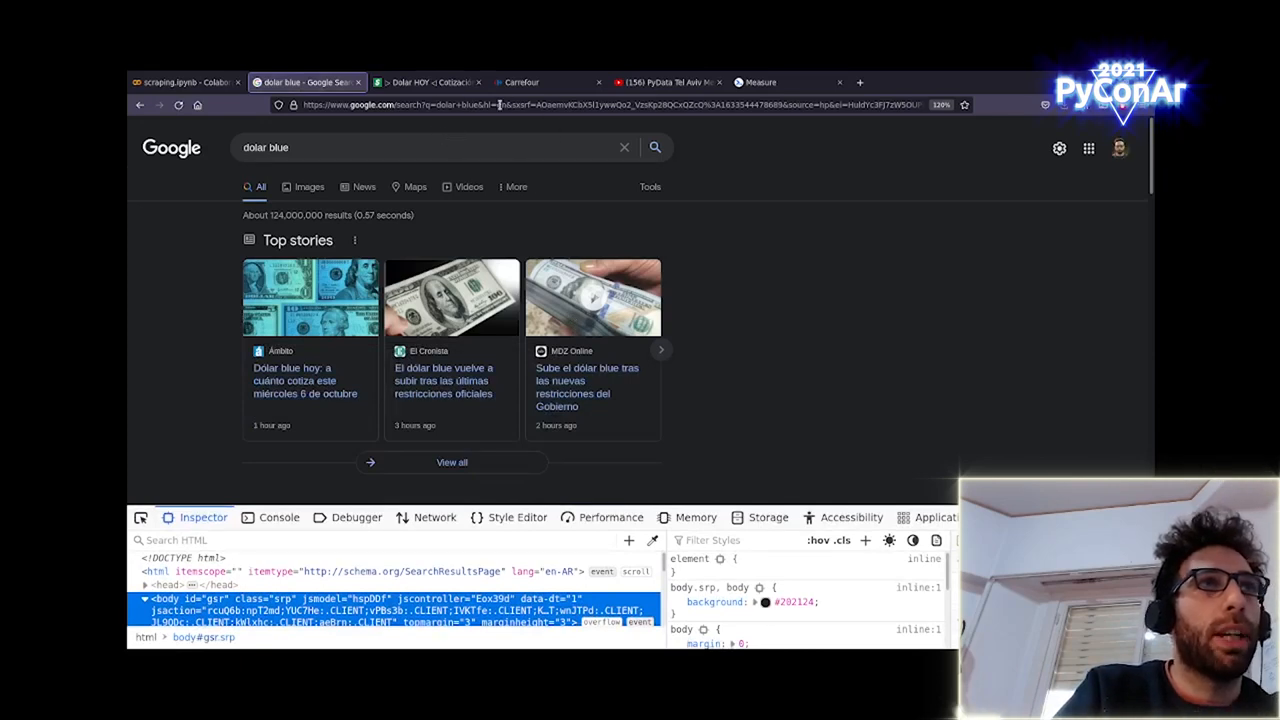
pyautogui.click(640, 104)
pyautogui.write('https://www.google.com/search?q=argentina')
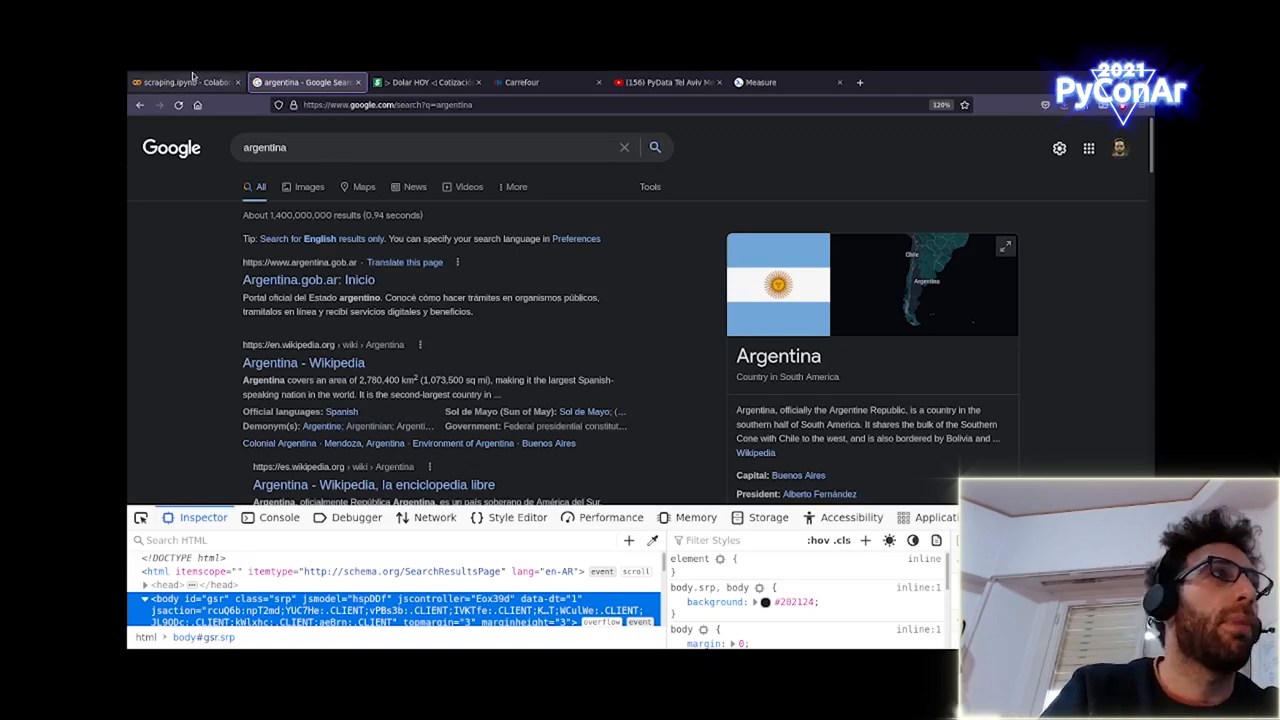
# Return to scraping.ipynb and move past the beautifulsoup4/requests install cell to the URL anatomy diagram
pyautogui.click(184, 82)
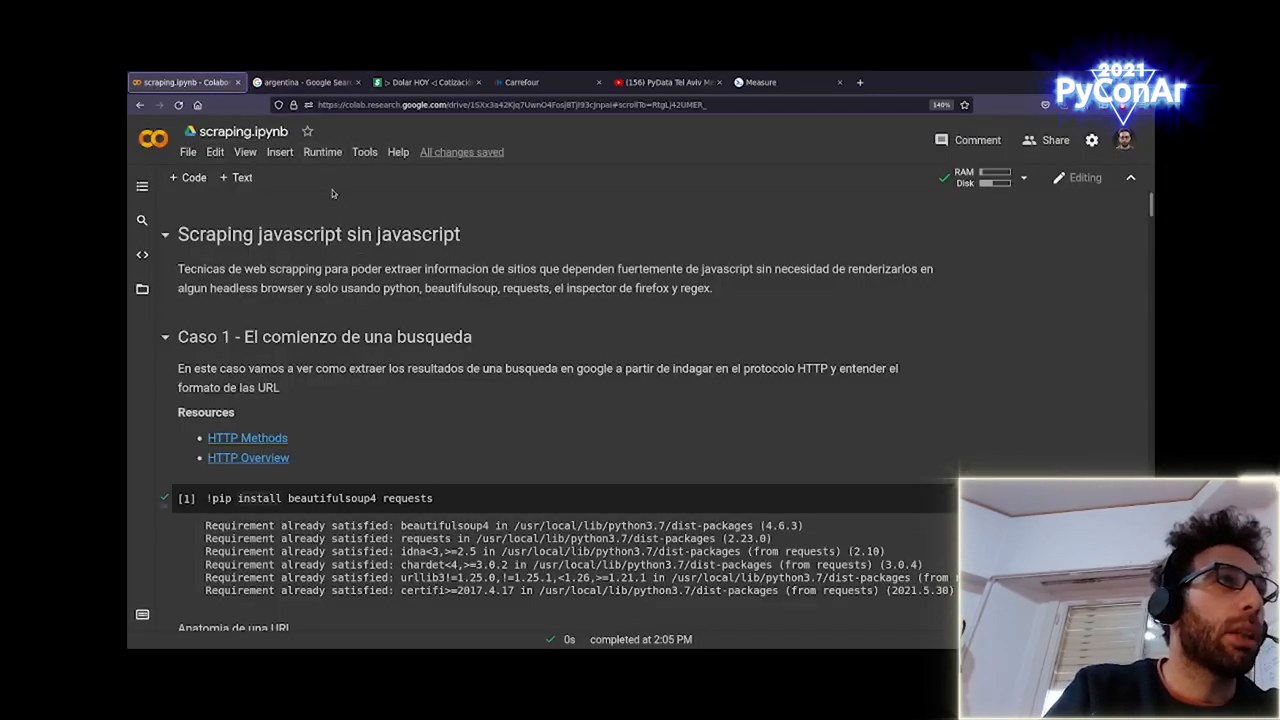
pyautogui.scroll(-3)
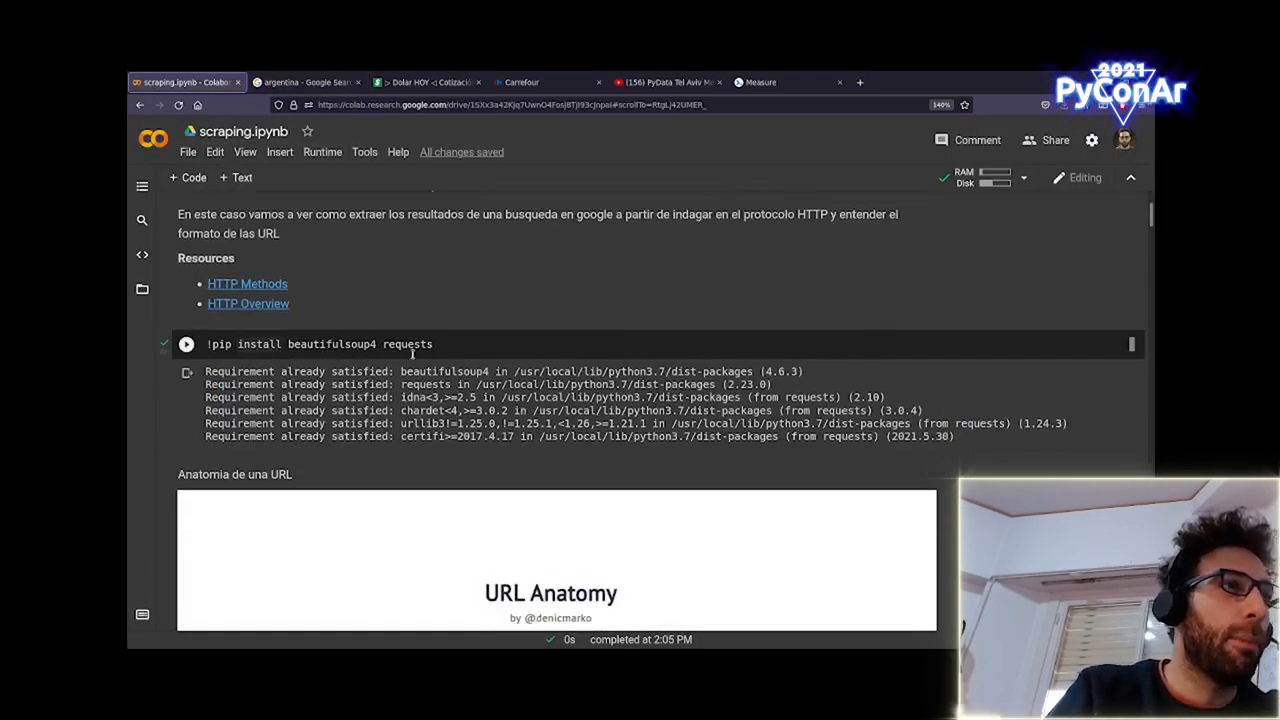
pyautogui.moveTo(492, 448)
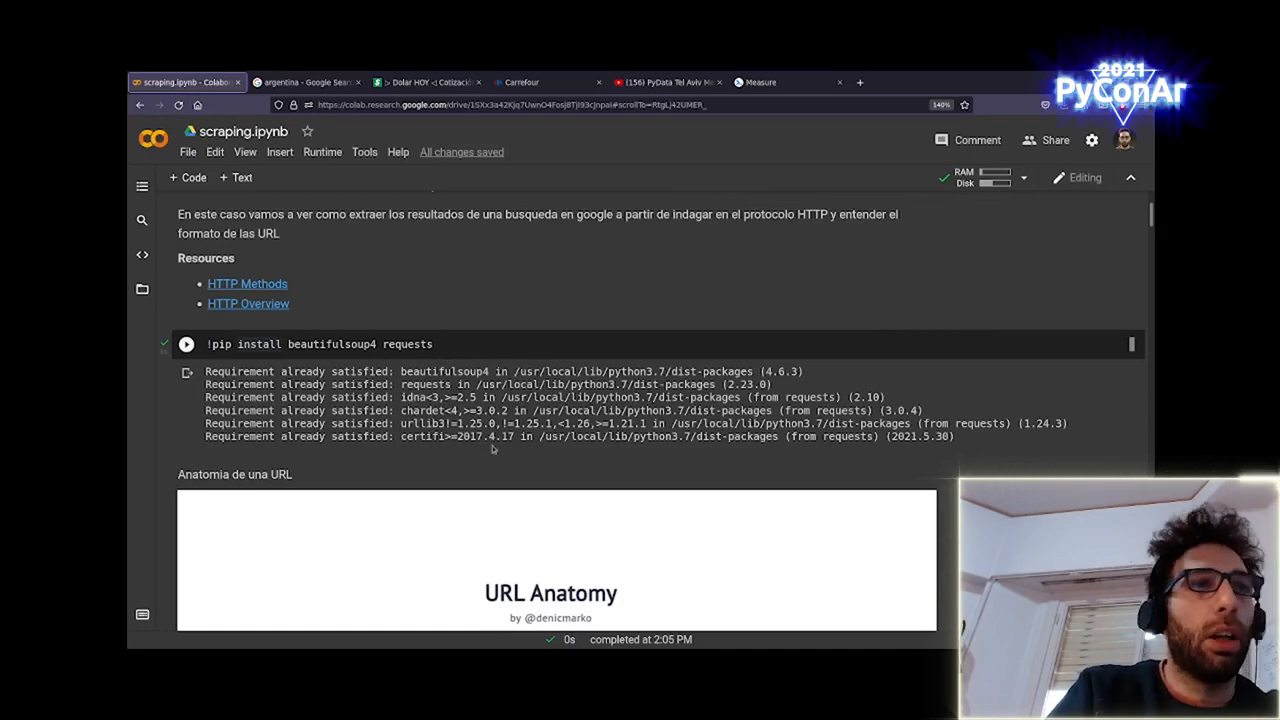
pyautogui.moveTo(500, 400)
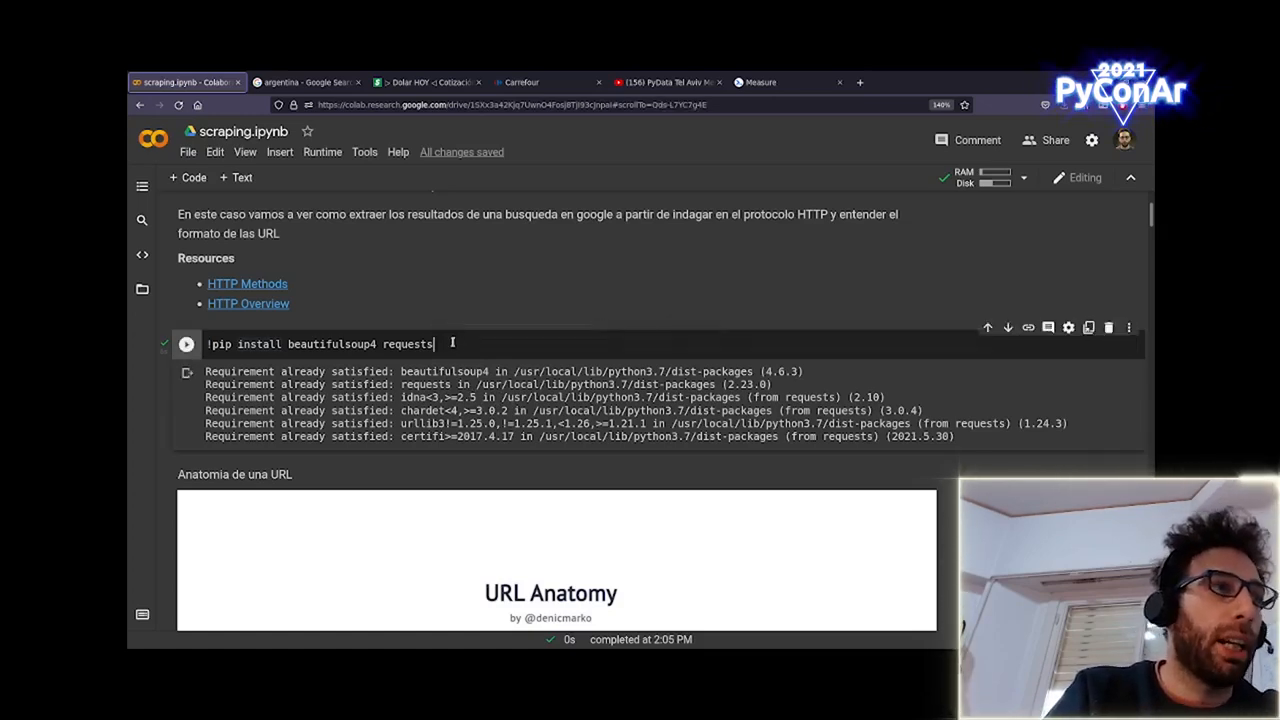
pyautogui.scroll(-3)
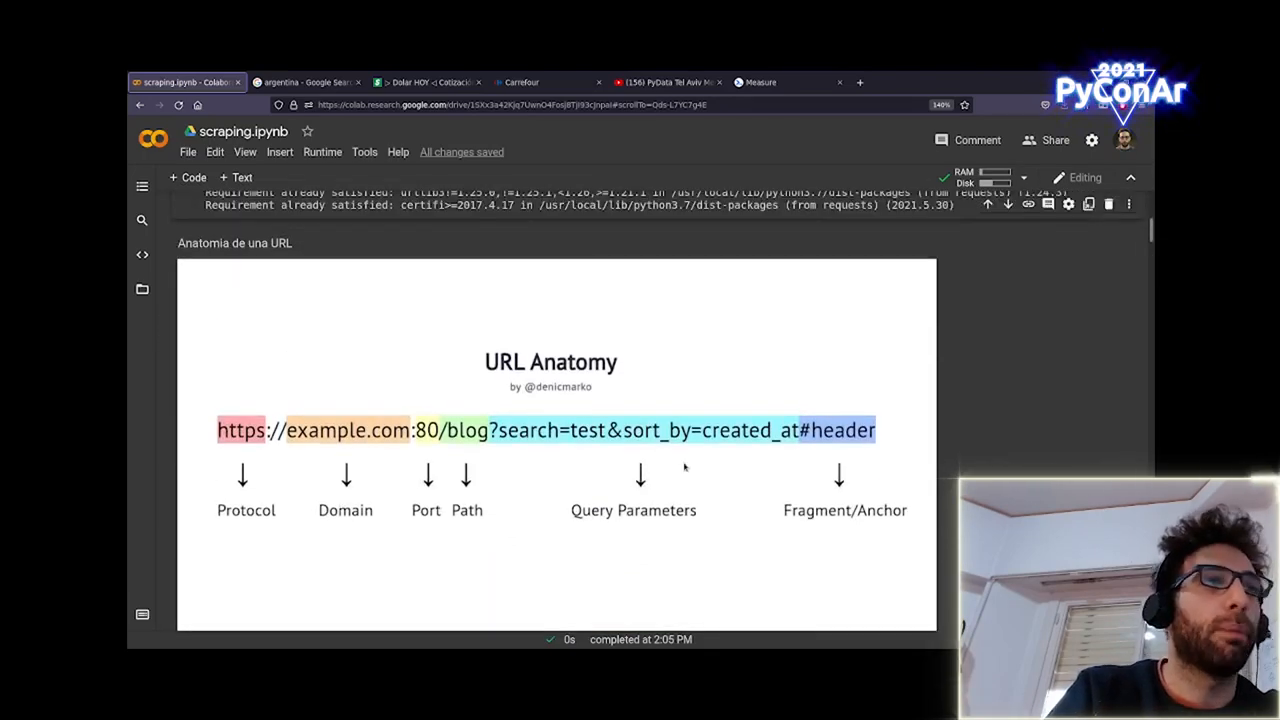
pyautogui.scroll(3)
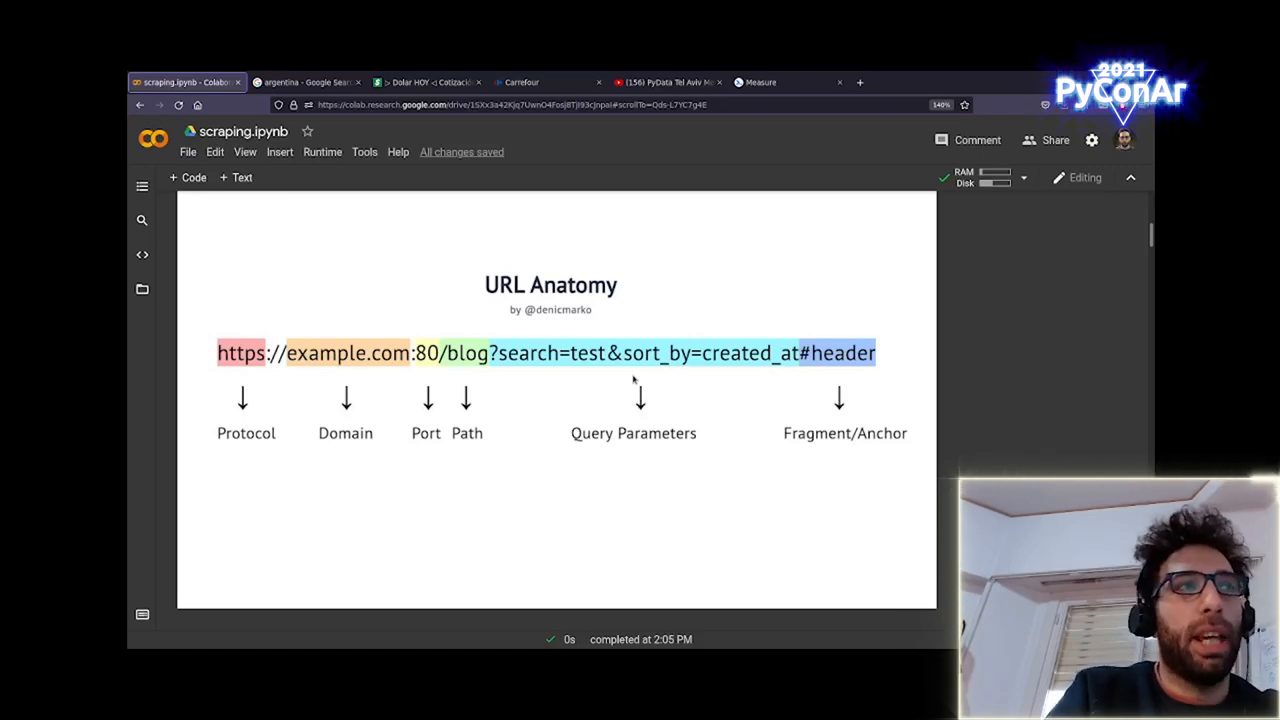
pyautogui.moveTo(288, 320)
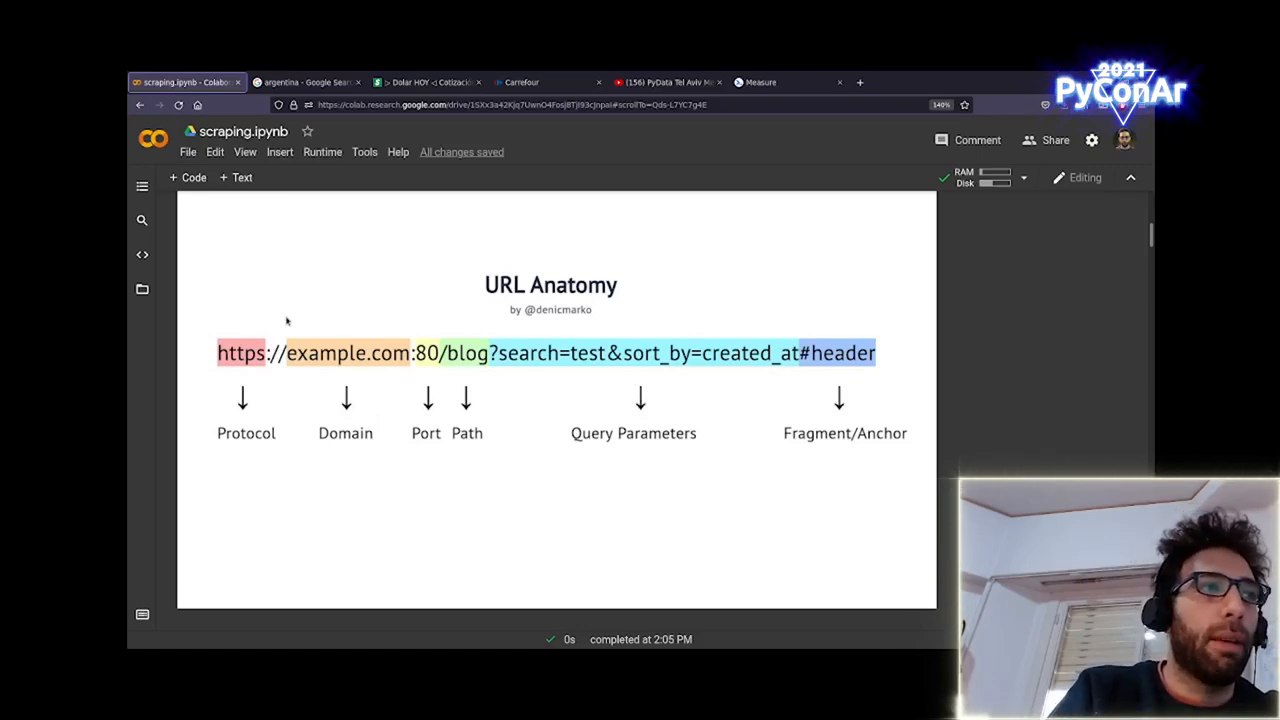
pyautogui.moveTo(508, 312)
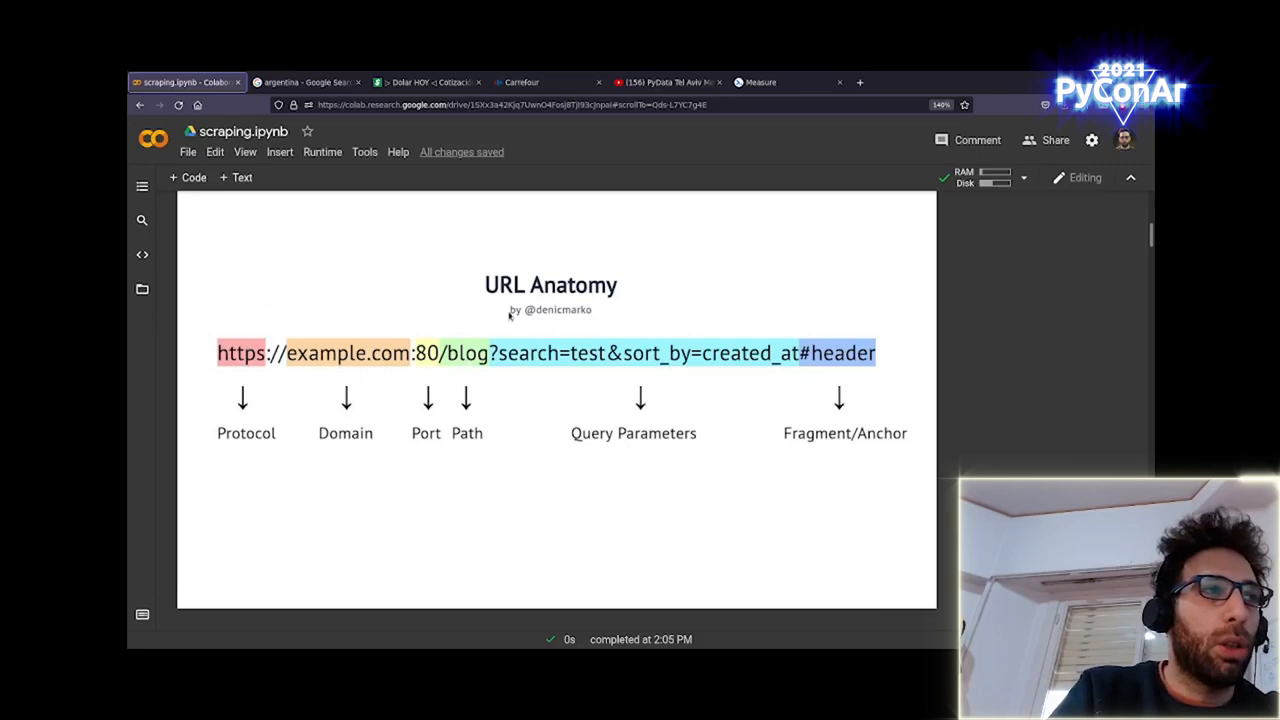
pyautogui.moveTo(498, 368)
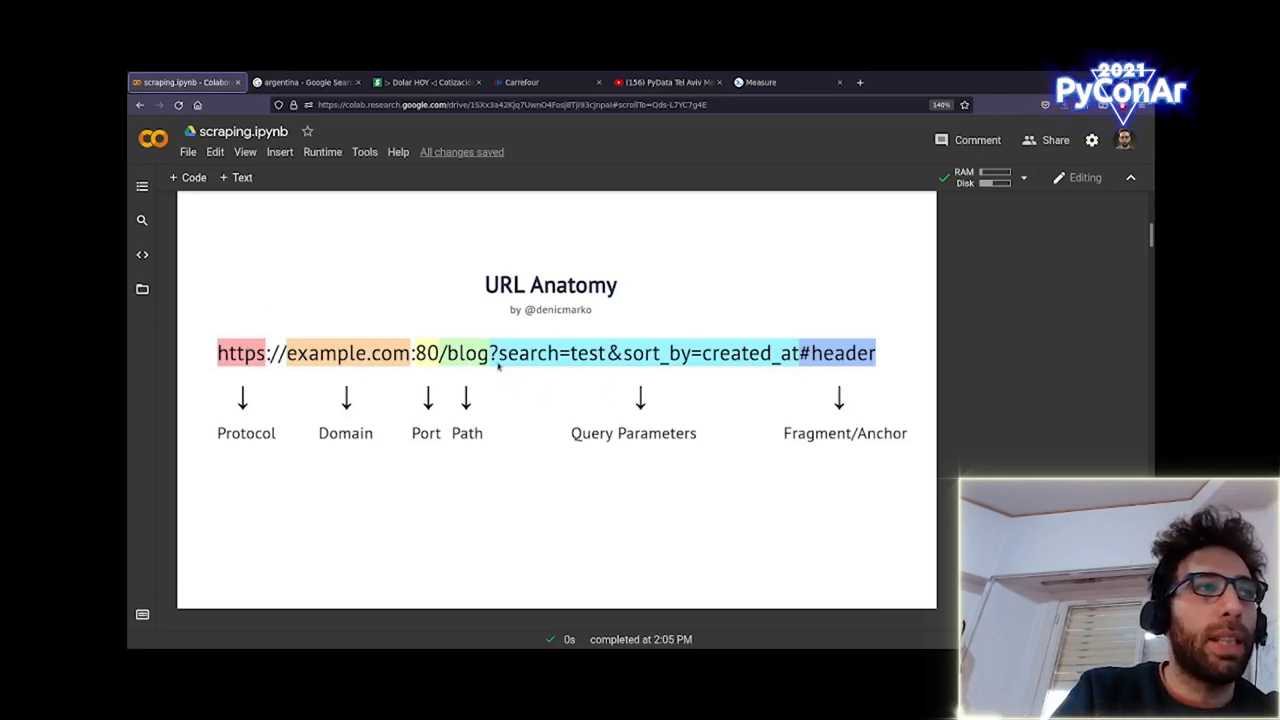
pyautogui.moveTo(428, 374)
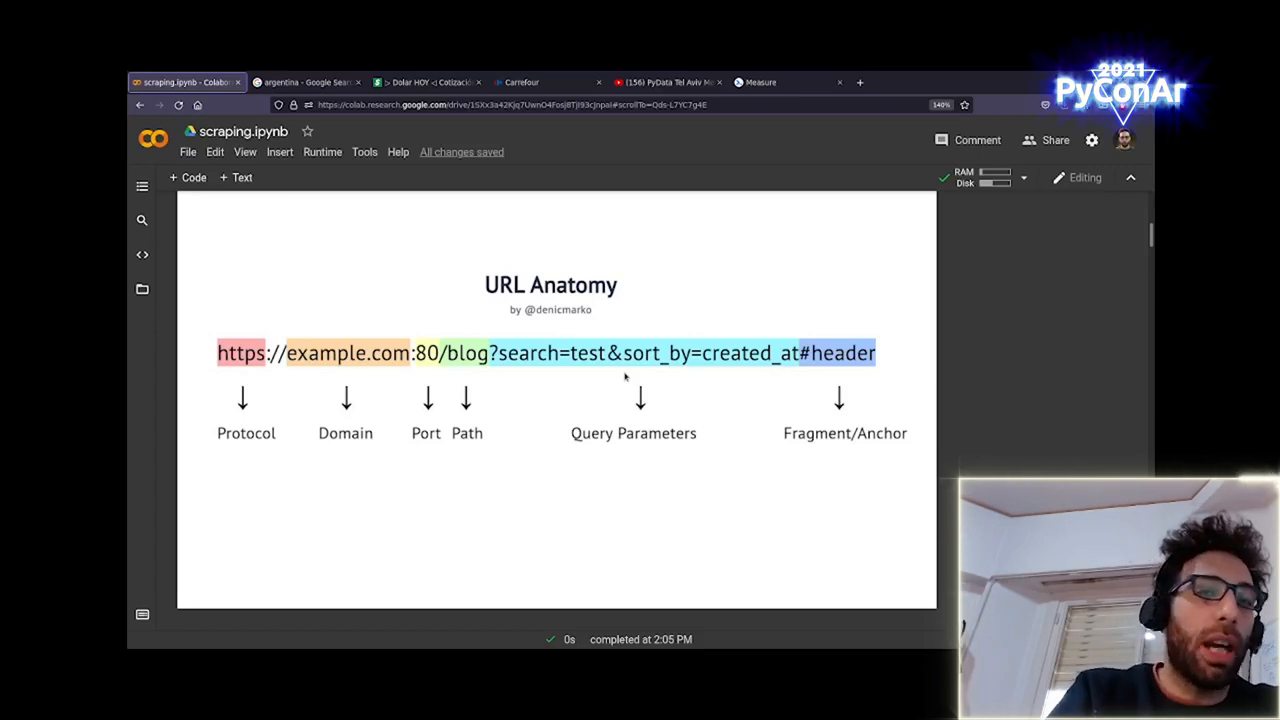
pyautogui.scroll(-3)
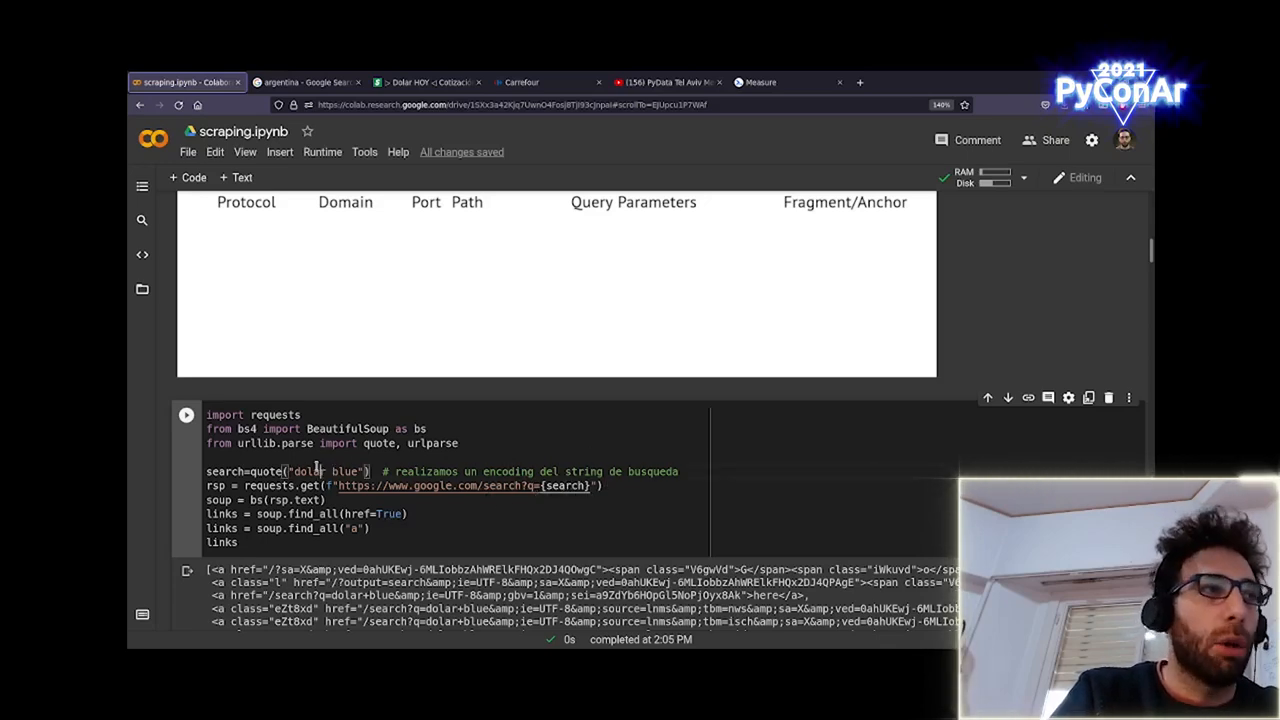
# Highlight the search term, parsed response text and find_all call in the scraping cell, reviewing its href-only output
pyautogui.doubleClick(310, 472)
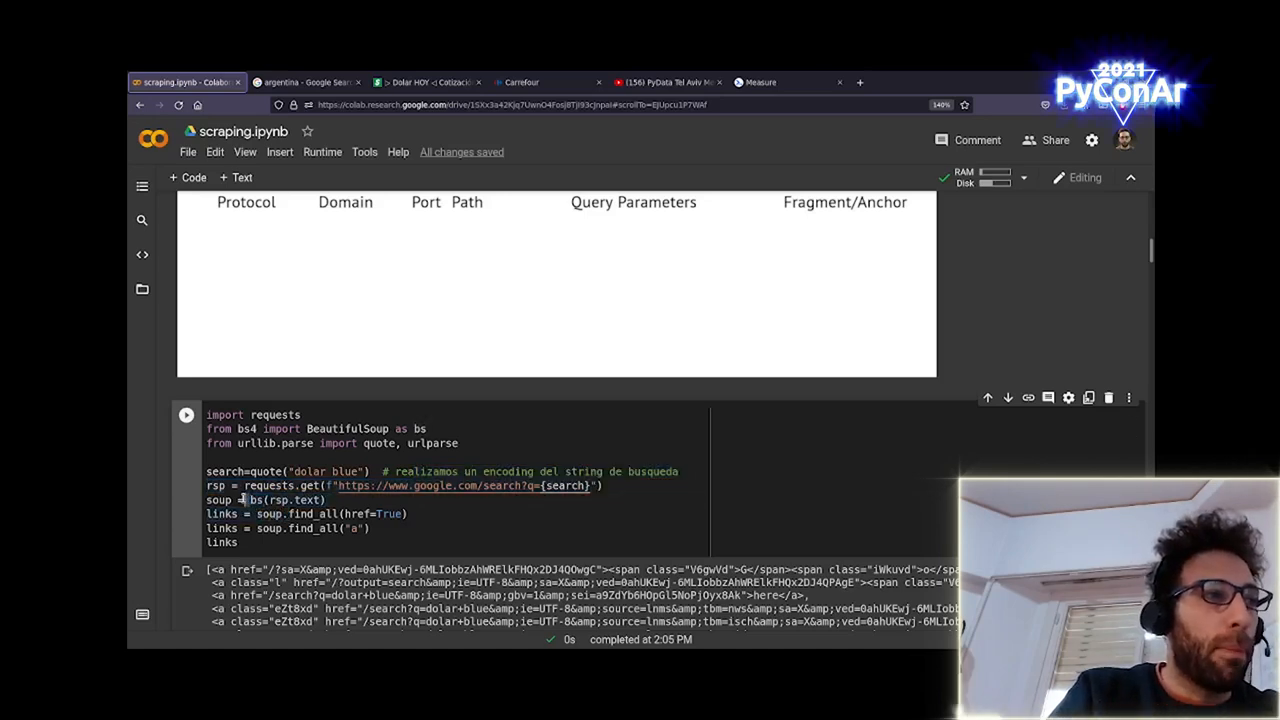
pyautogui.doubleClick(288, 500)
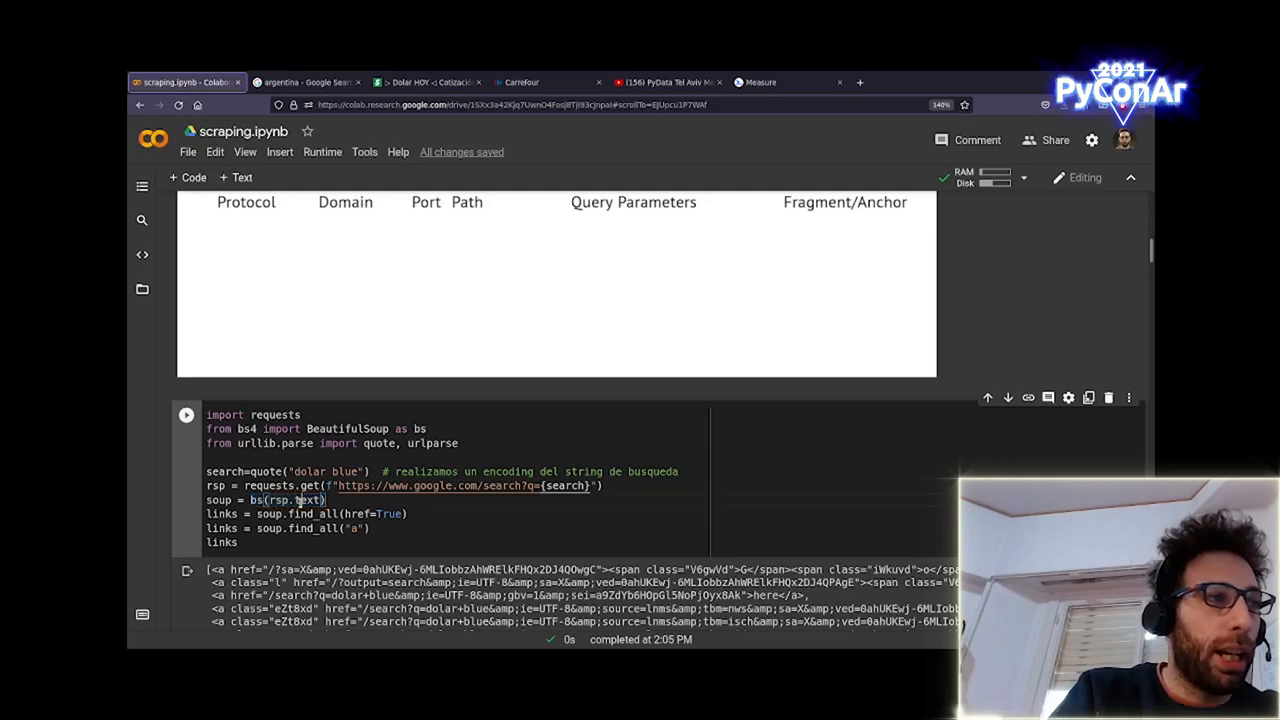
pyautogui.moveTo(306, 500)
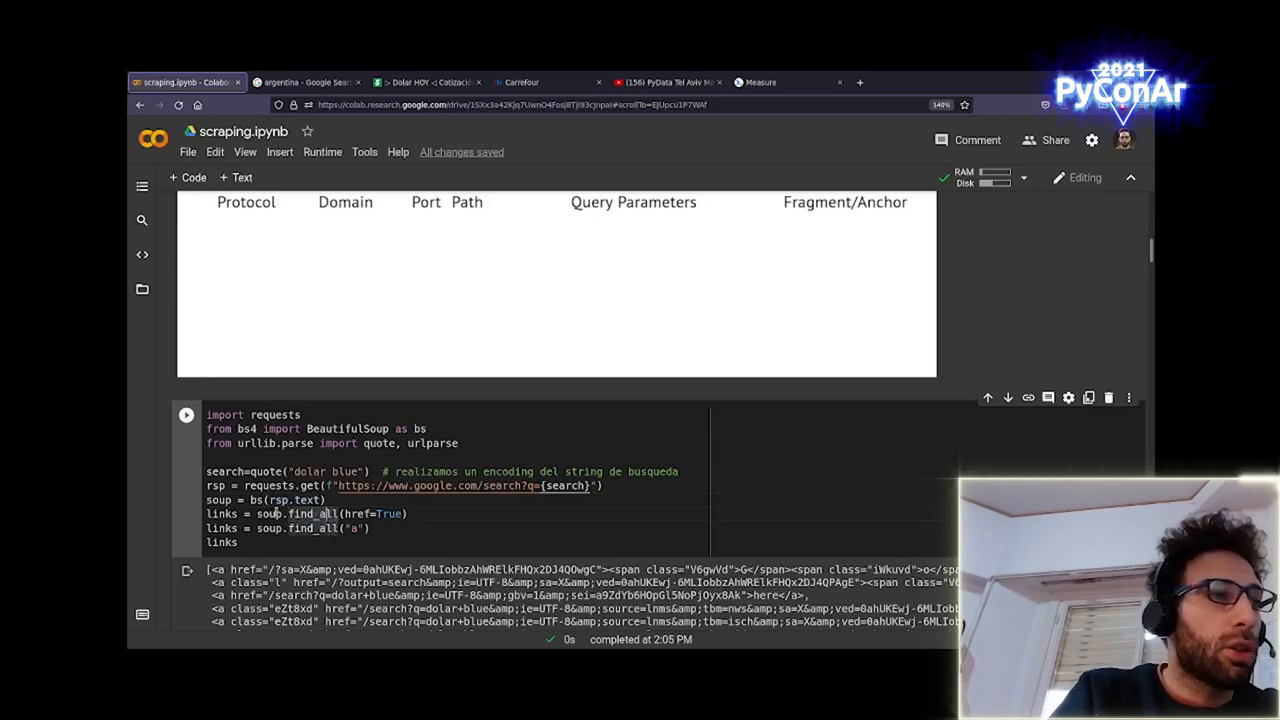
pyautogui.doubleClick(300, 512)
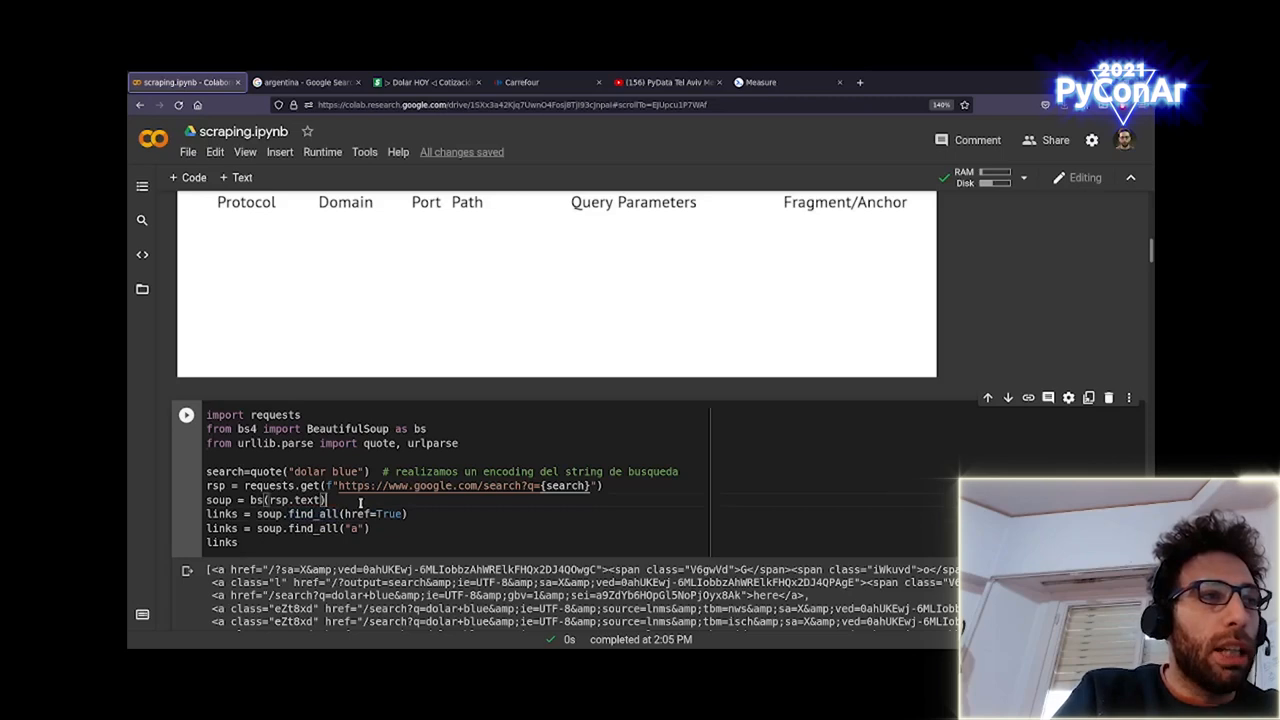
pyautogui.moveTo(344, 514)
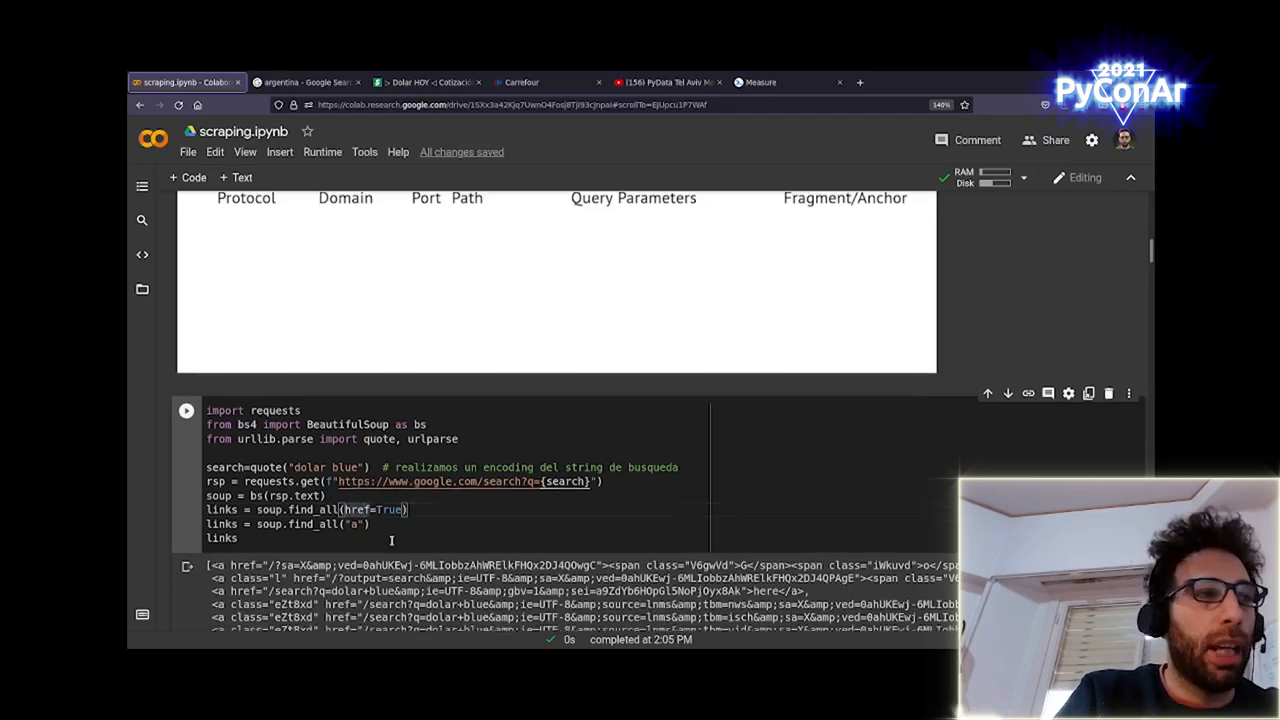
pyautogui.scroll(3)
pyautogui.write('# ')
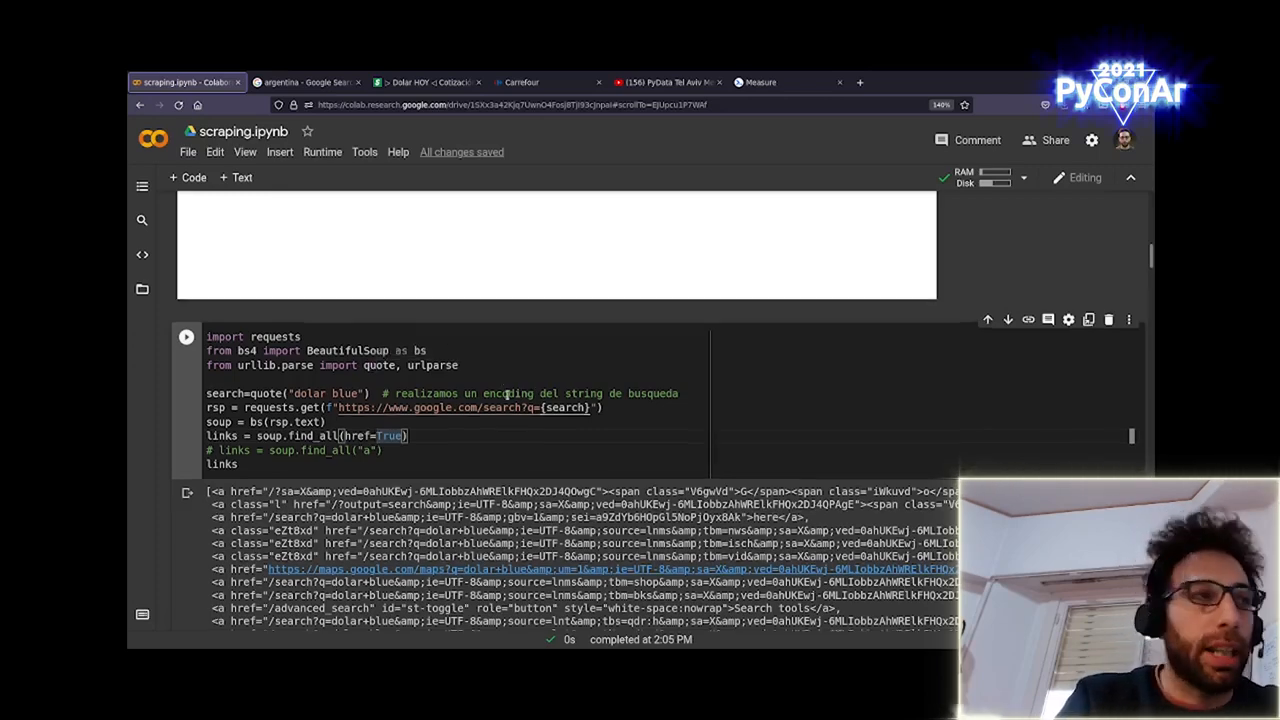
pyautogui.scroll(-3)
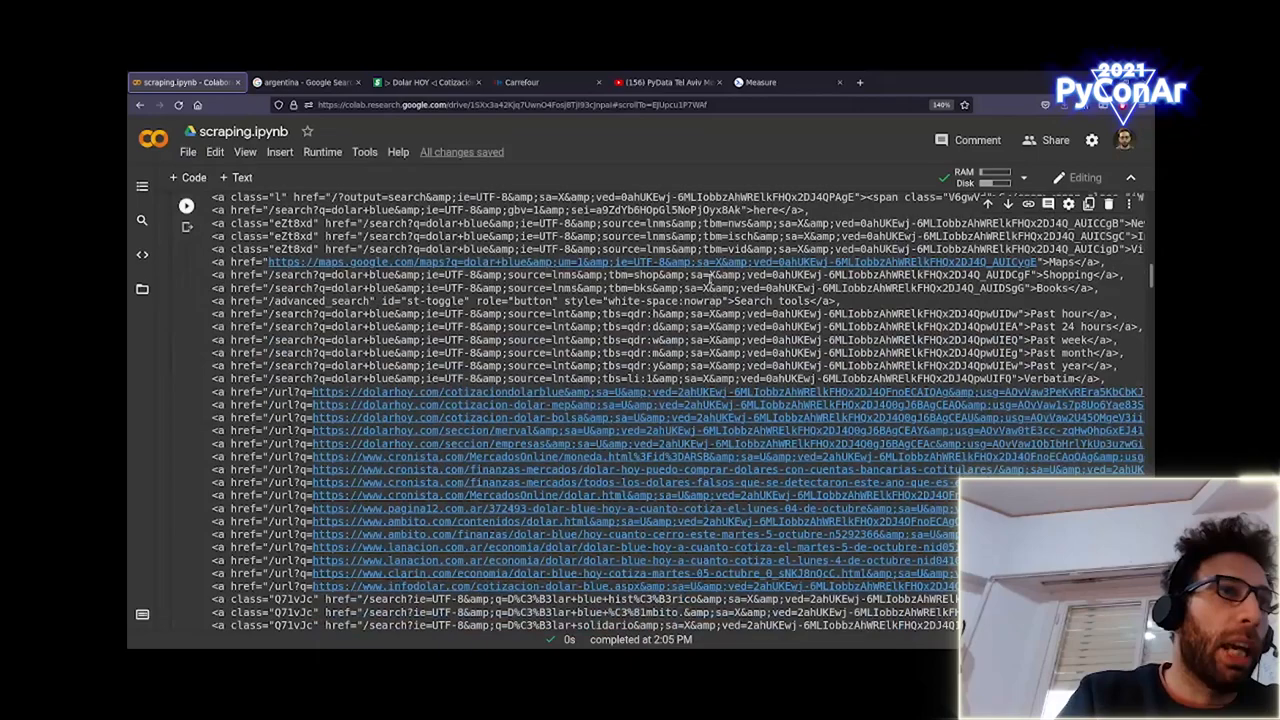
pyautogui.scroll(-3)
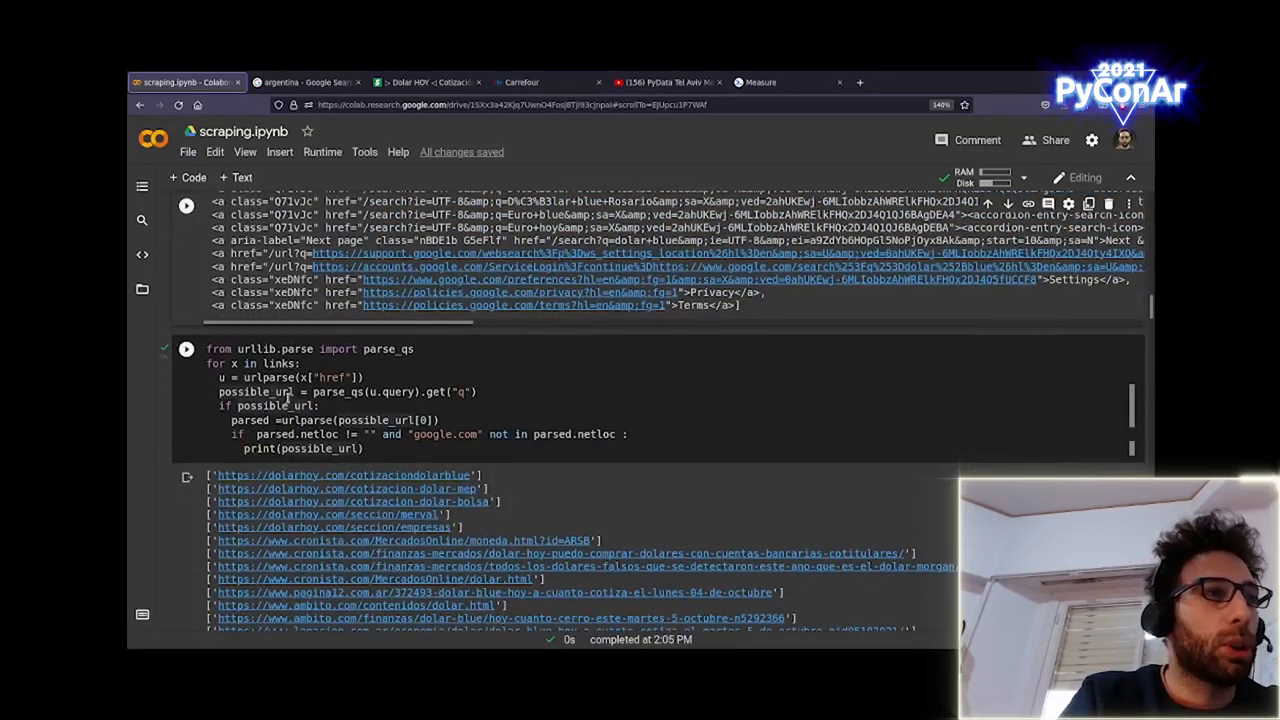
pyautogui.scroll(-3)
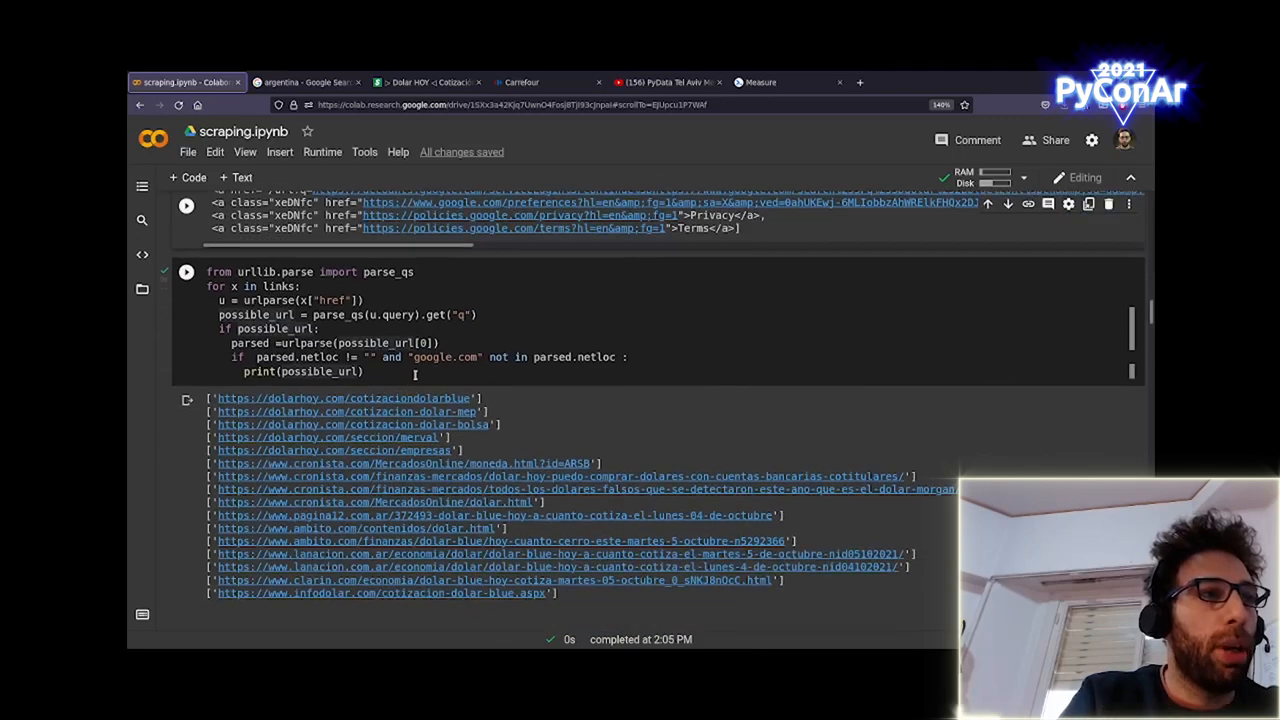
pyautogui.scroll(-3)
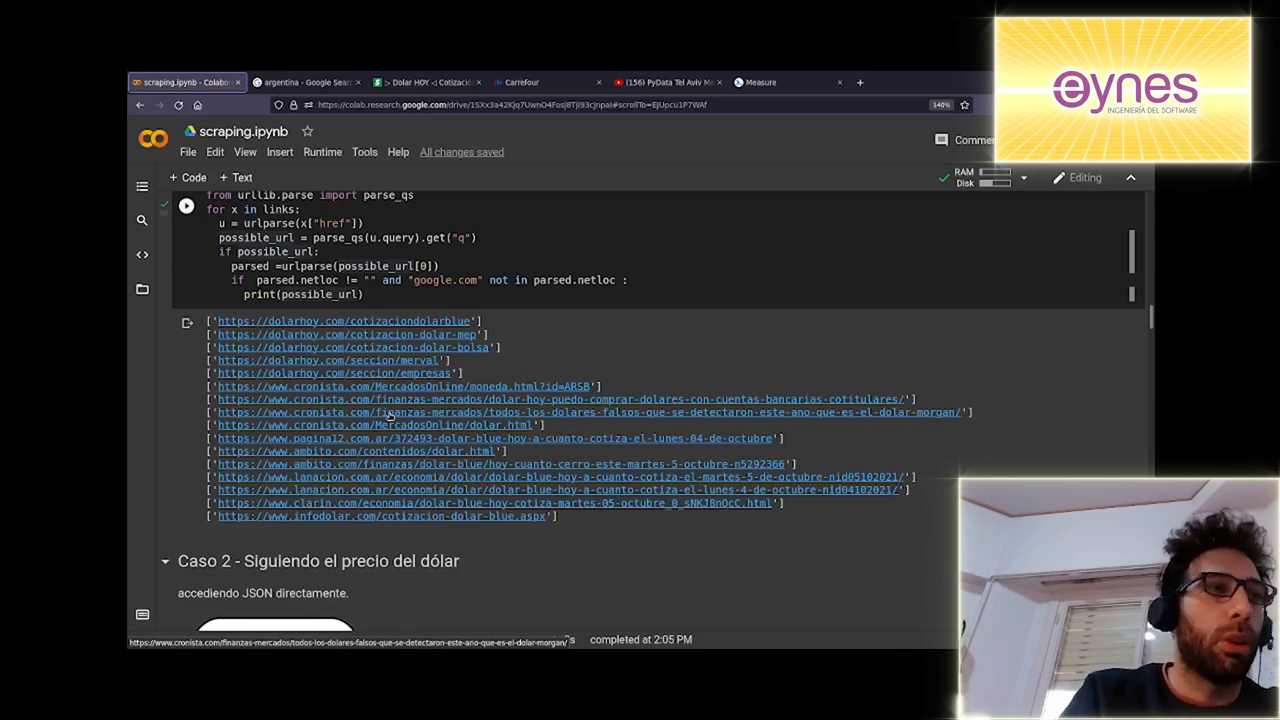
pyautogui.scroll(3)
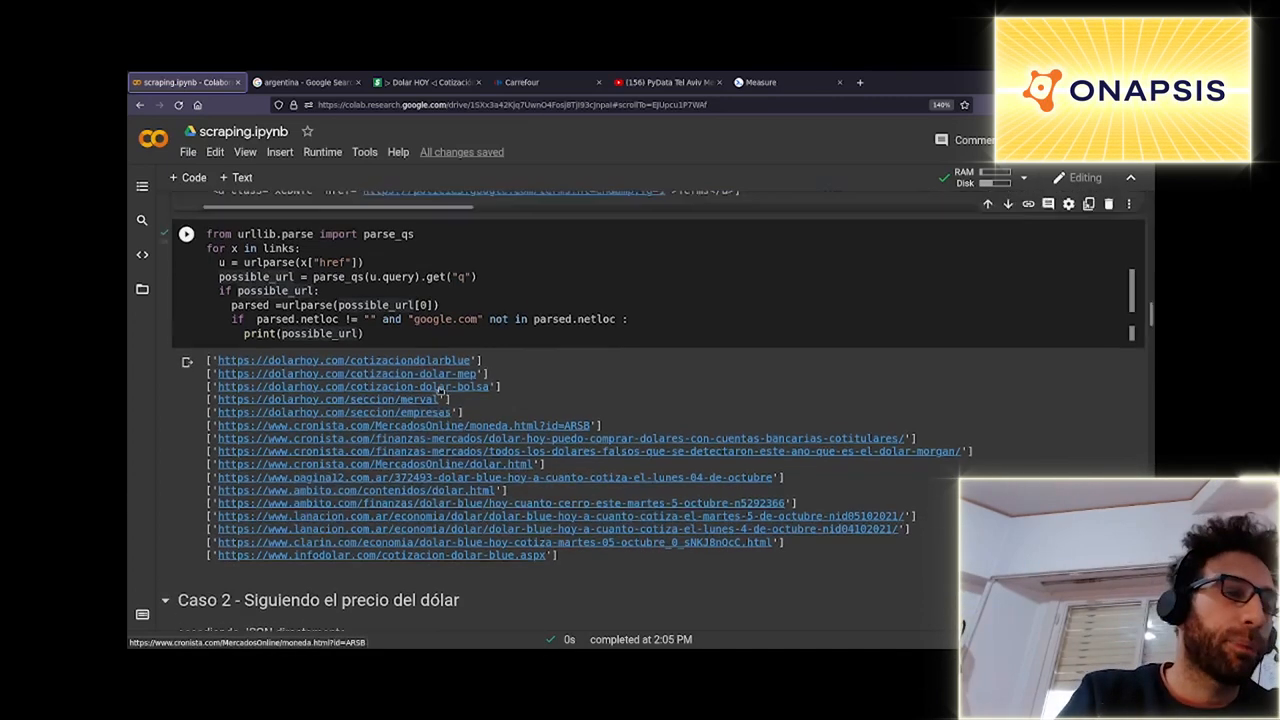
pyautogui.scroll(3)
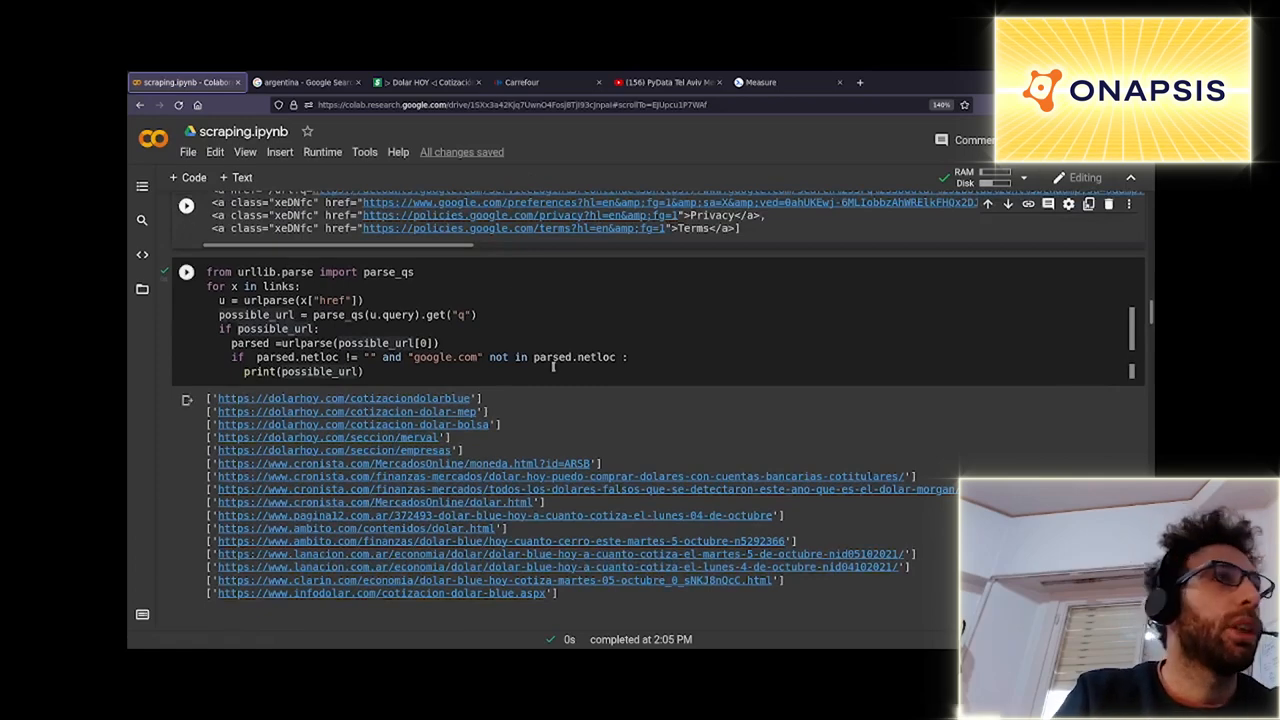
pyautogui.click(186, 82)
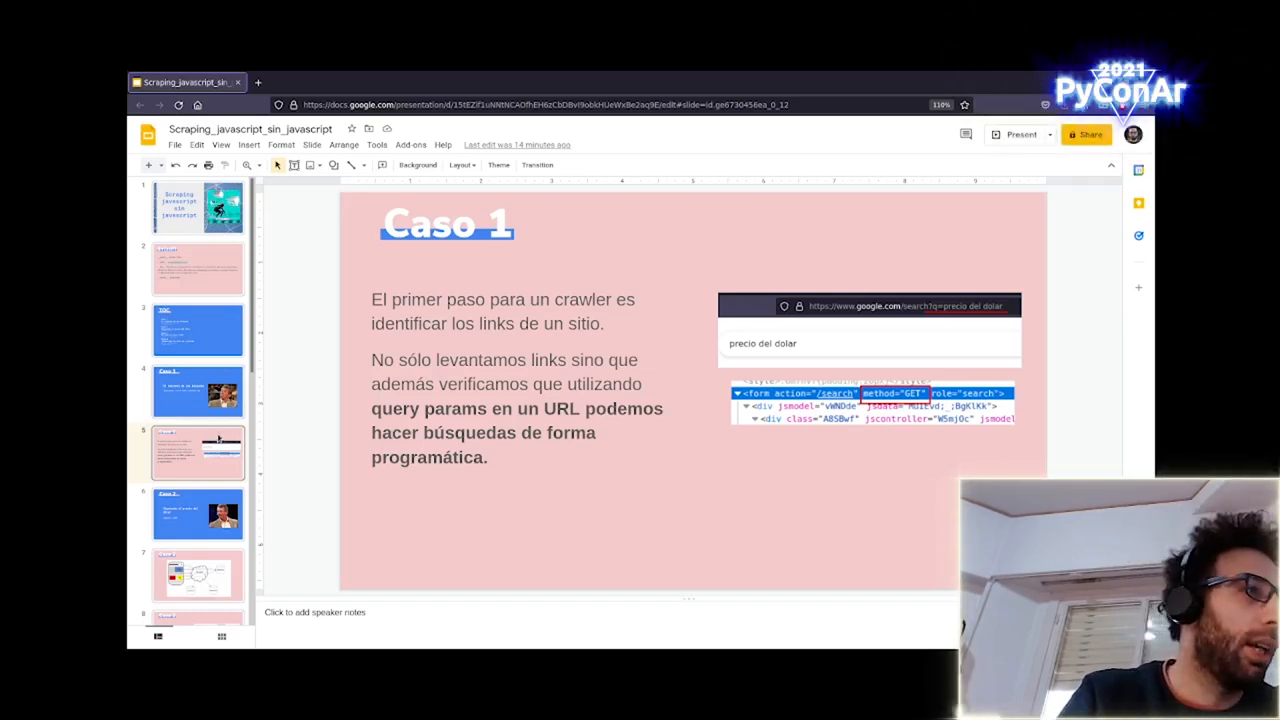
# Present the slide deck and advance from Caso 1 to the Caso 2 web-document diagram slide
pyautogui.click(1020, 134)
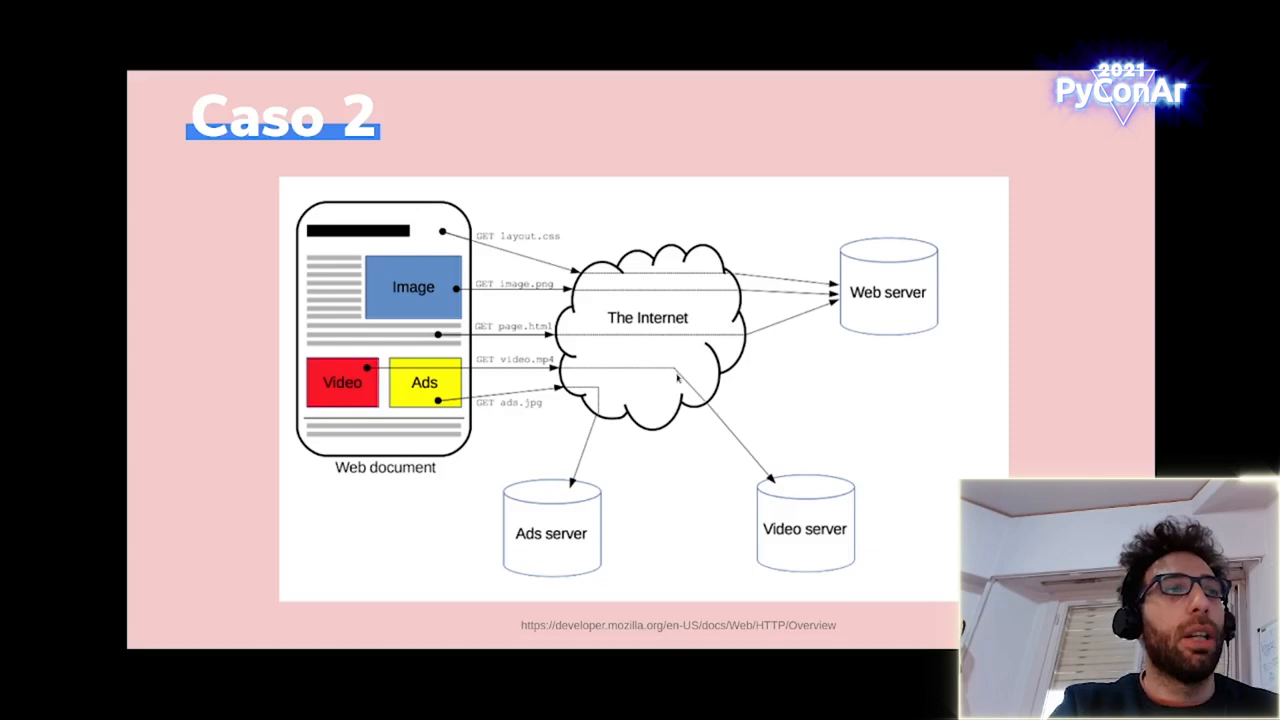
pyautogui.moveTo(504, 464)
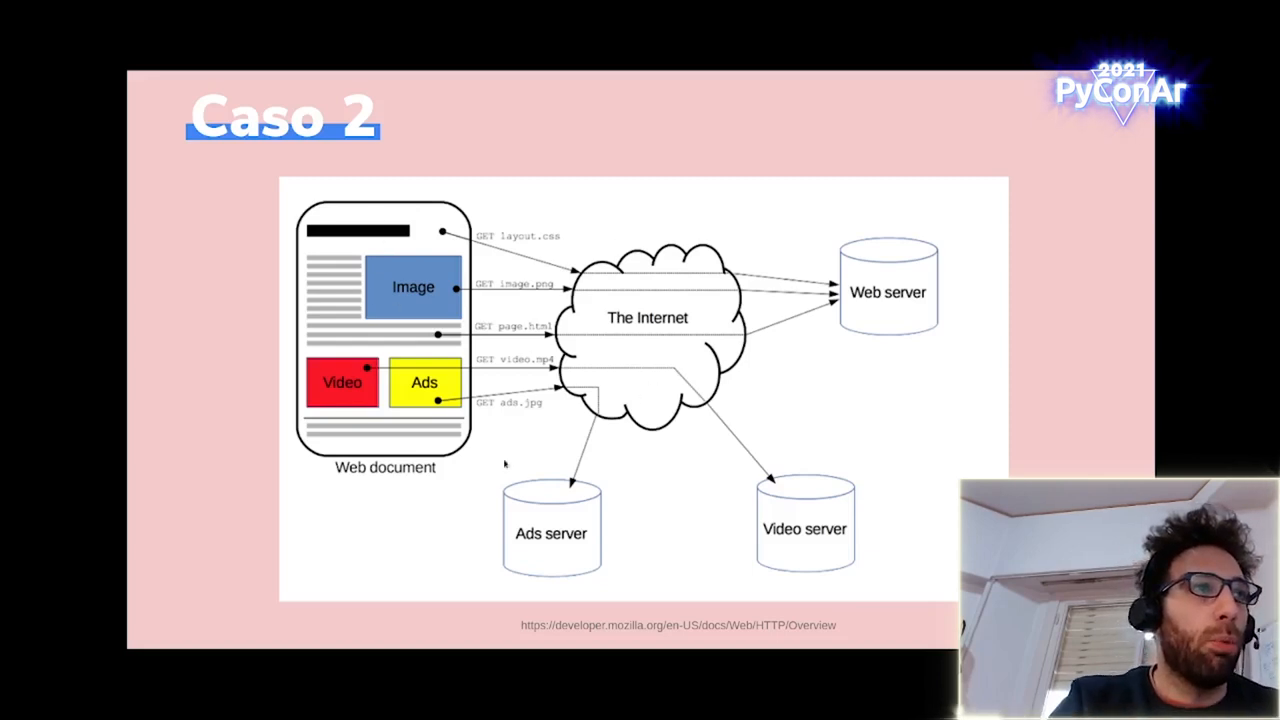
pyautogui.moveTo(364, 344)
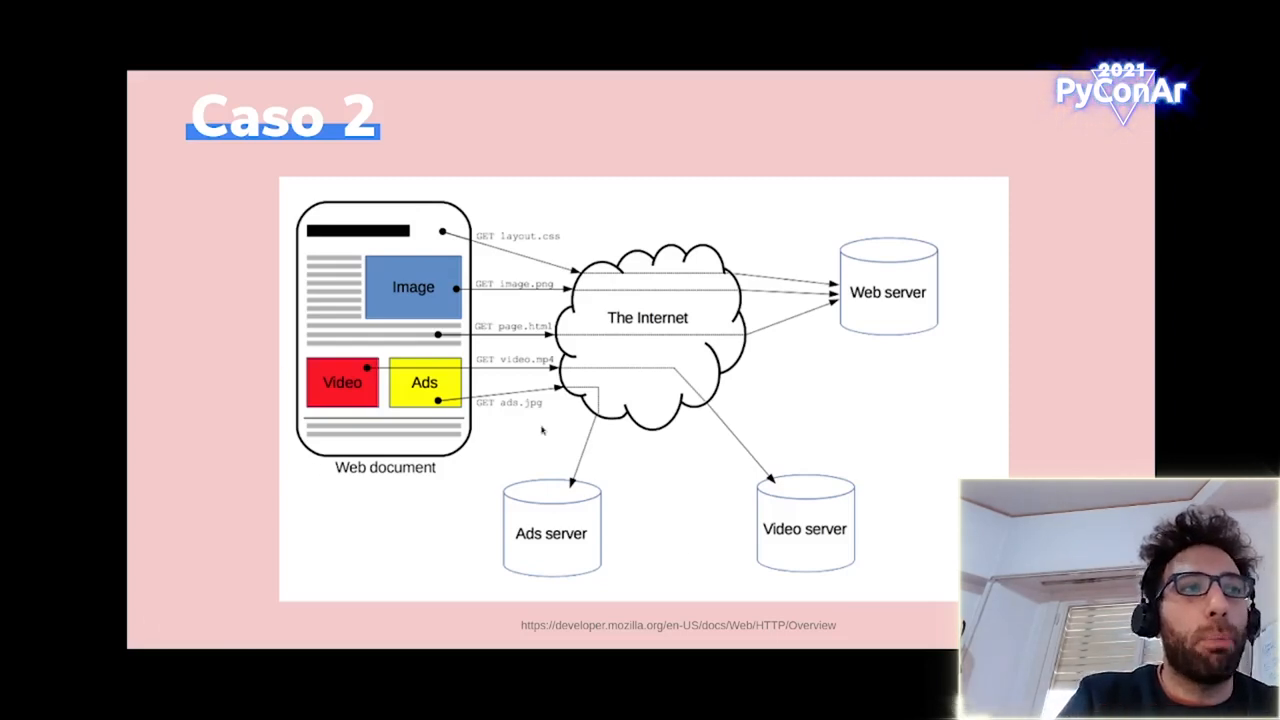
pyautogui.moveTo(420, 348)
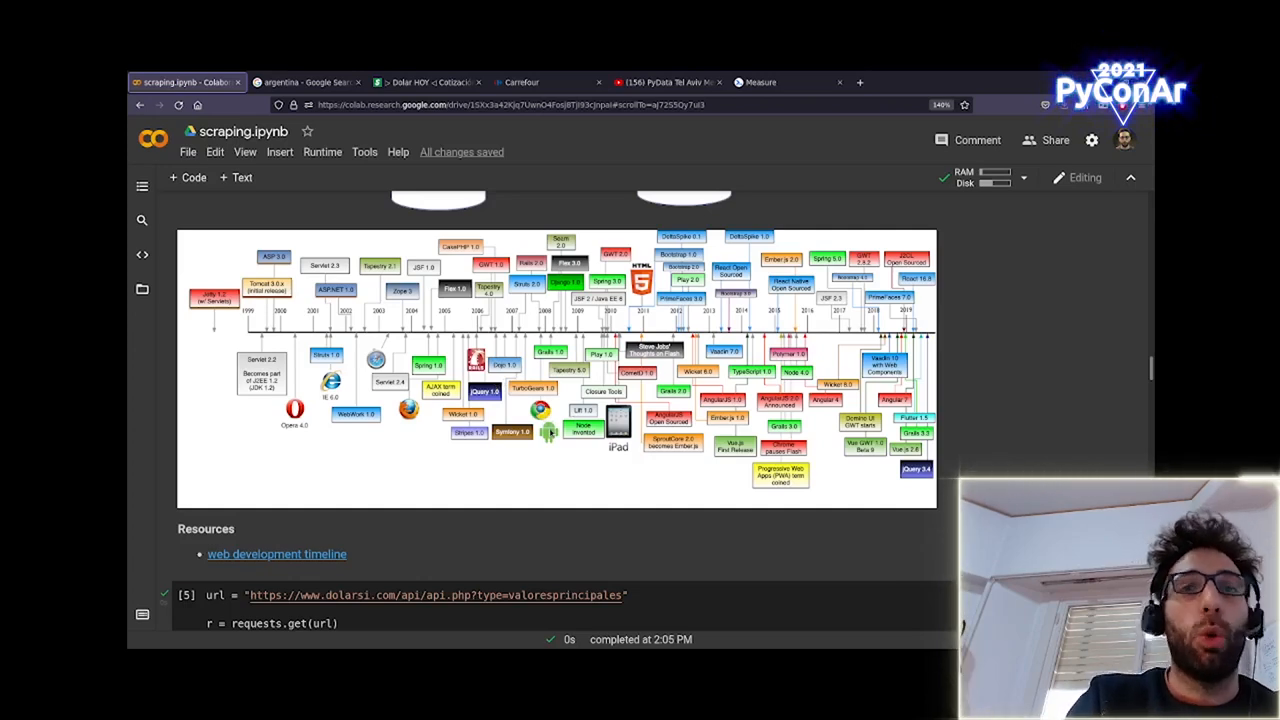
pyautogui.moveTo(408, 480)
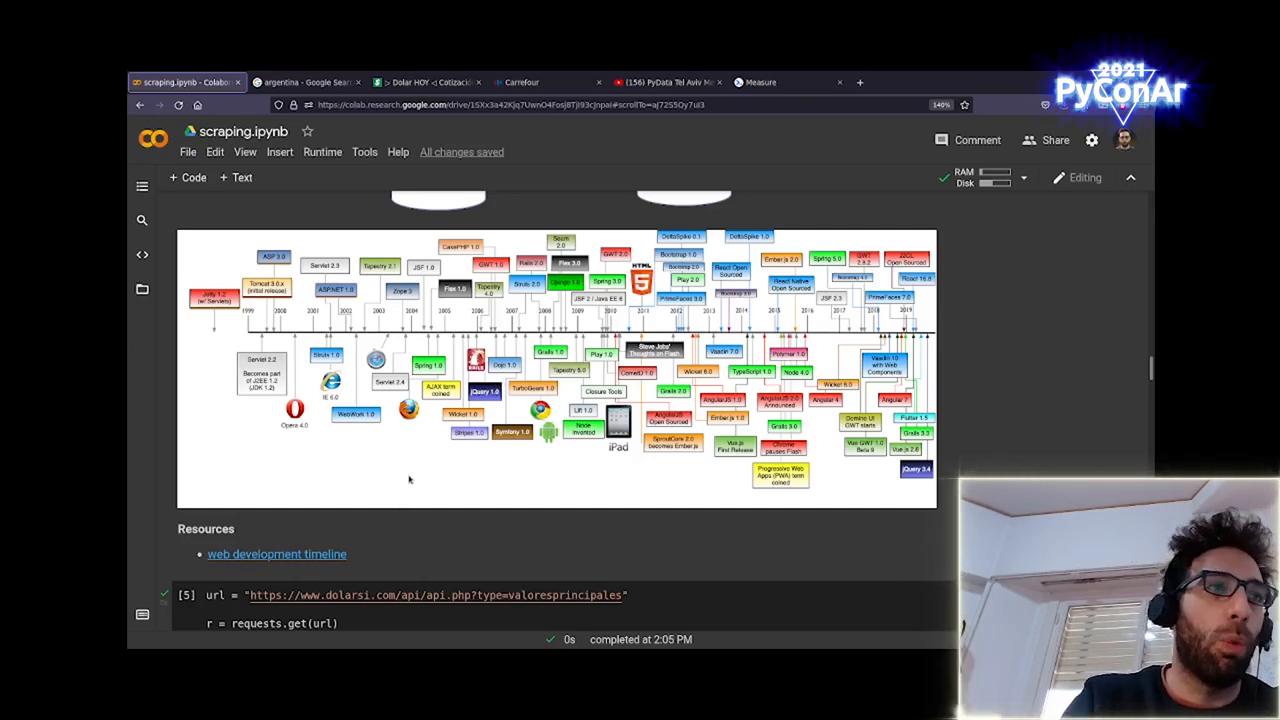
# Leave the notebook for the dolarsi dollar price page and close its network inspector
pyautogui.scroll(-3)
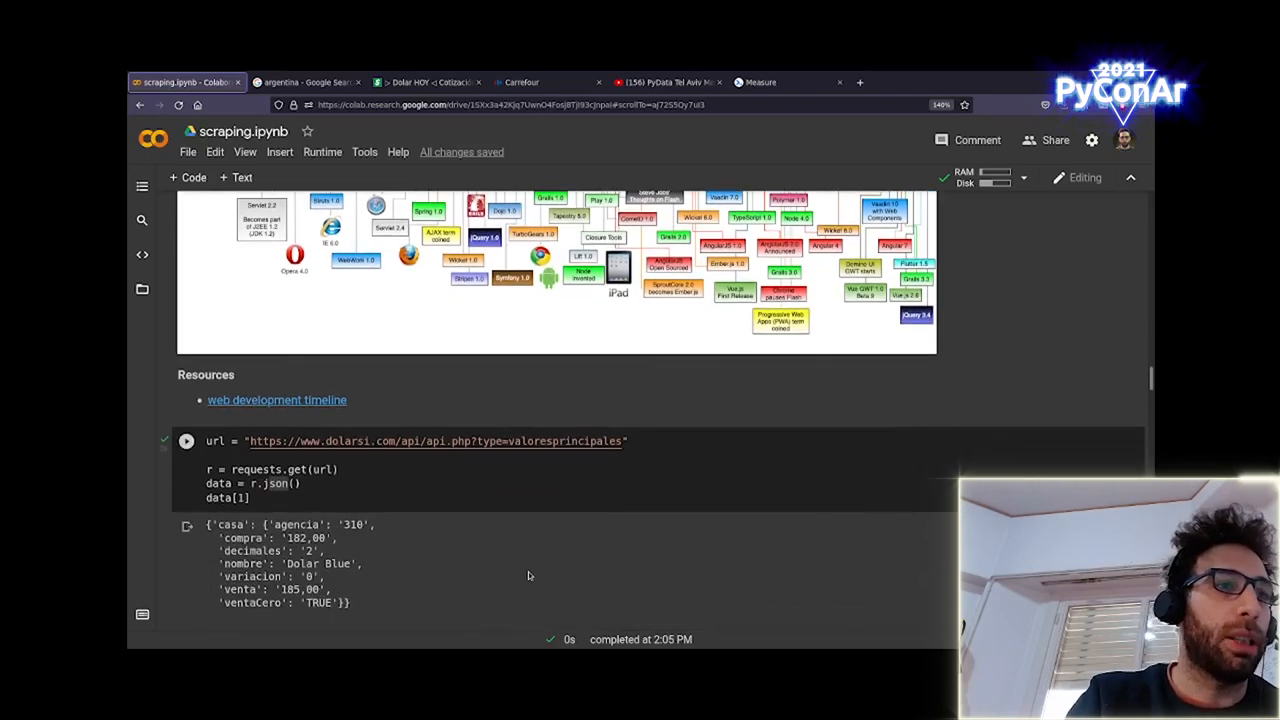
pyautogui.click(424, 82)
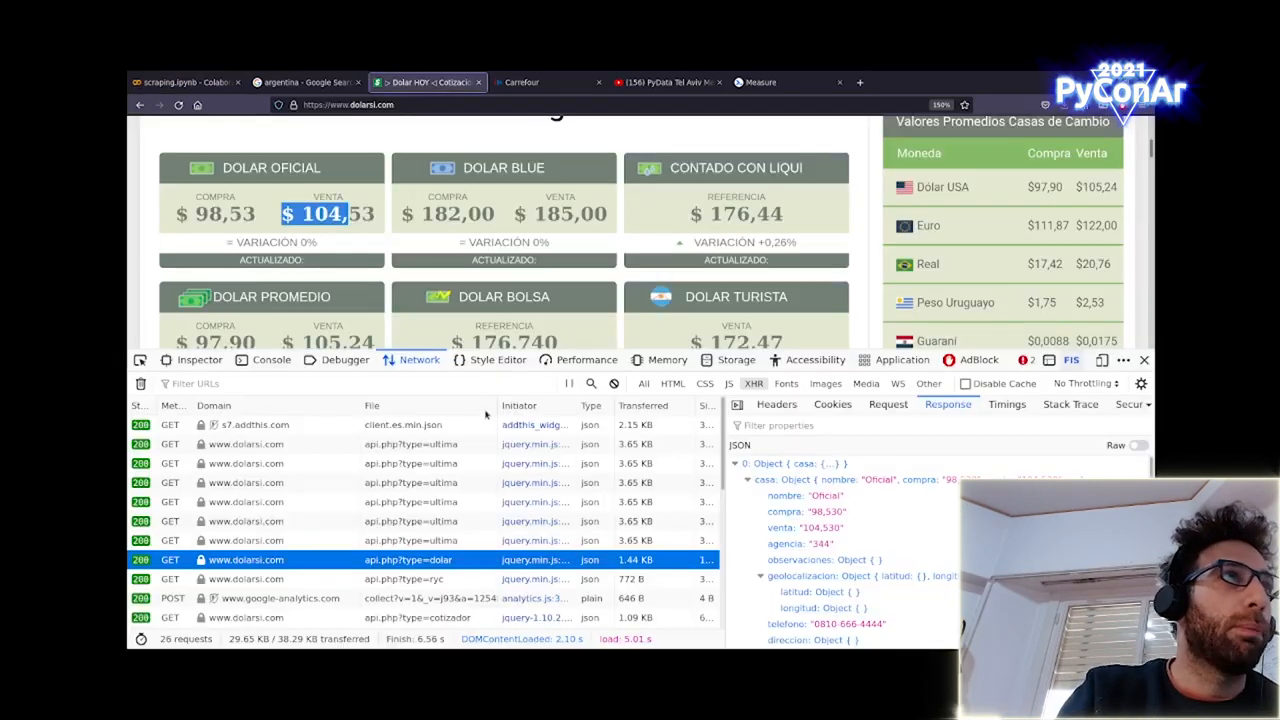
pyautogui.click(1144, 360)
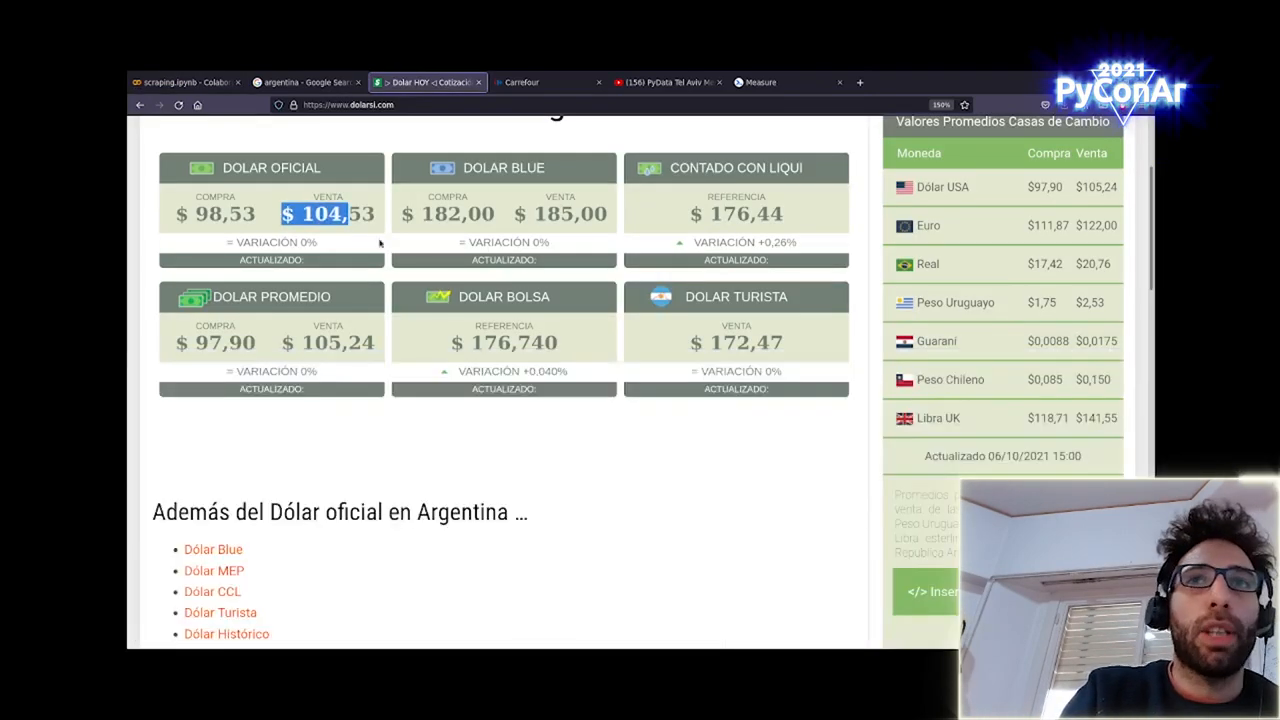
pyautogui.scroll(3)
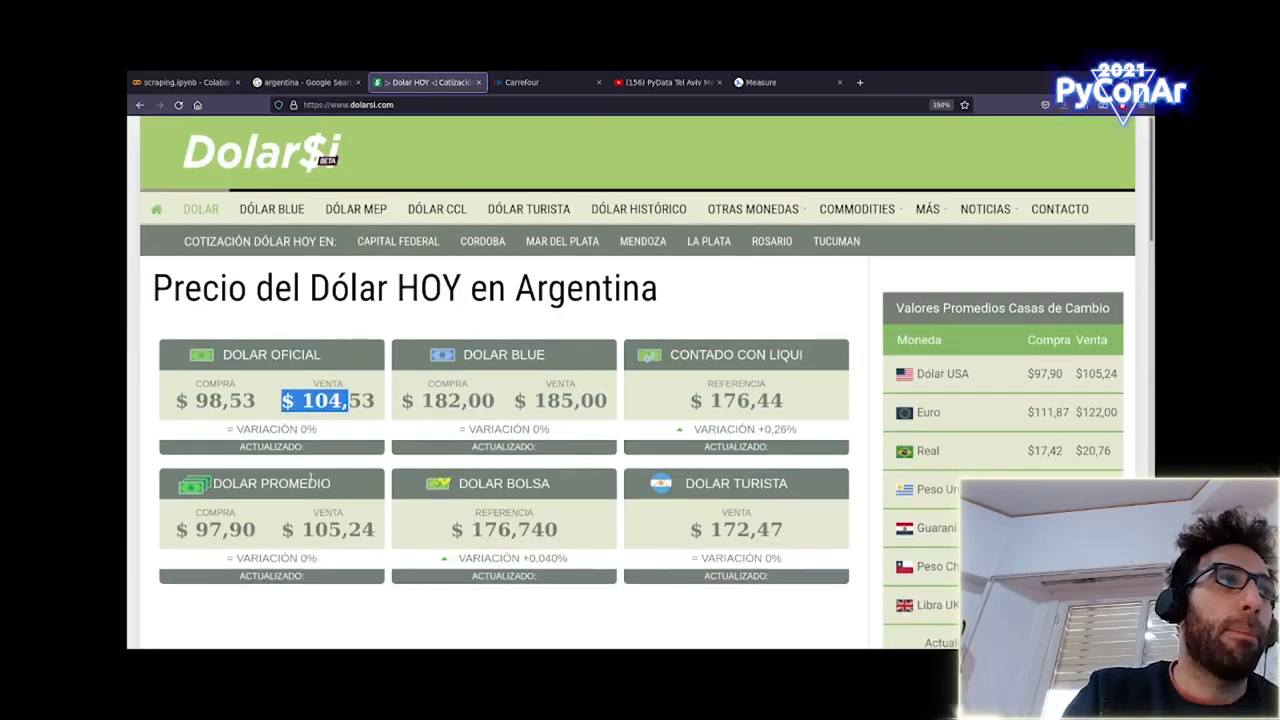
# Flip through the Colab notebook and slide deck, then settle on the dolarsi page
pyautogui.click(184, 82)
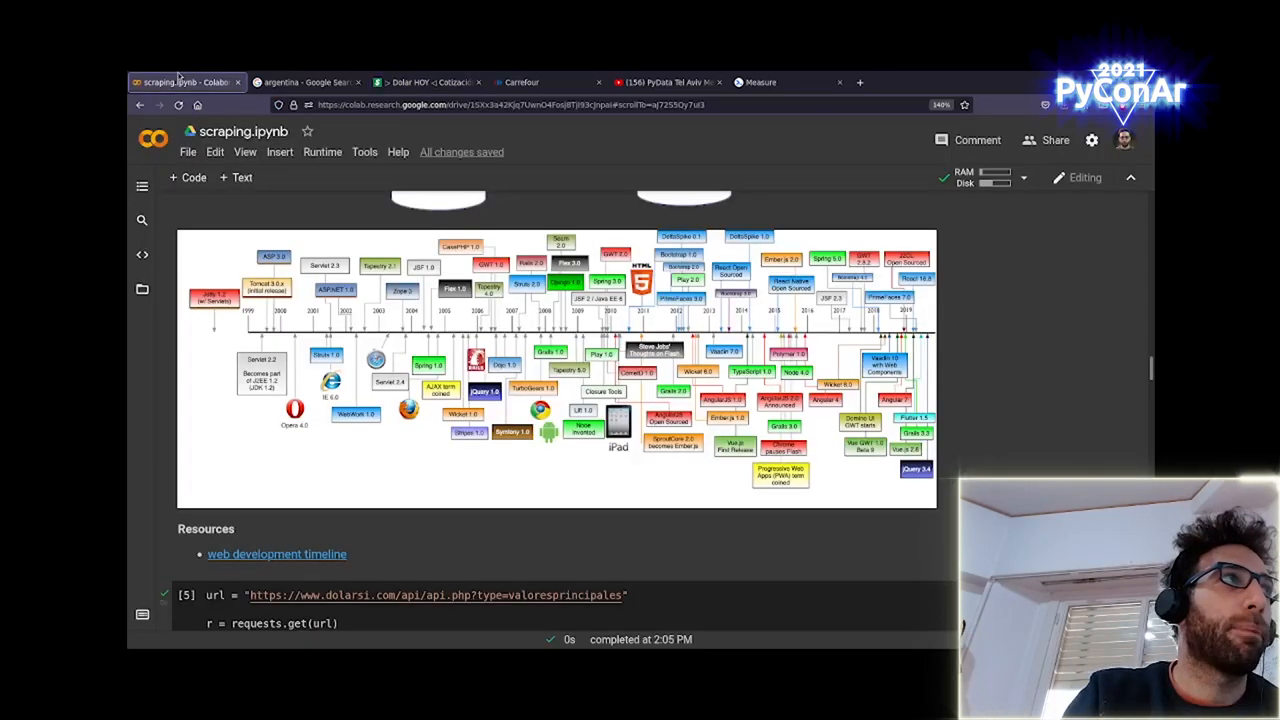
pyautogui.click(428, 82)
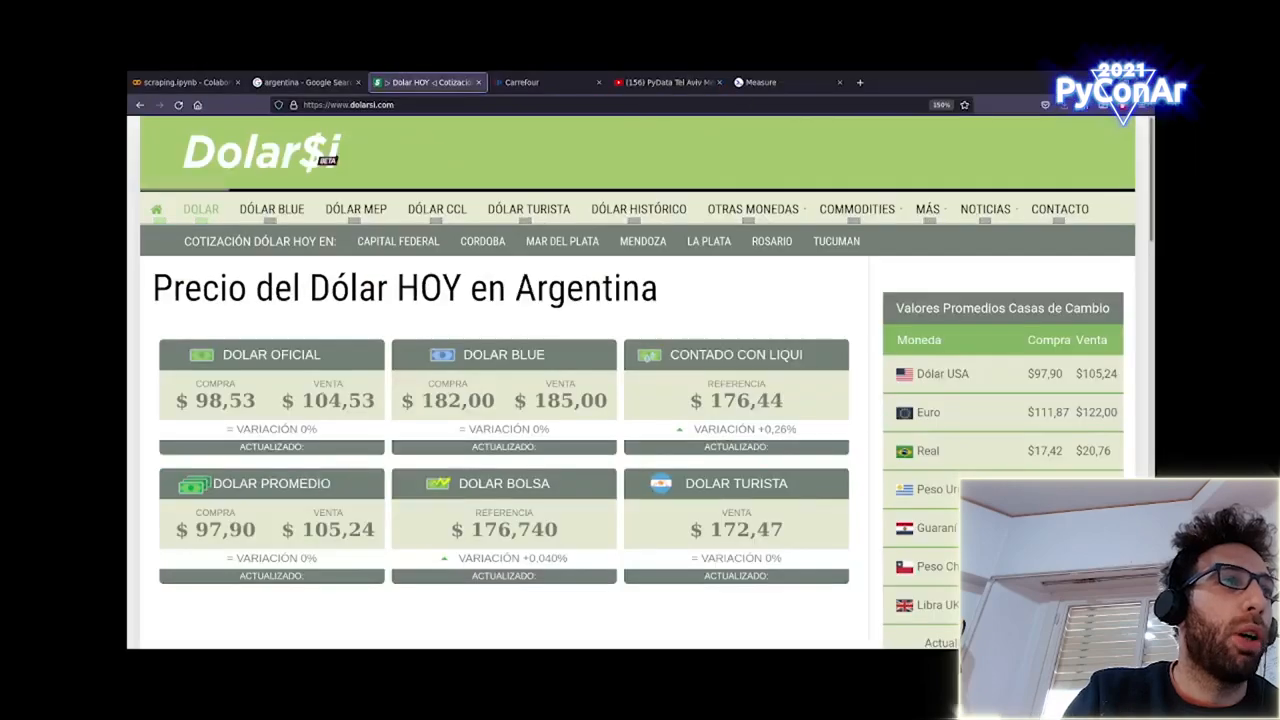
pyautogui.click(184, 82)
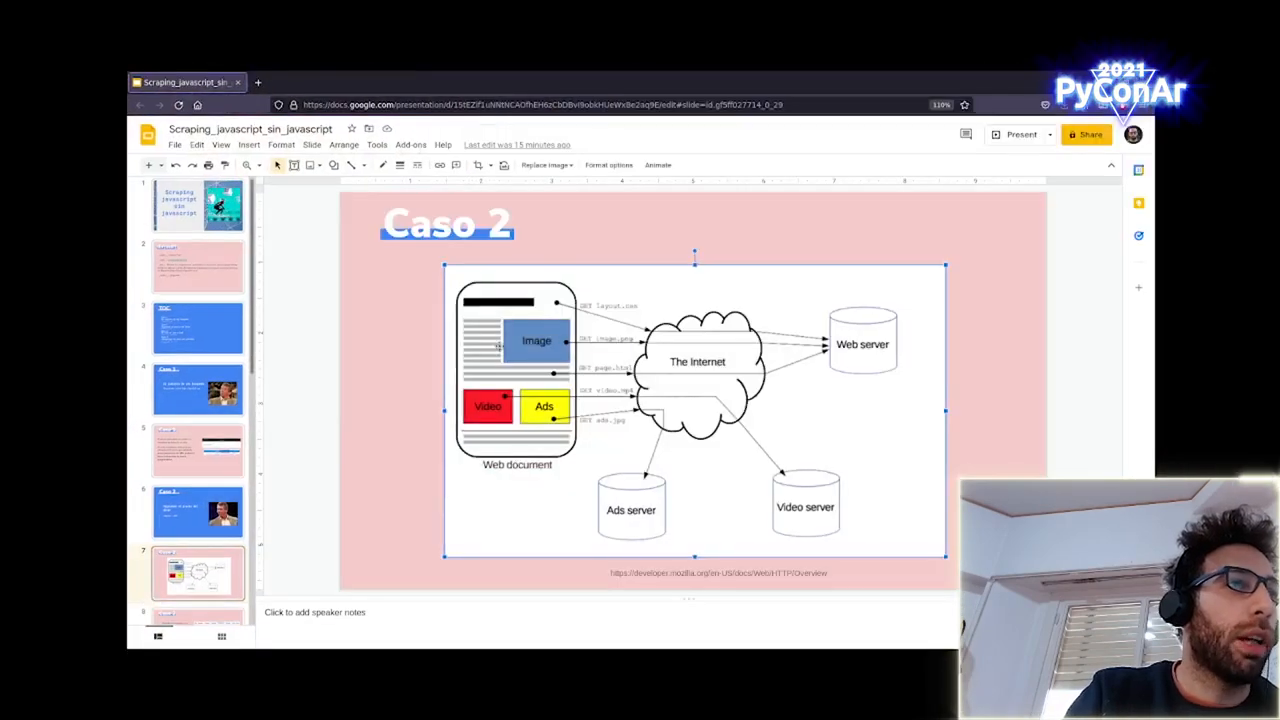
pyautogui.click(424, 82)
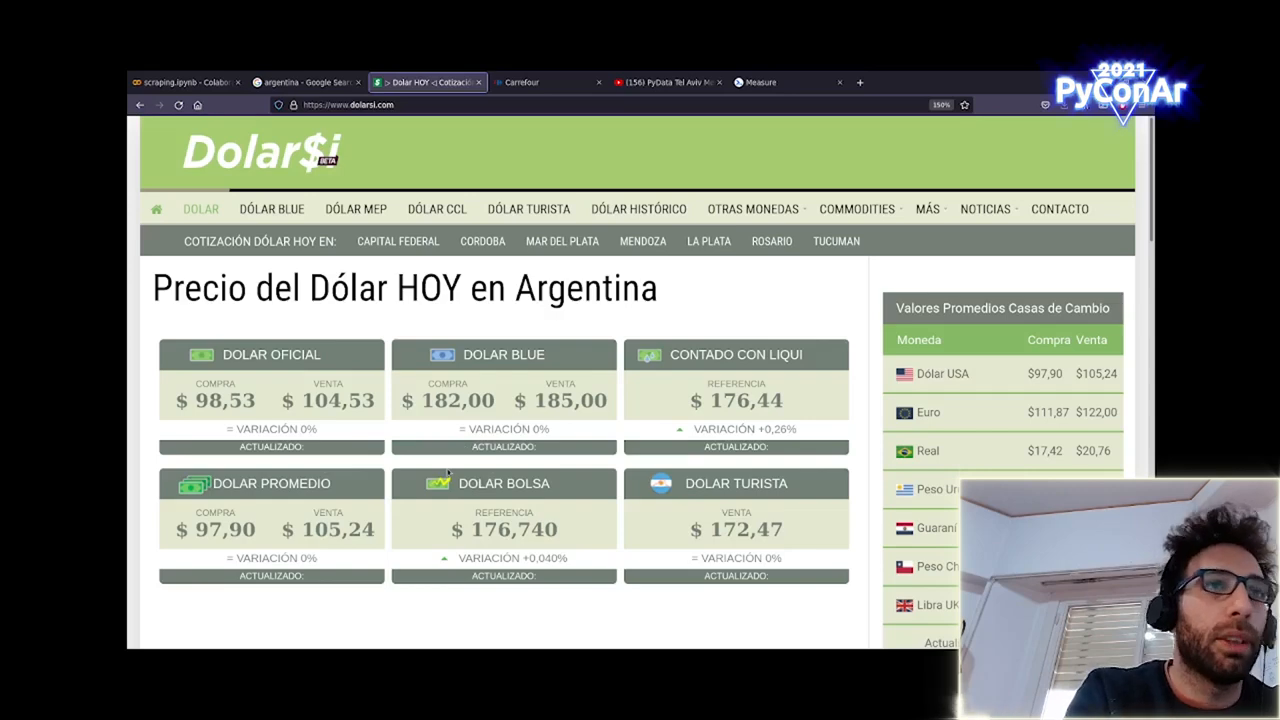
# Record dolarsi's network requests on reload, view the main document's headers, and filter to XHR
pyautogui.press('F12')
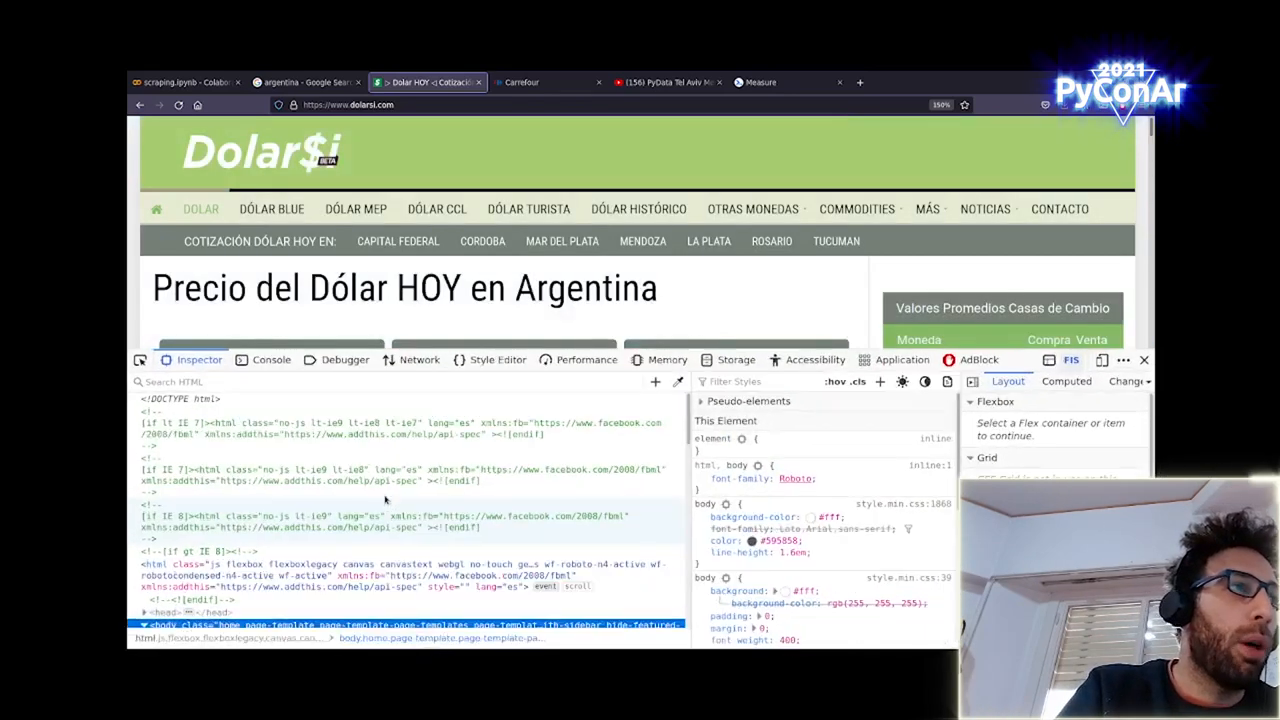
pyautogui.click(420, 360)
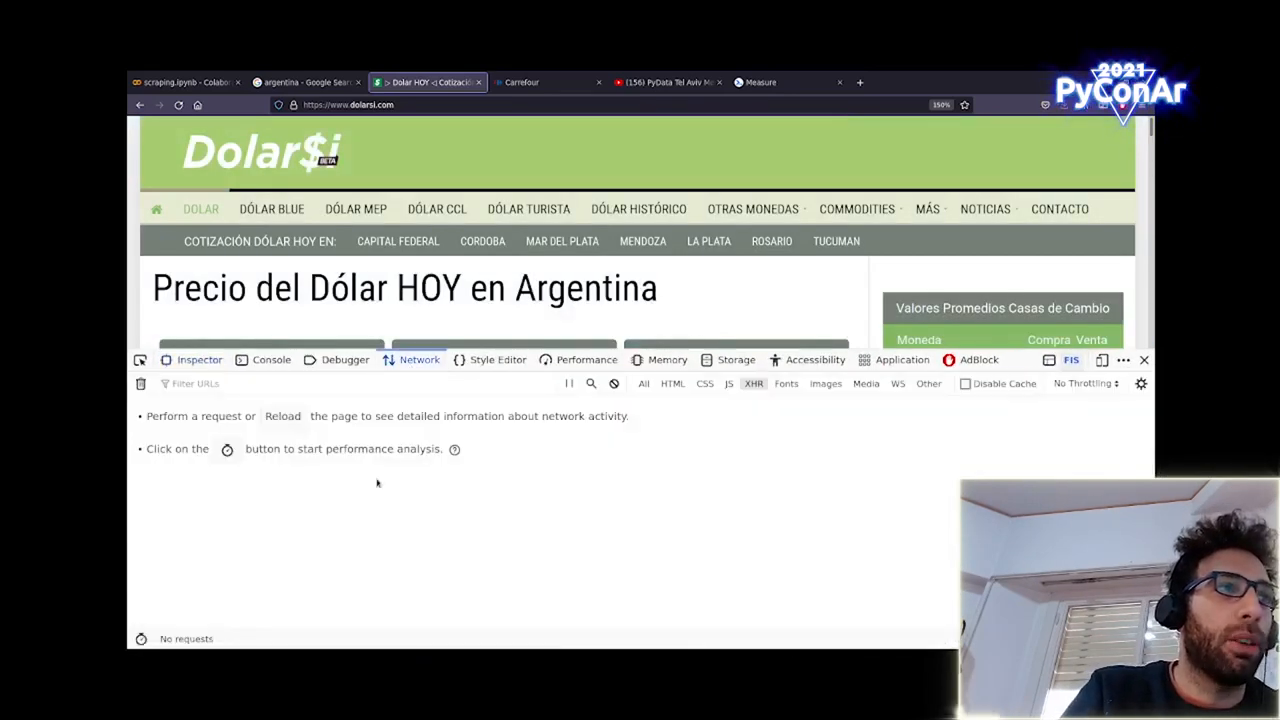
pyautogui.click(644, 384)
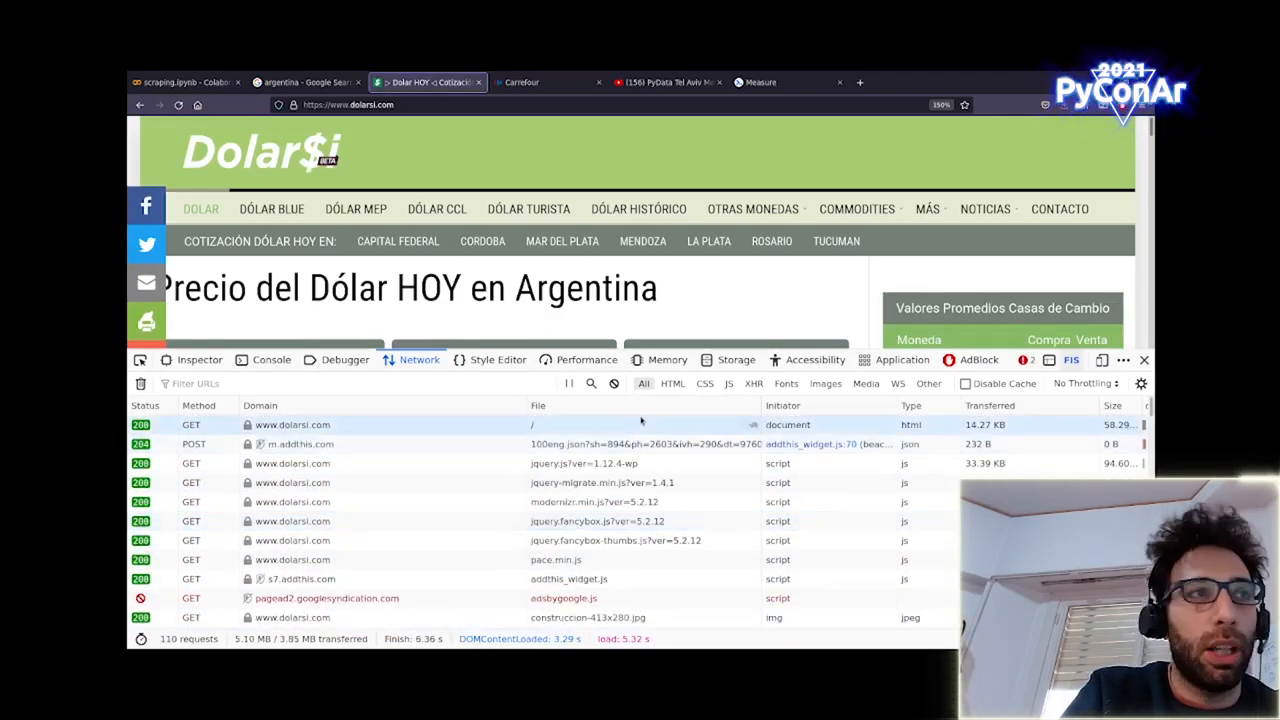
pyautogui.click(292, 424)
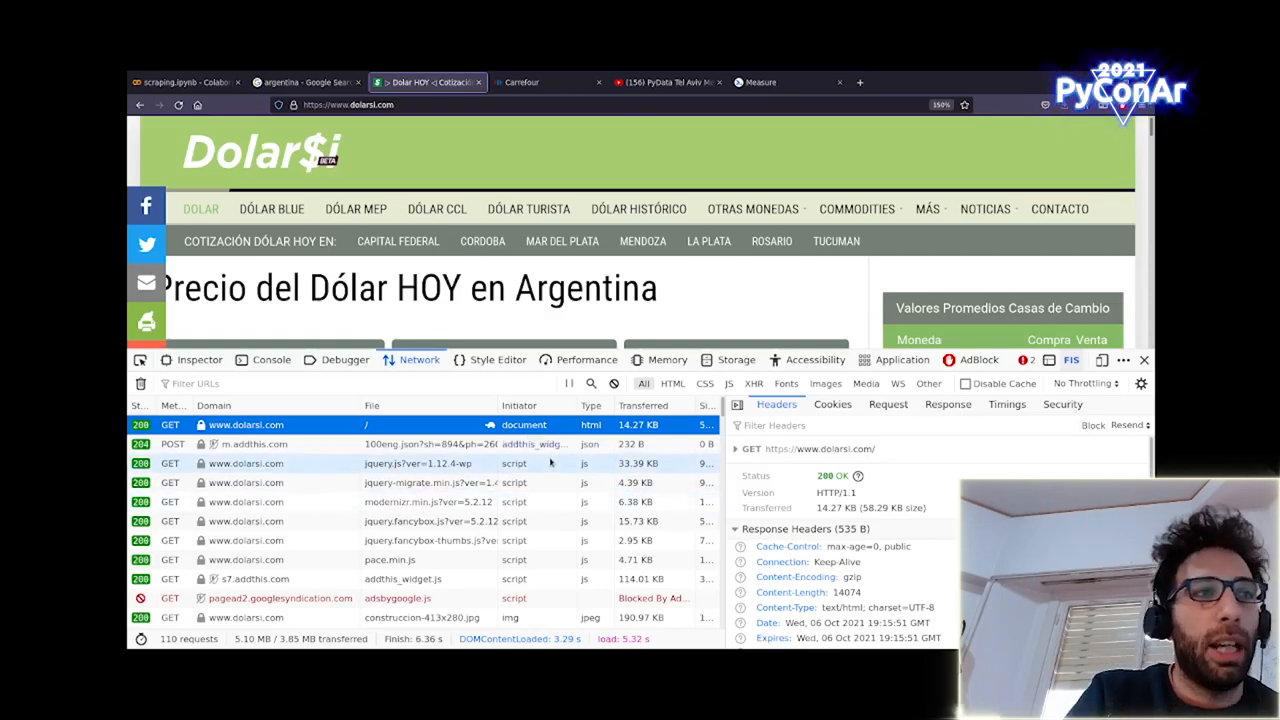
pyautogui.scroll(-3)
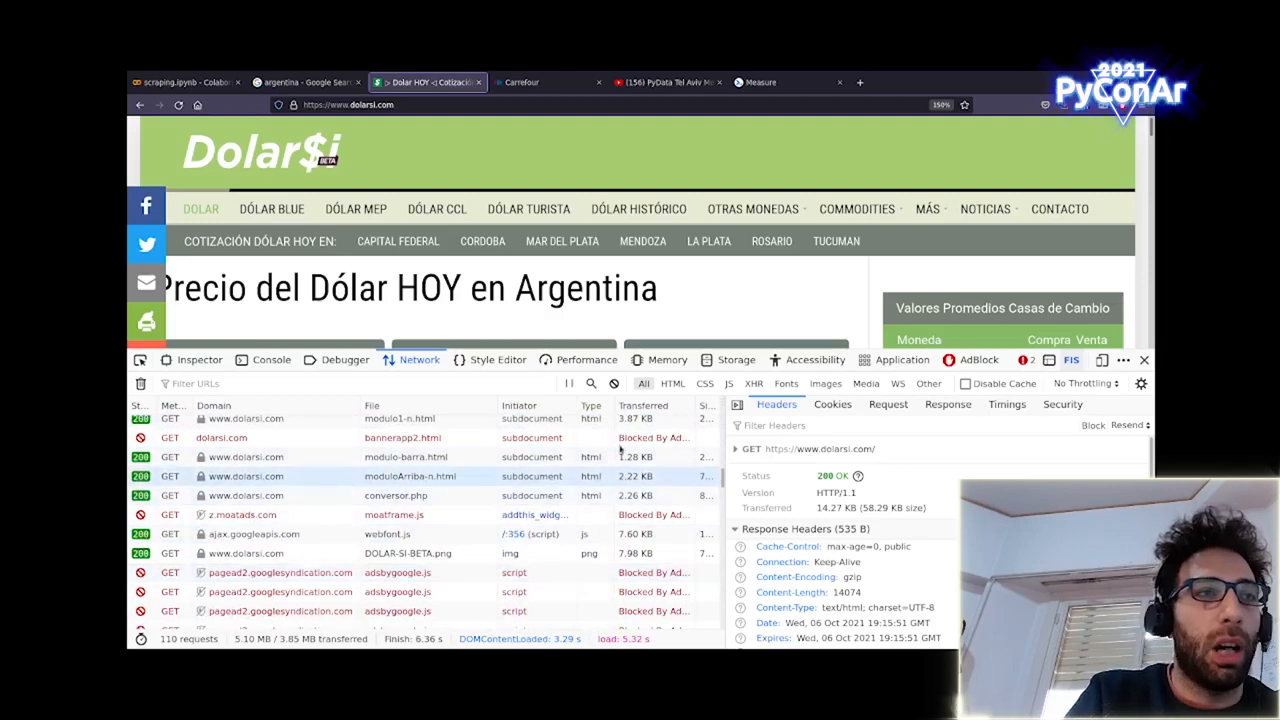
pyautogui.click(752, 384)
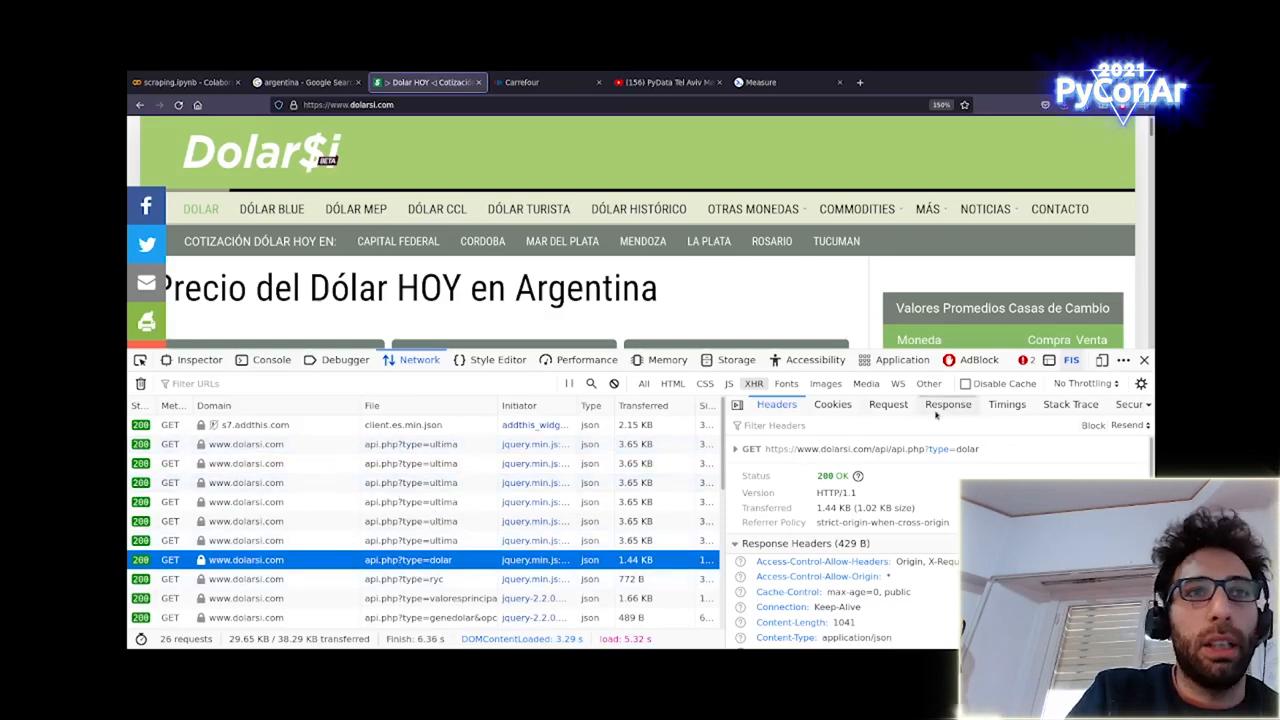
# Examine the dolar API JSON response in raw and tree form, then return to the scraping notebook
pyautogui.click(948, 404)
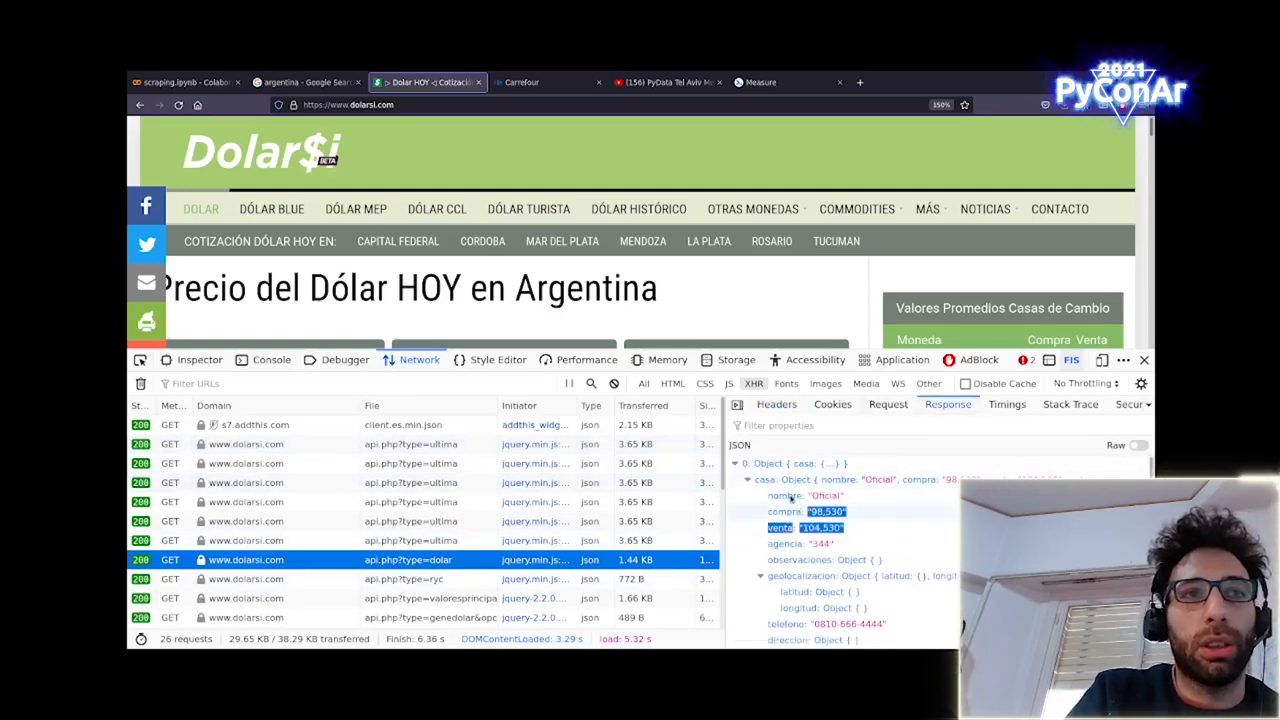
pyautogui.scroll(-3)
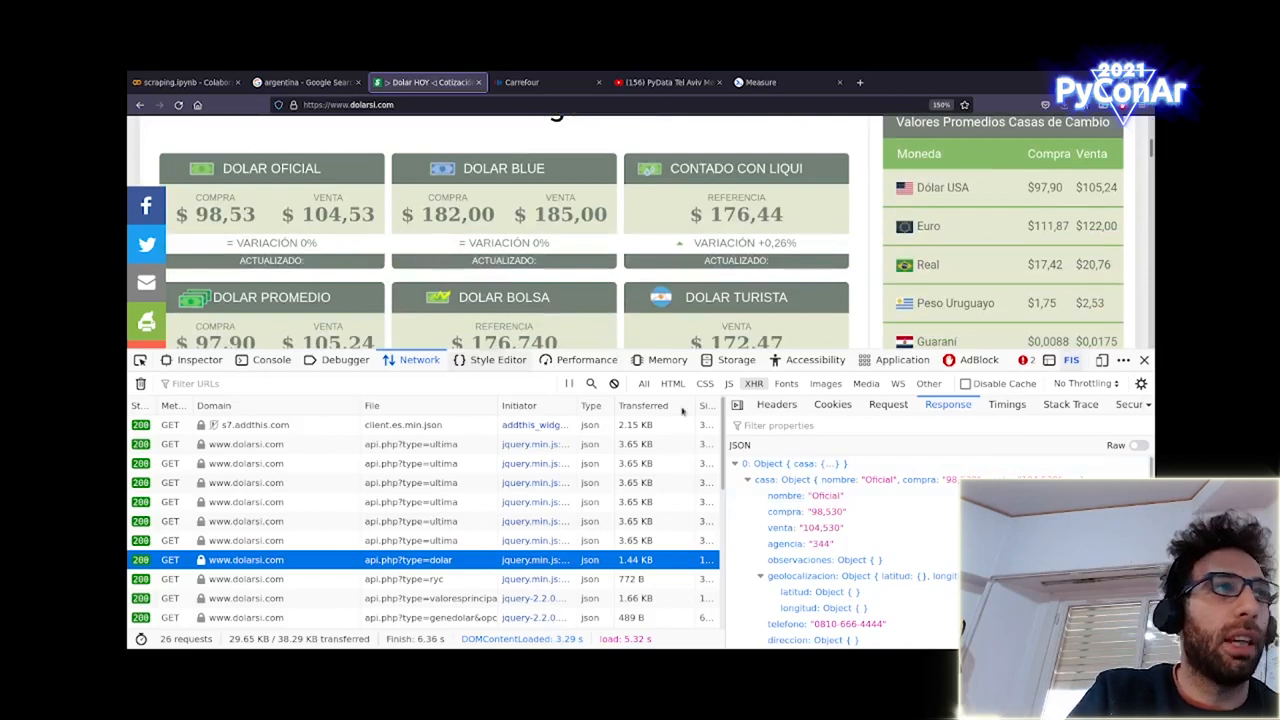
pyautogui.doubleClick(822, 512)
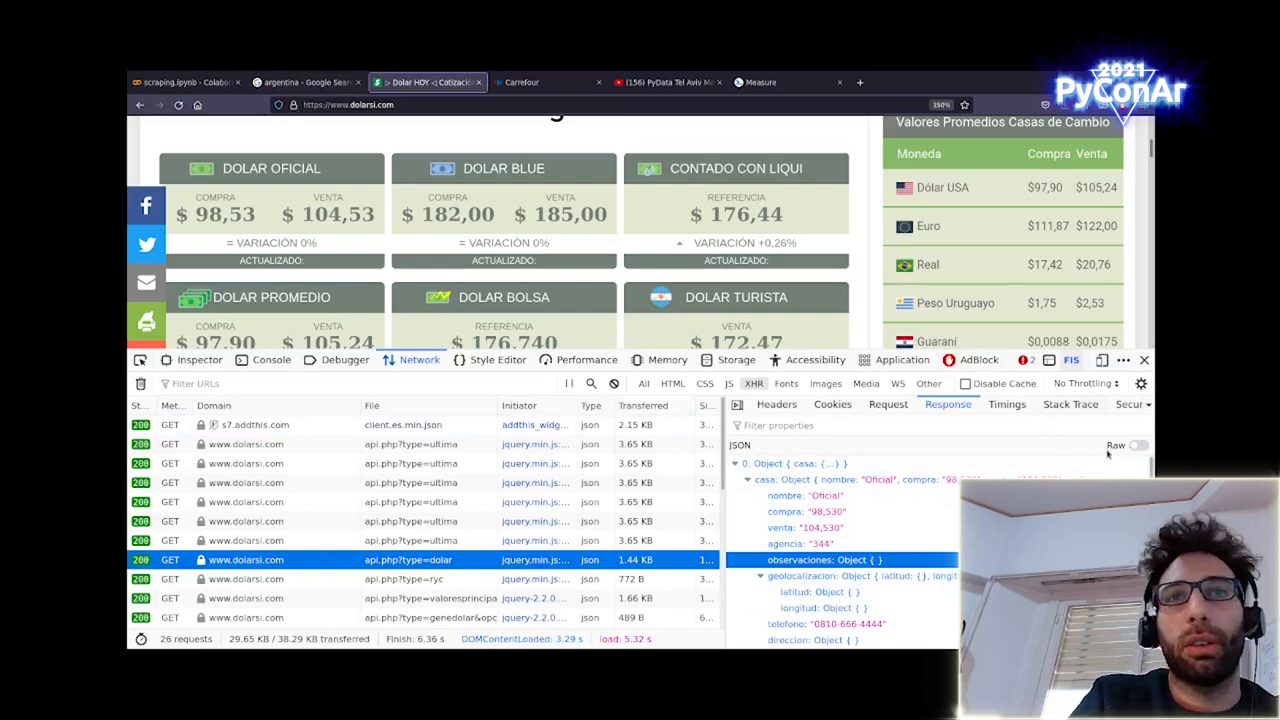
pyautogui.click(1136, 444)
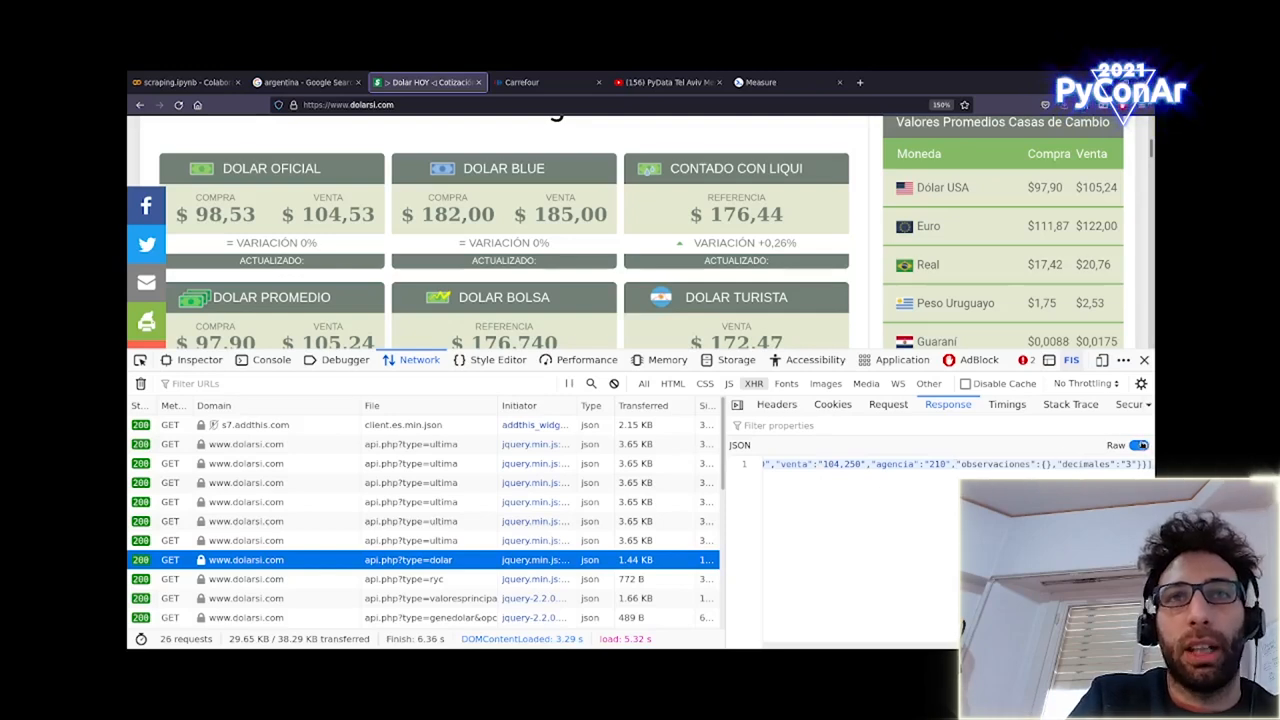
pyautogui.click(1136, 444)
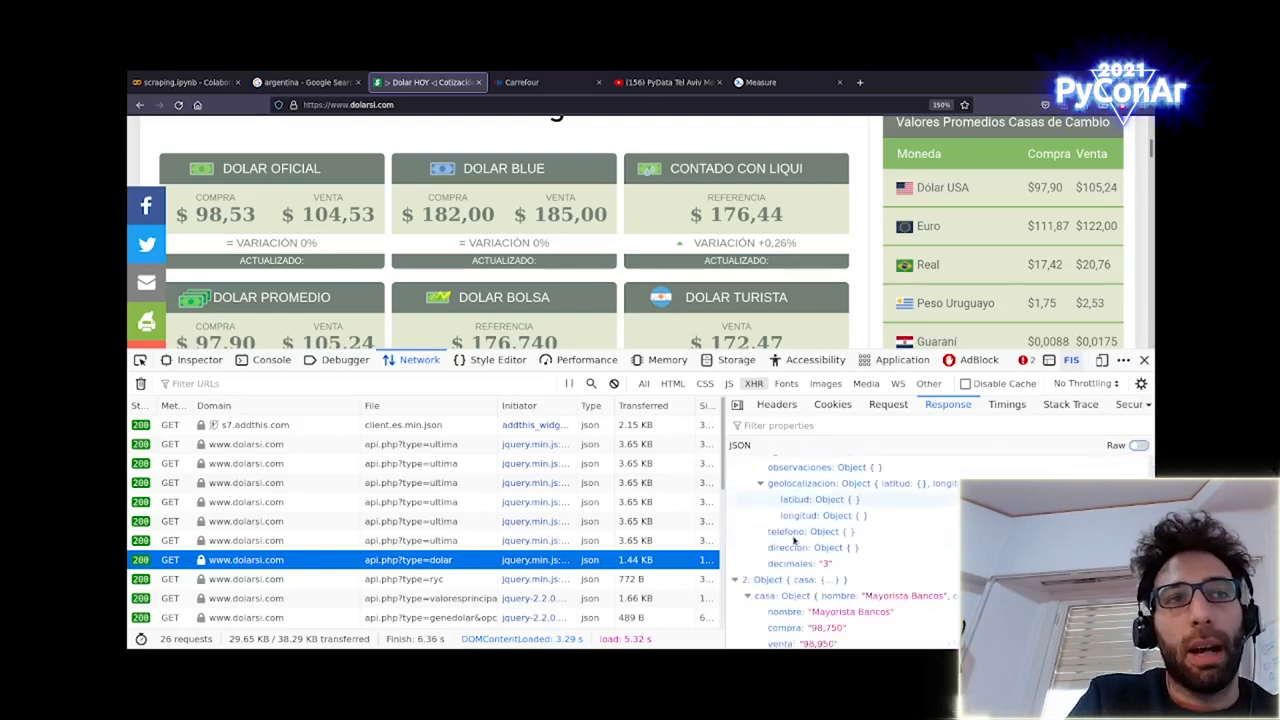
pyautogui.scroll(-3)
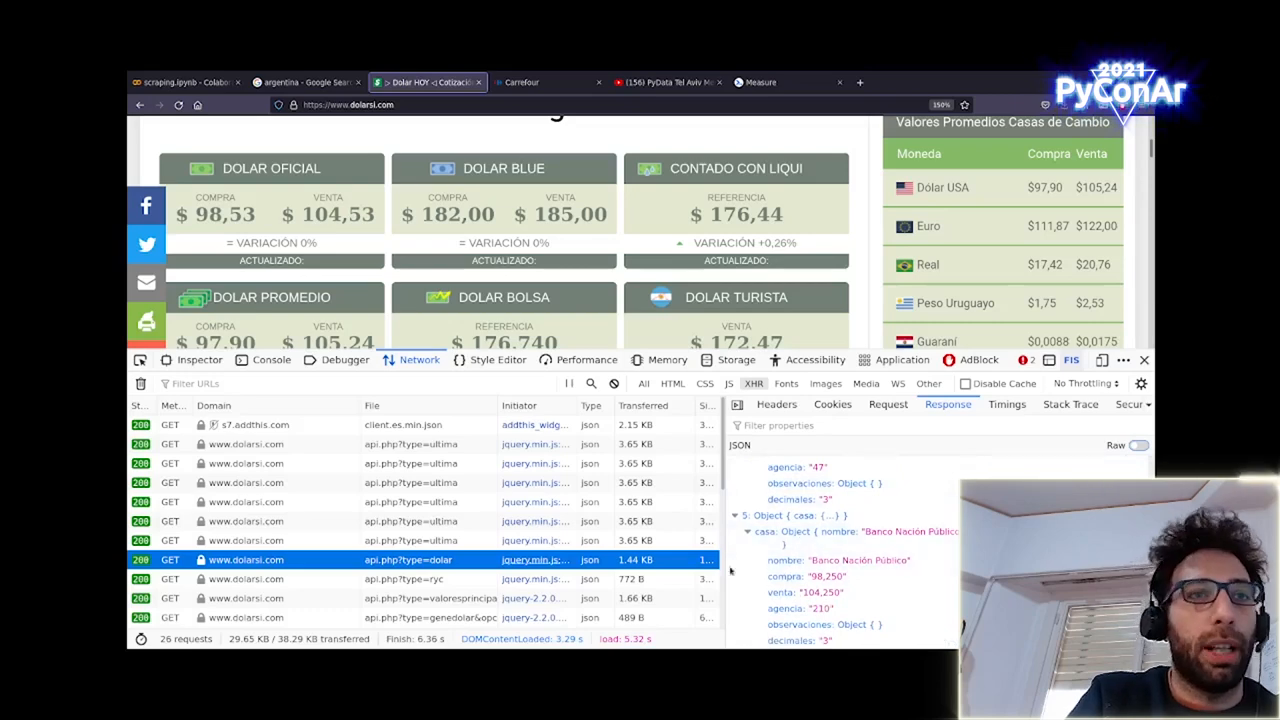
pyautogui.click(184, 82)
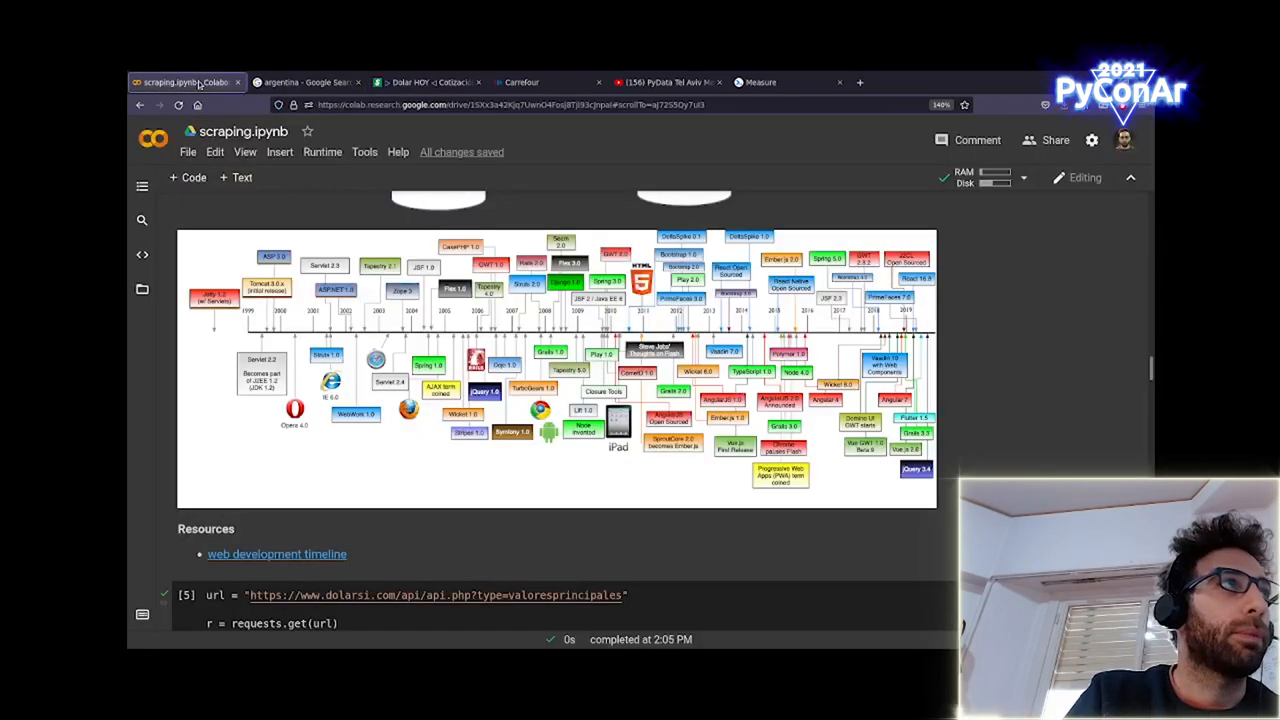
pyautogui.scroll(-3)
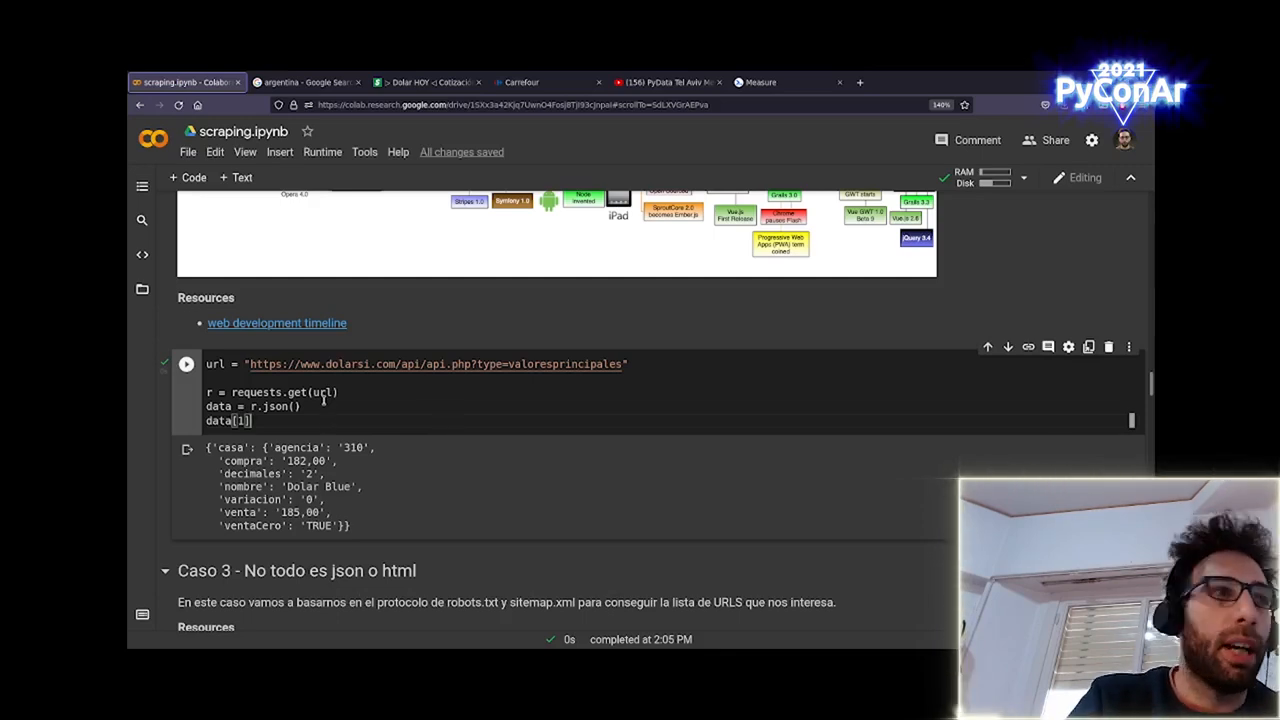
pyautogui.doubleClick(324, 392)
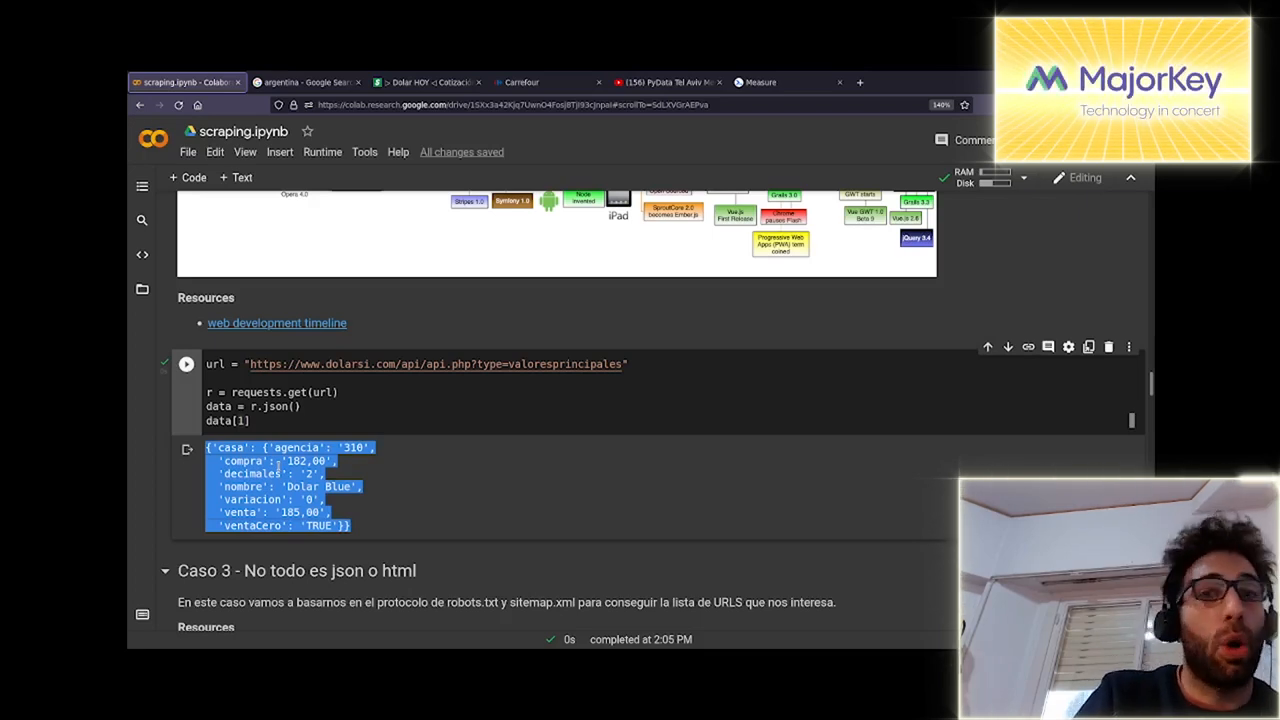
pyautogui.scroll(-3)
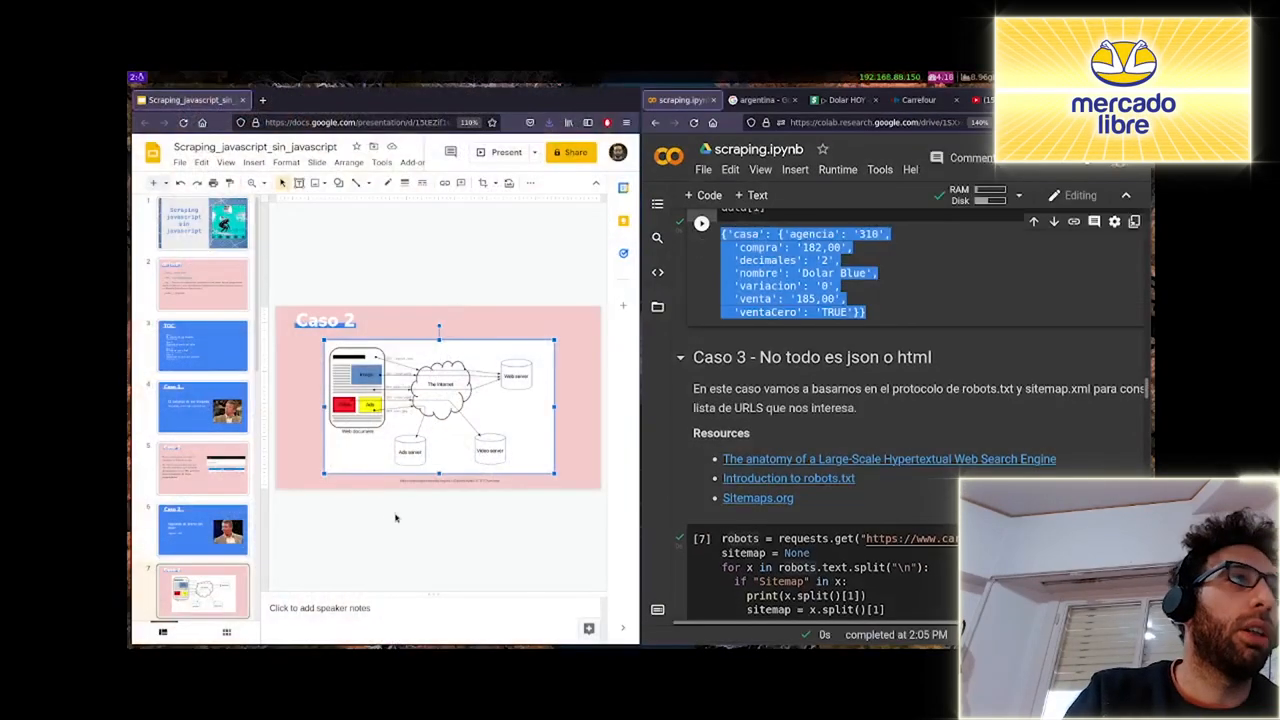
# Show the Caso 2 slide, leading to the view-source of carrefour.com.ar for Caso 3
pyautogui.click(506, 152)
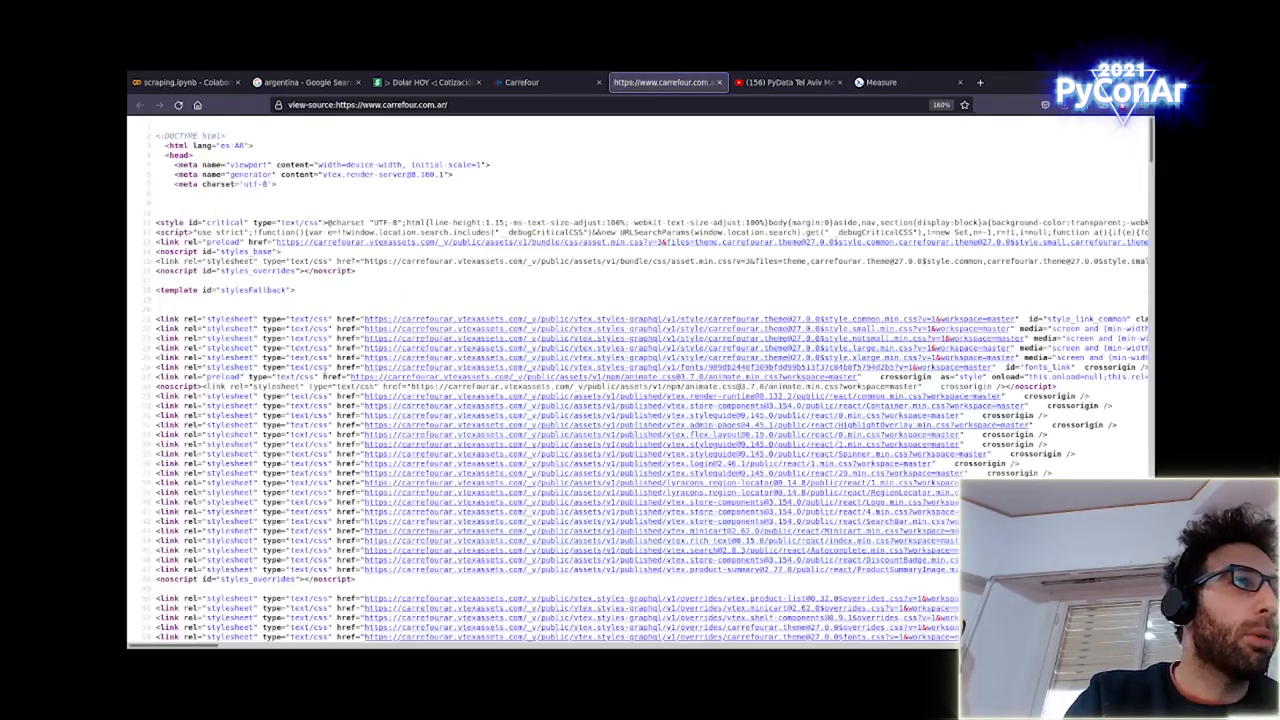
pyautogui.press('ctrl+minus')
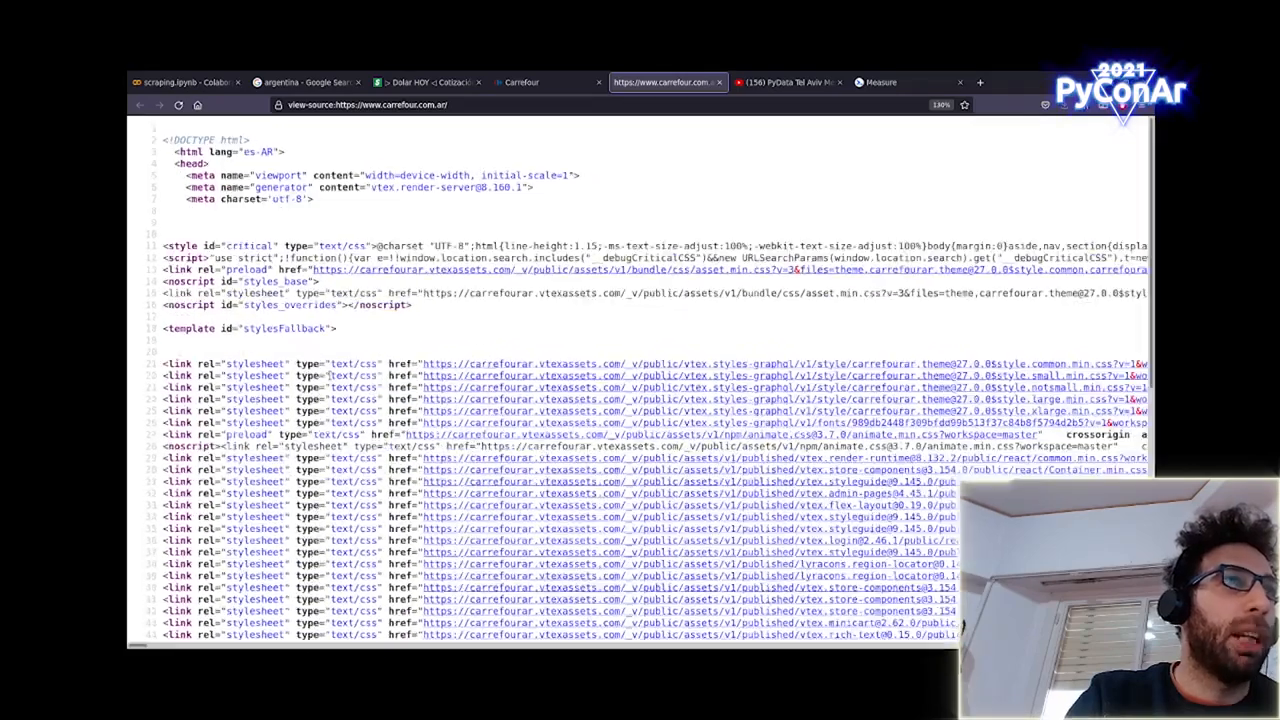
pyautogui.scroll(-3)
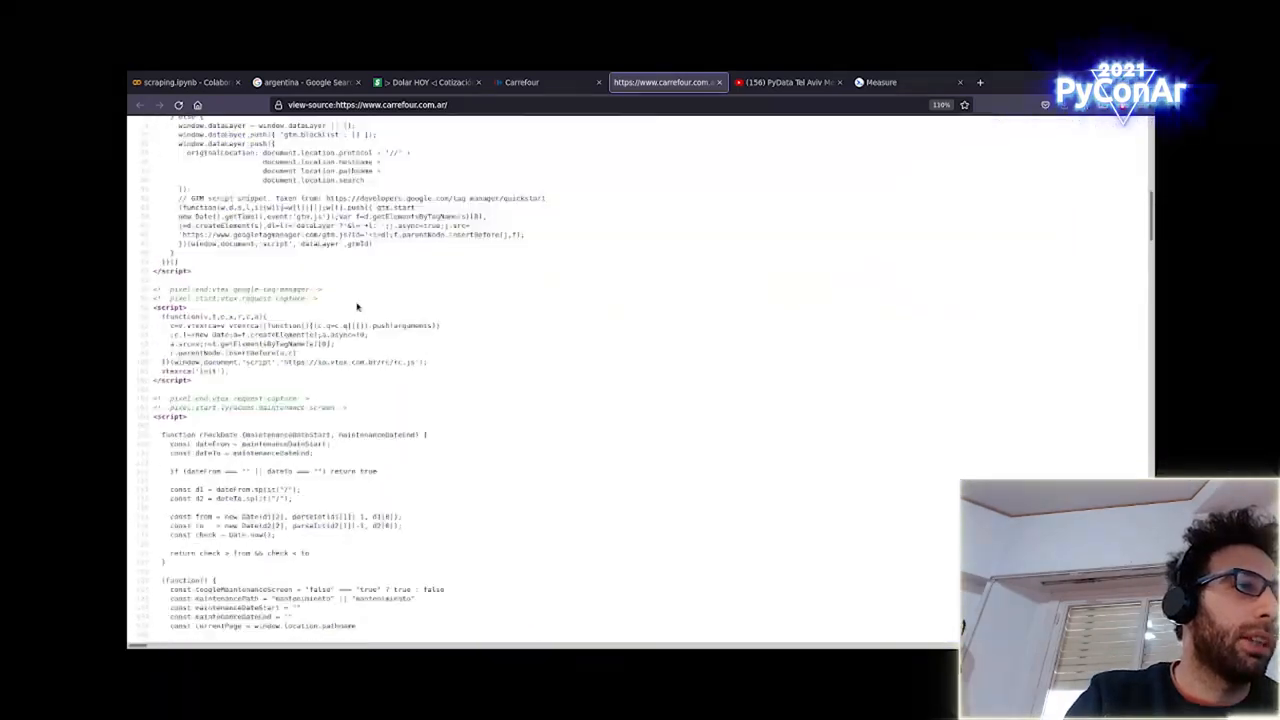
pyautogui.scroll(-3)
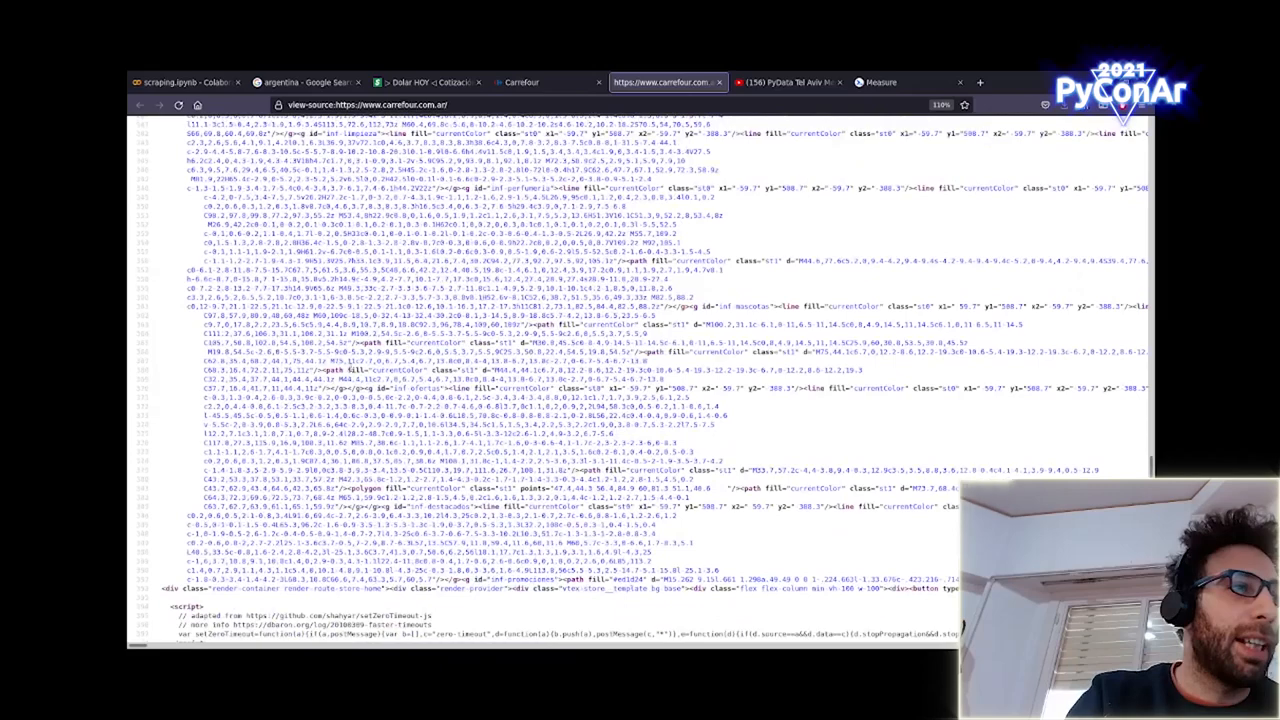
pyautogui.scroll(-3)
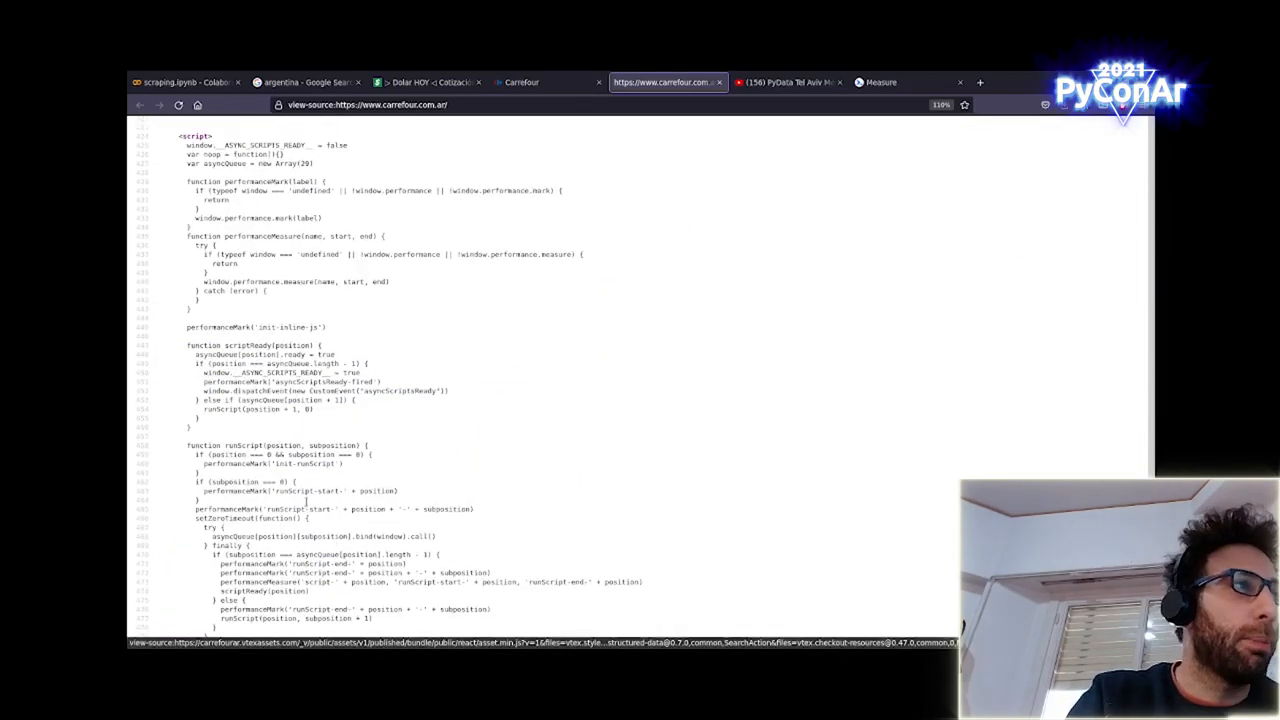
pyautogui.scroll(-3)
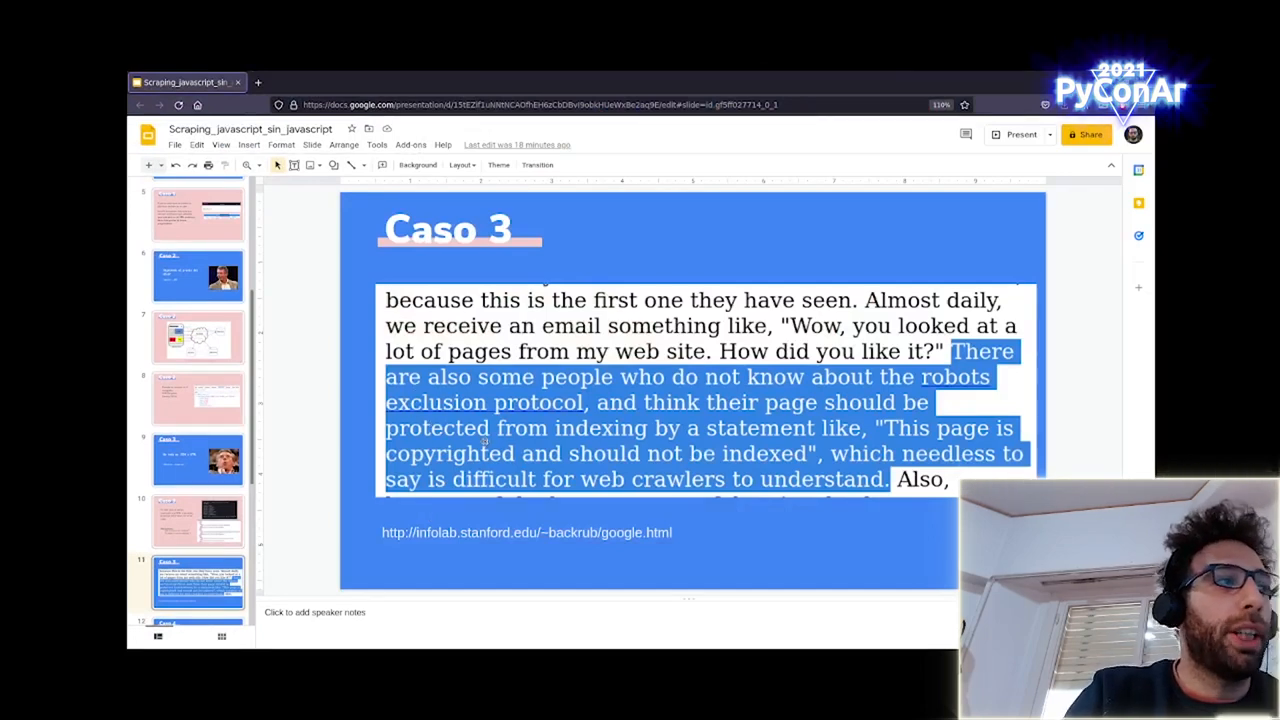
pyautogui.moveTo(770, 476)
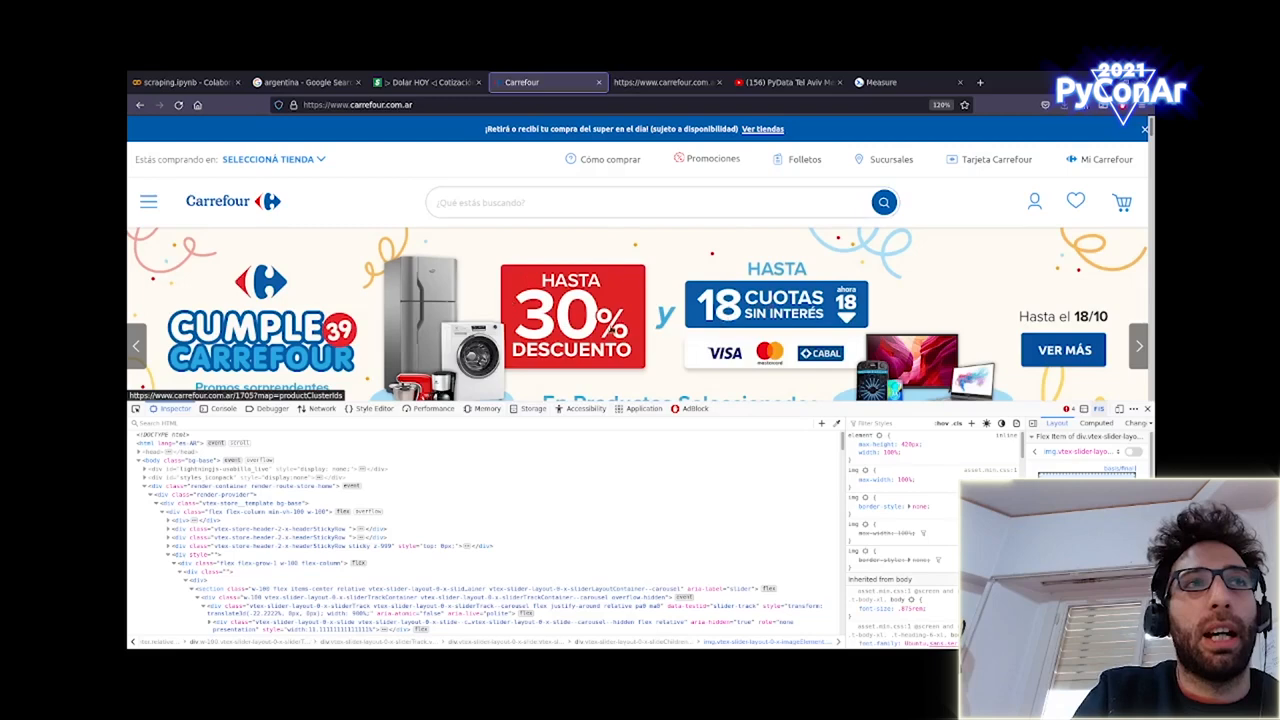
pyautogui.scroll(-3)
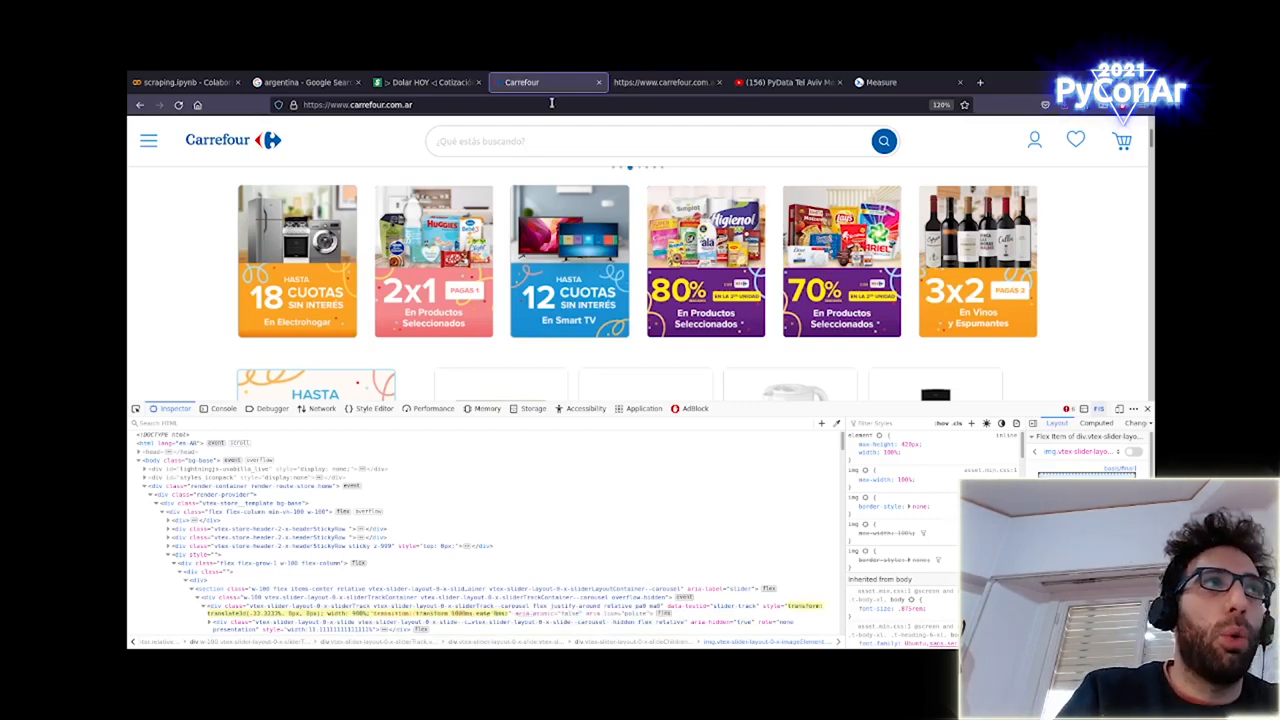
pyautogui.click(356, 104)
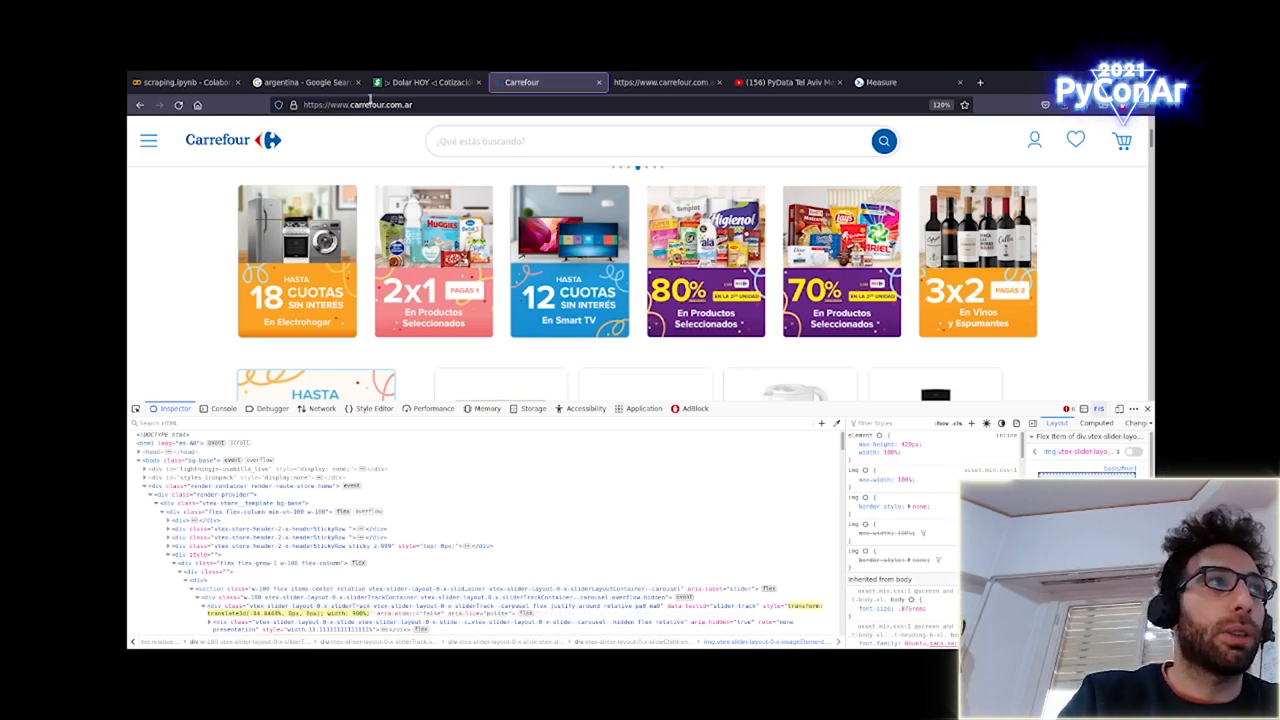
# Load carrefour.com.ar/robots.txt in the browser
pyautogui.click(356, 104)
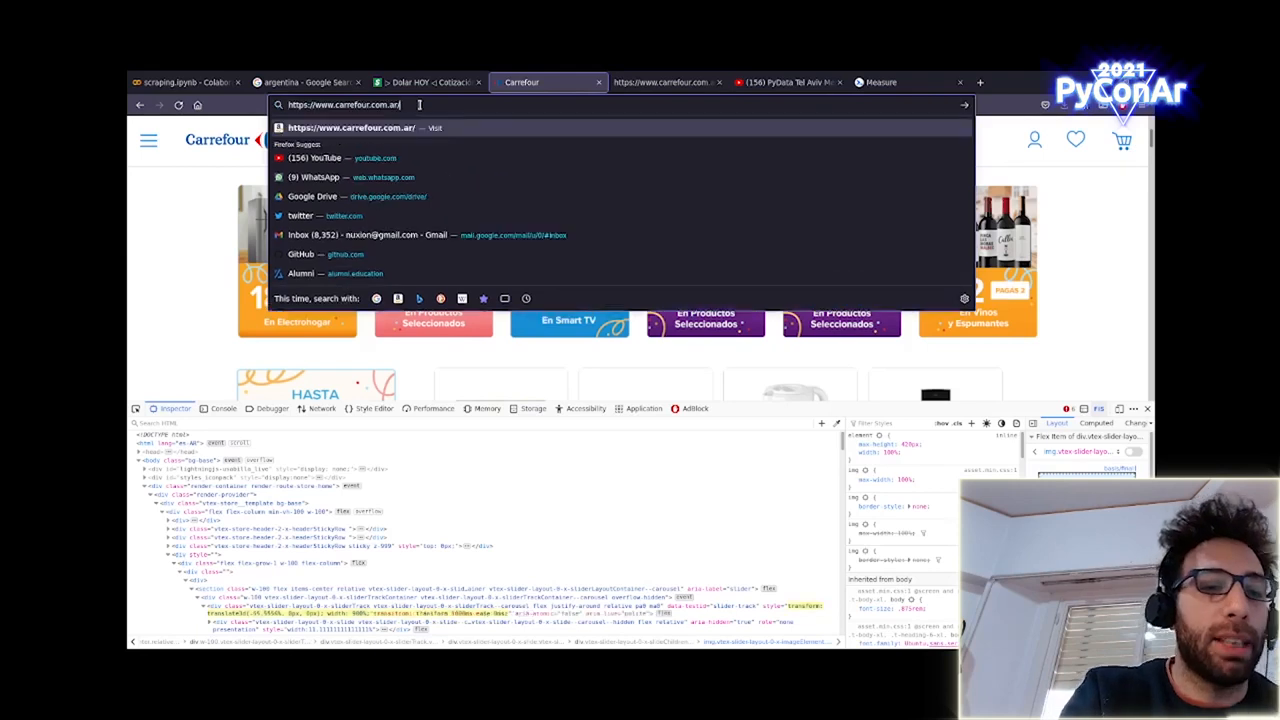
pyautogui.write('robots.txt')
pyautogui.press('Return')
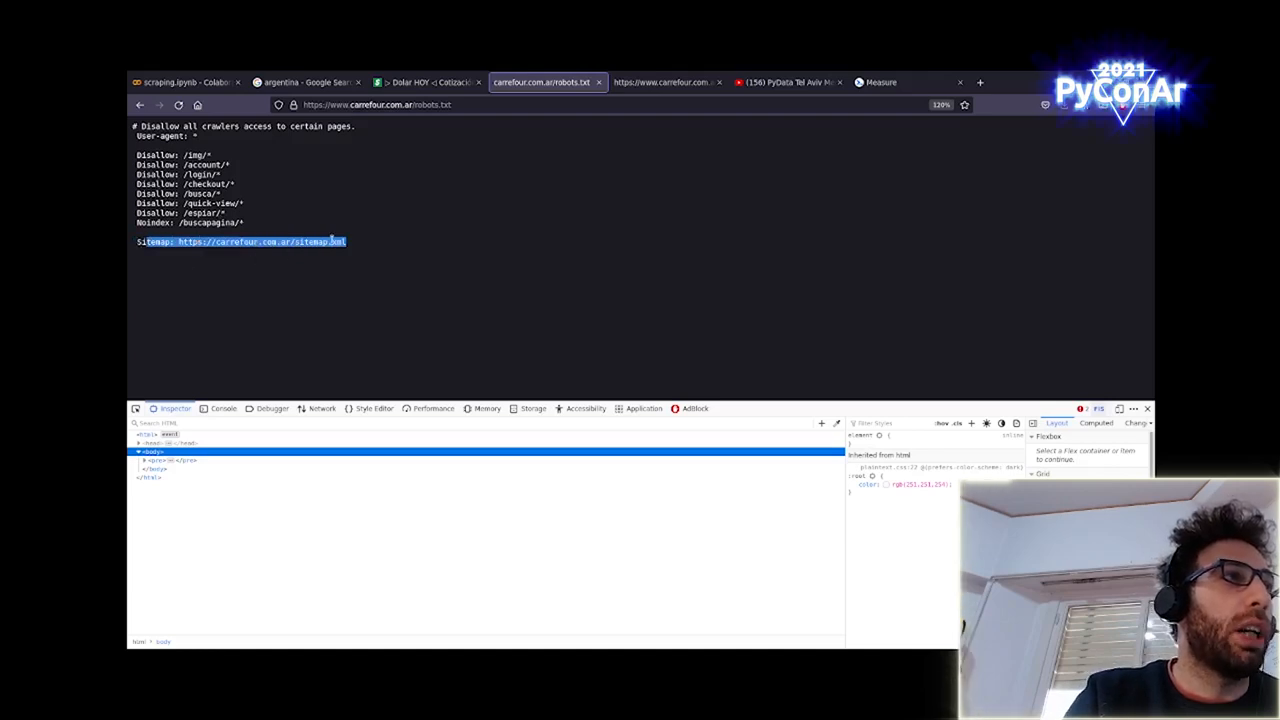
# Open the Sitemap URL listed in robots.txt to show Carrefour's sitemap index
pyautogui.moveTo(136, 154); pyautogui.dragTo(250, 222)
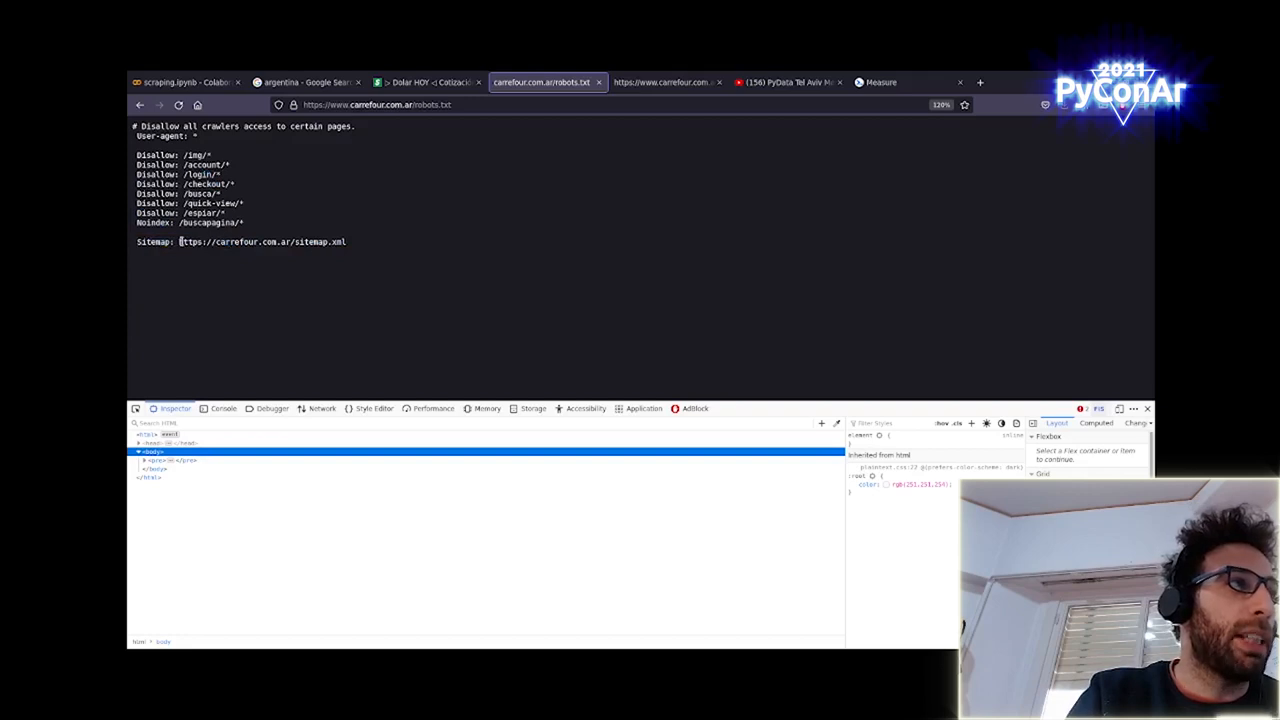
pyautogui.doubleClick(260, 240)
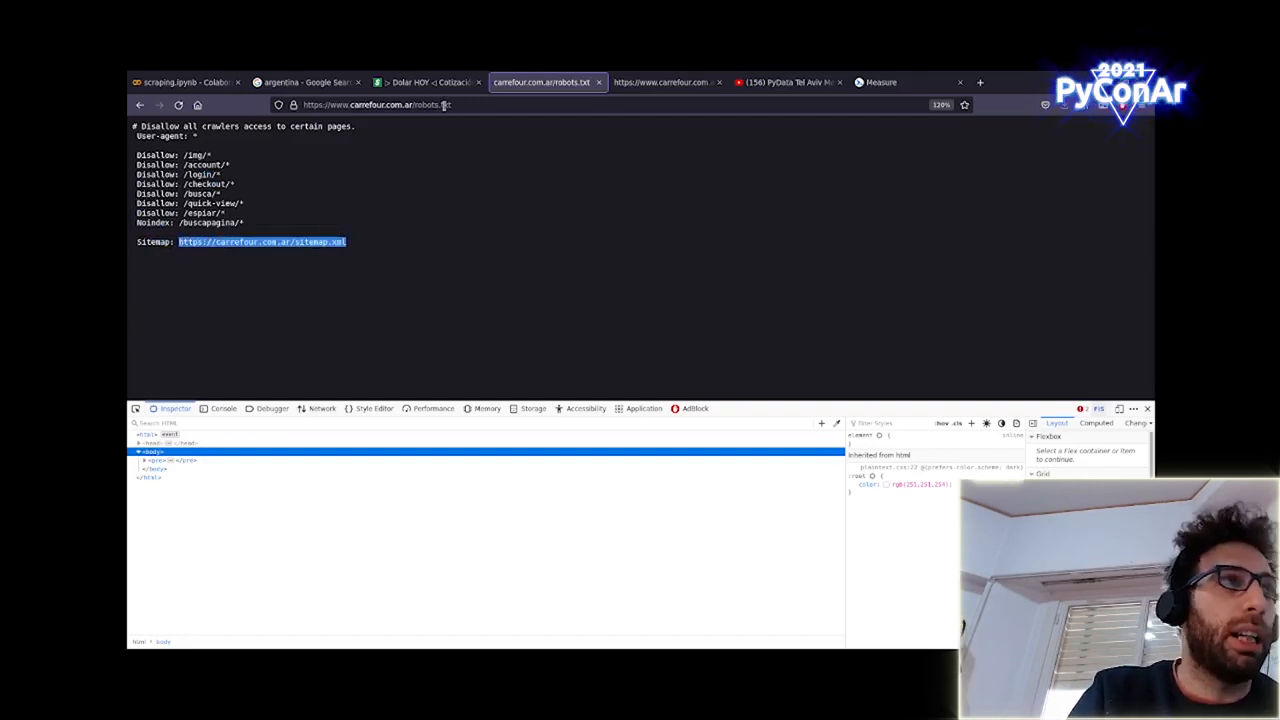
pyautogui.click(400, 104)
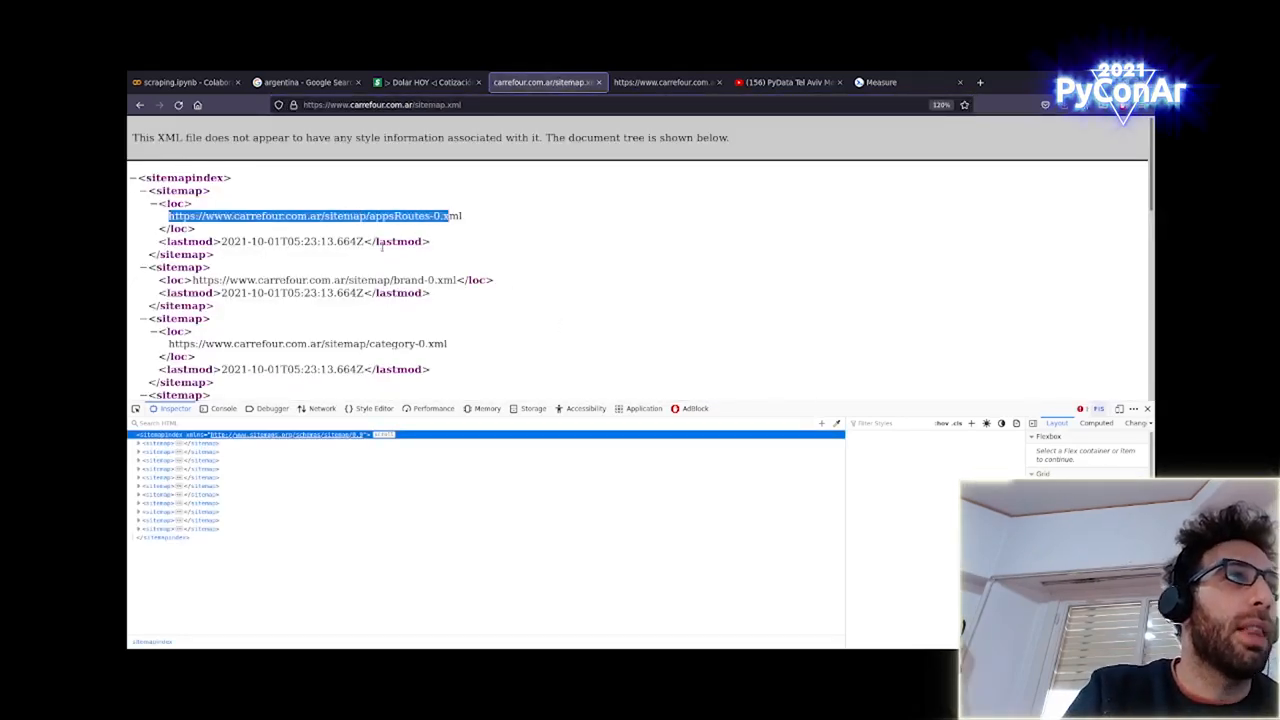
pyautogui.moveTo(428, 268)
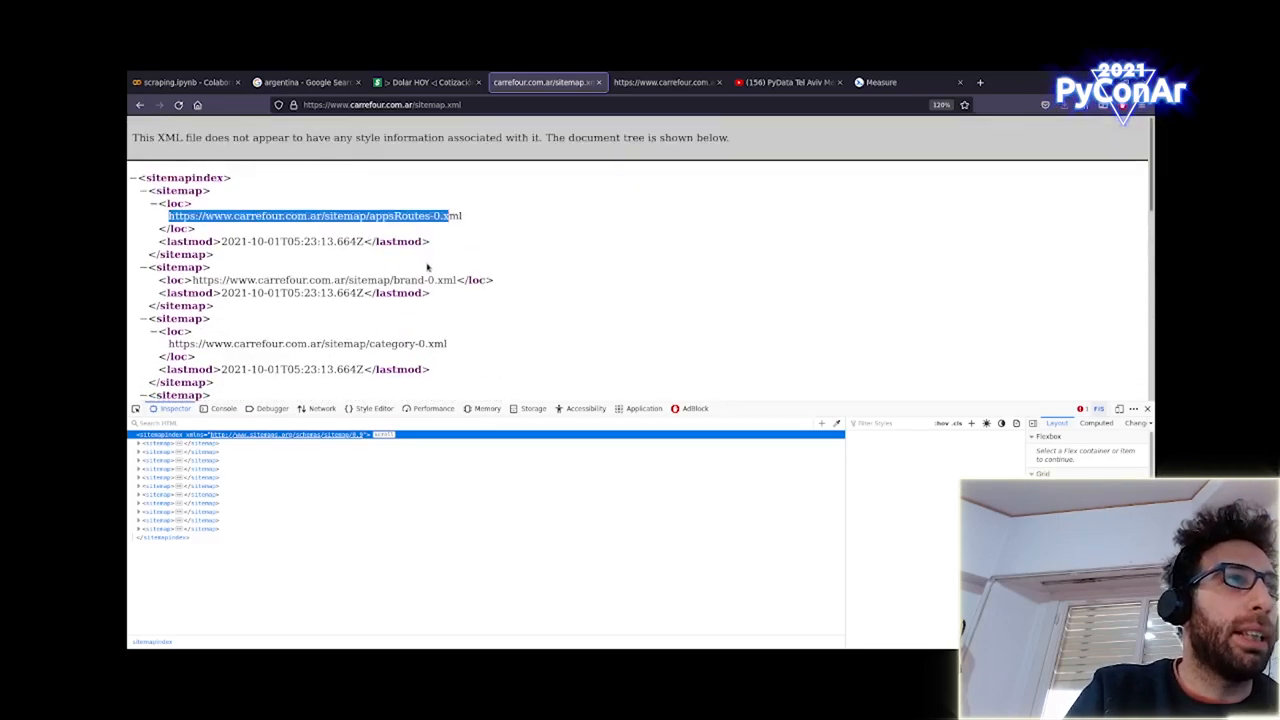
# Navigate to the product-1.xml sub-sitemap listing individual Carrefour product URLs
pyautogui.scroll(-3)
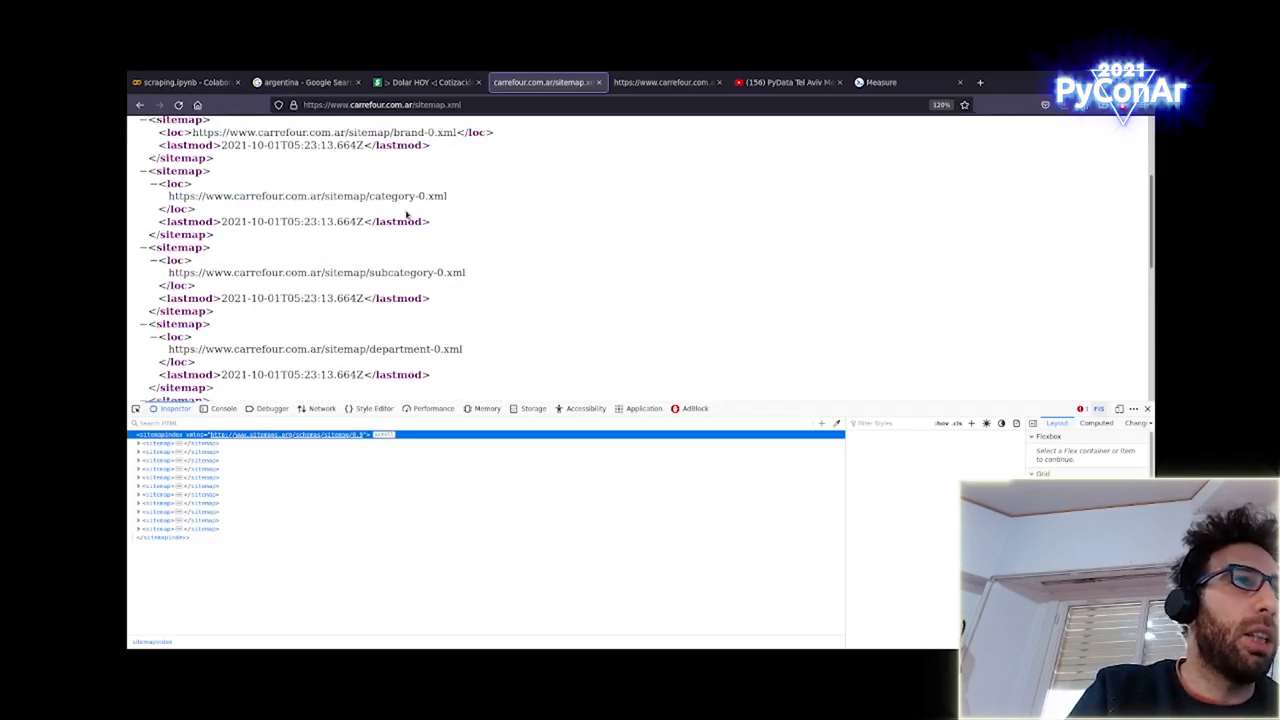
pyautogui.scroll(-3)
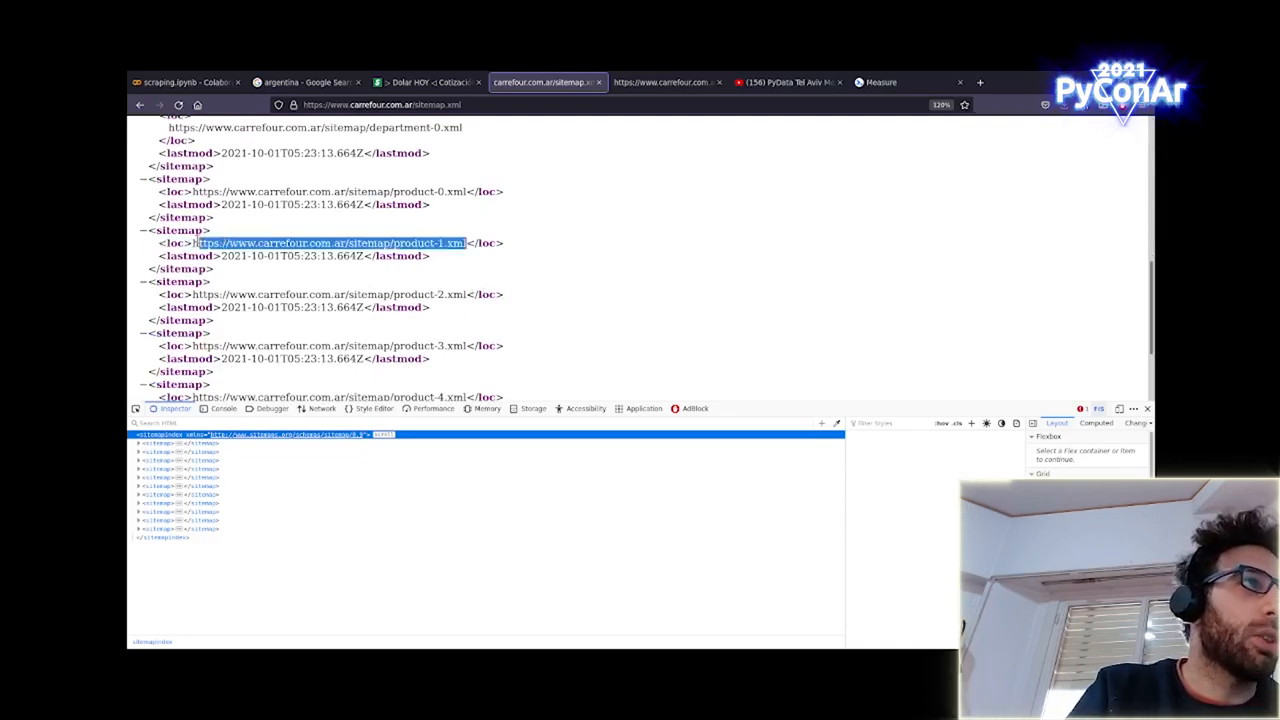
pyautogui.click(380, 104)
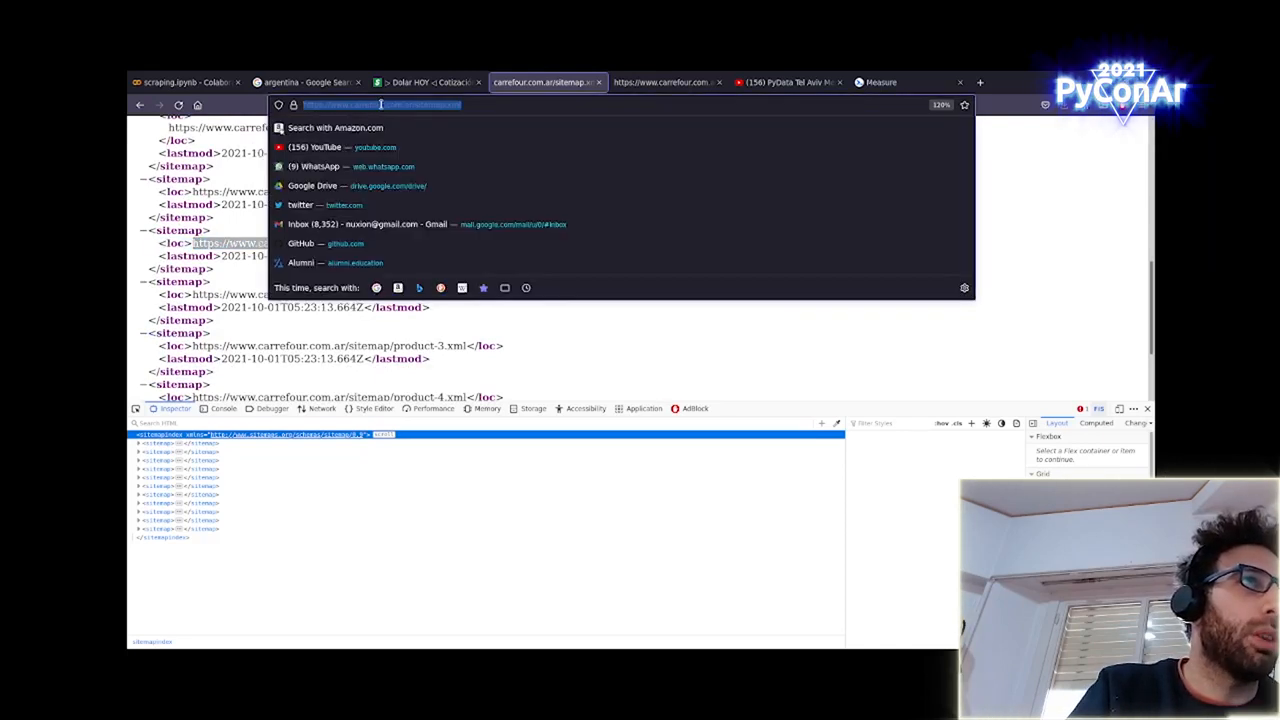
pyautogui.press('Return')
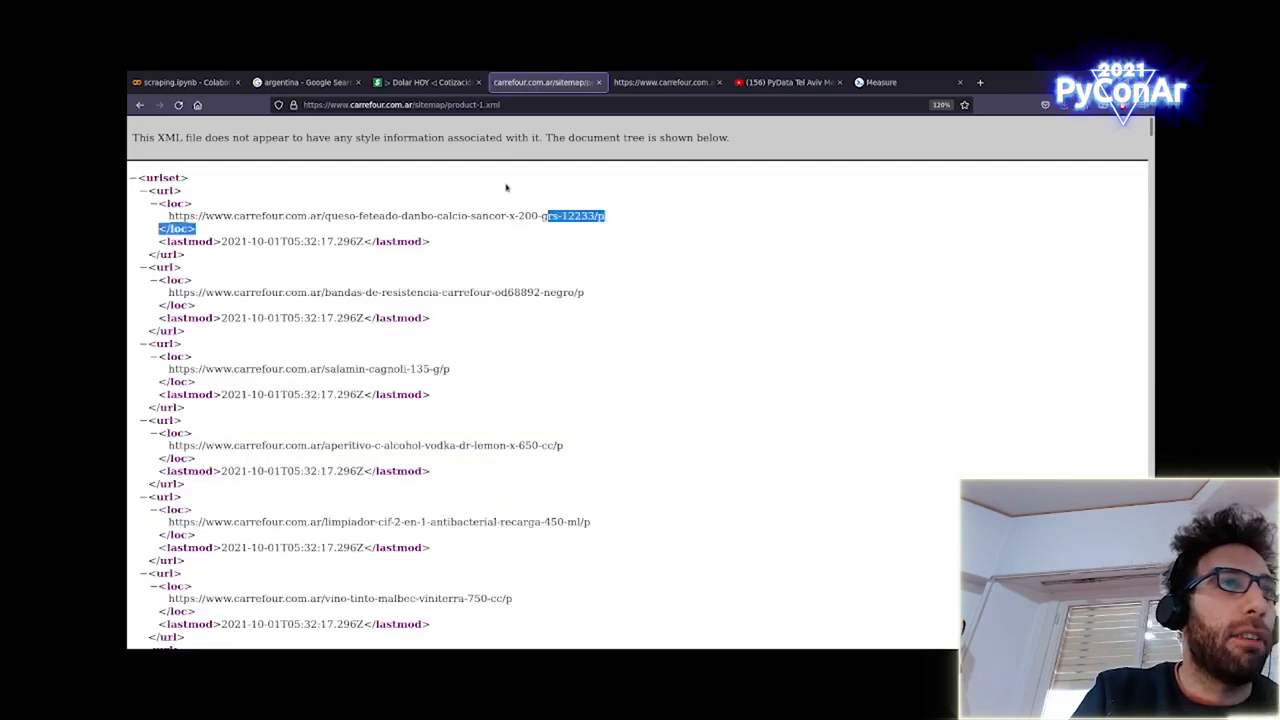
pyautogui.moveTo(390, 332)
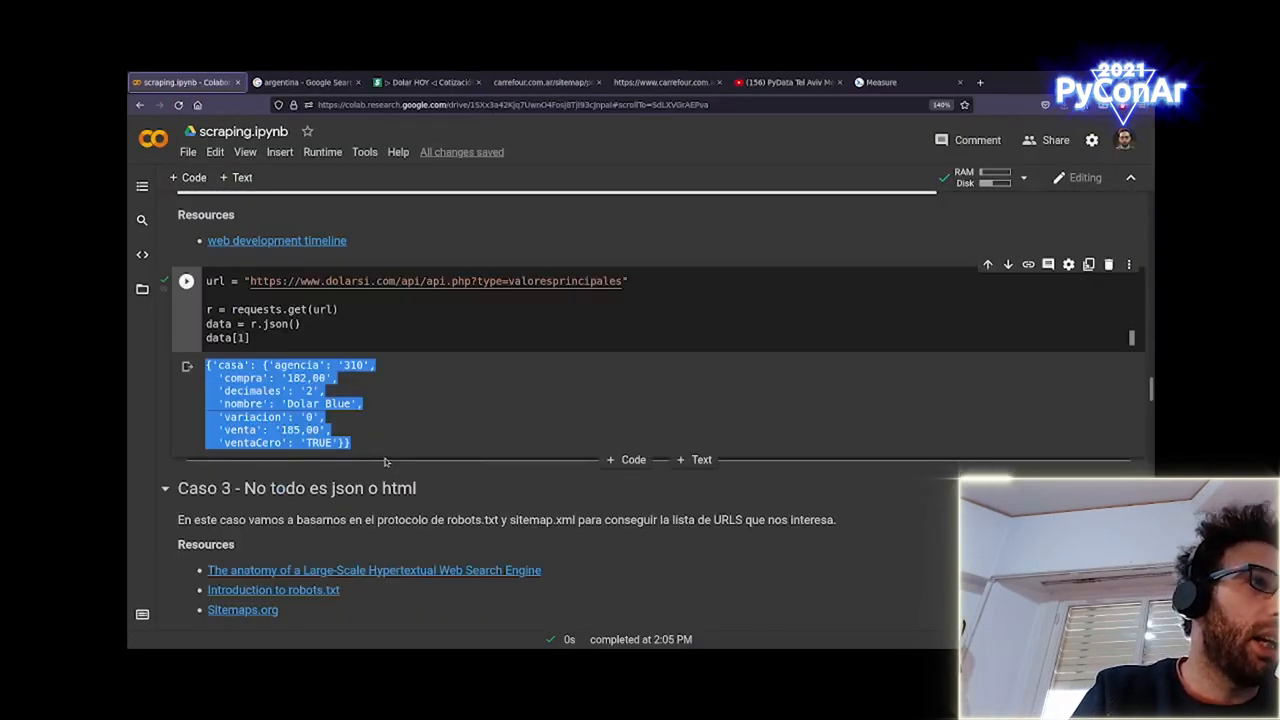
# Scroll the Caso 3 cells that parse Carrefour's sitemap and print the first product links
pyautogui.scroll(-3)
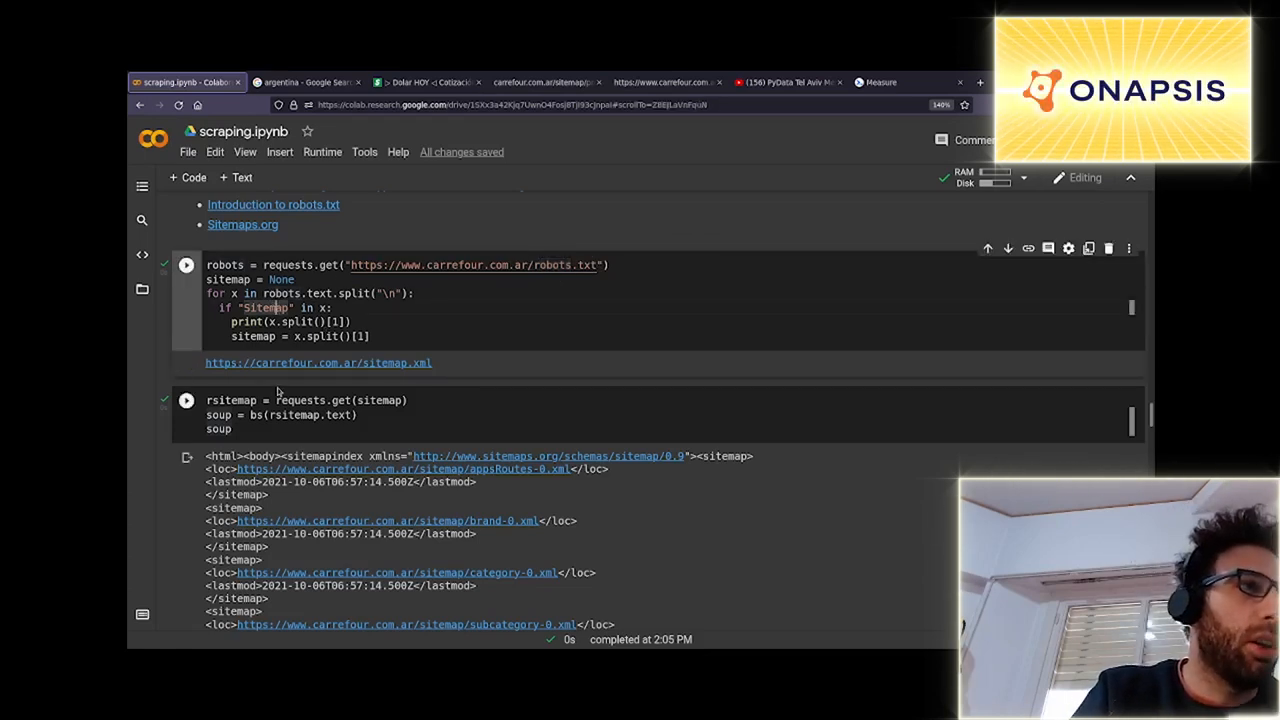
pyautogui.scroll(-3)
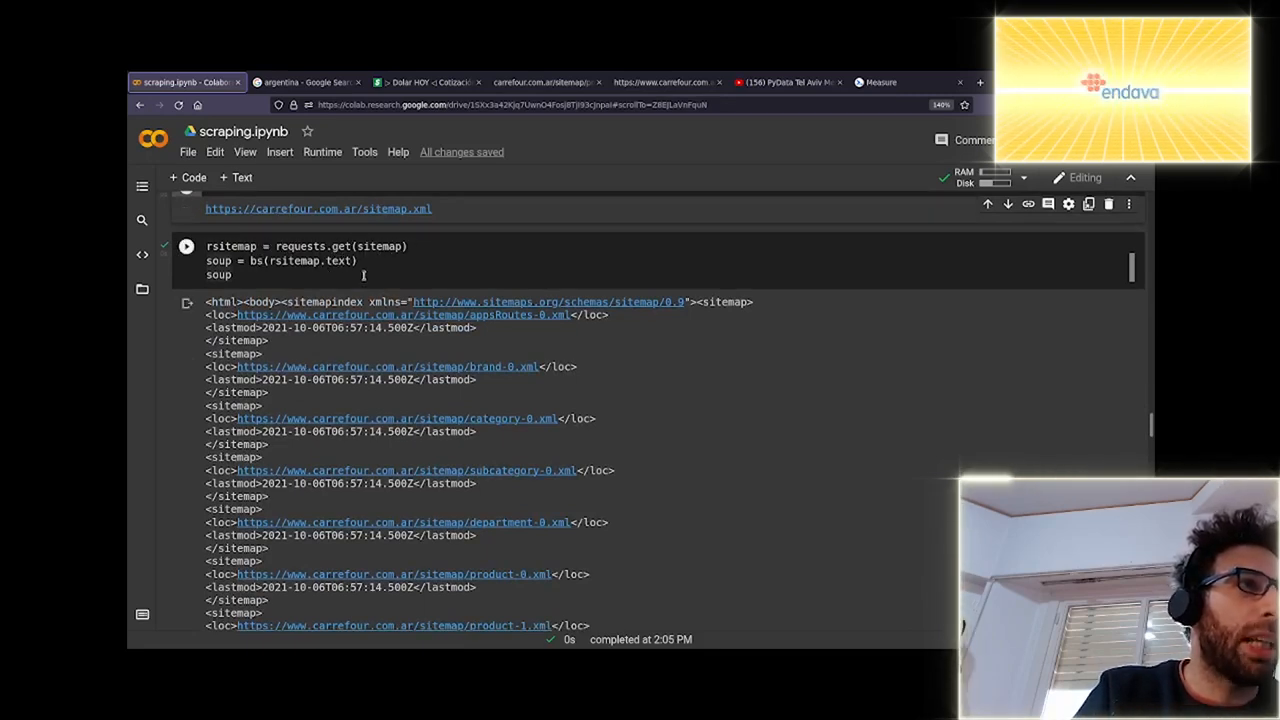
pyautogui.scroll(-3)
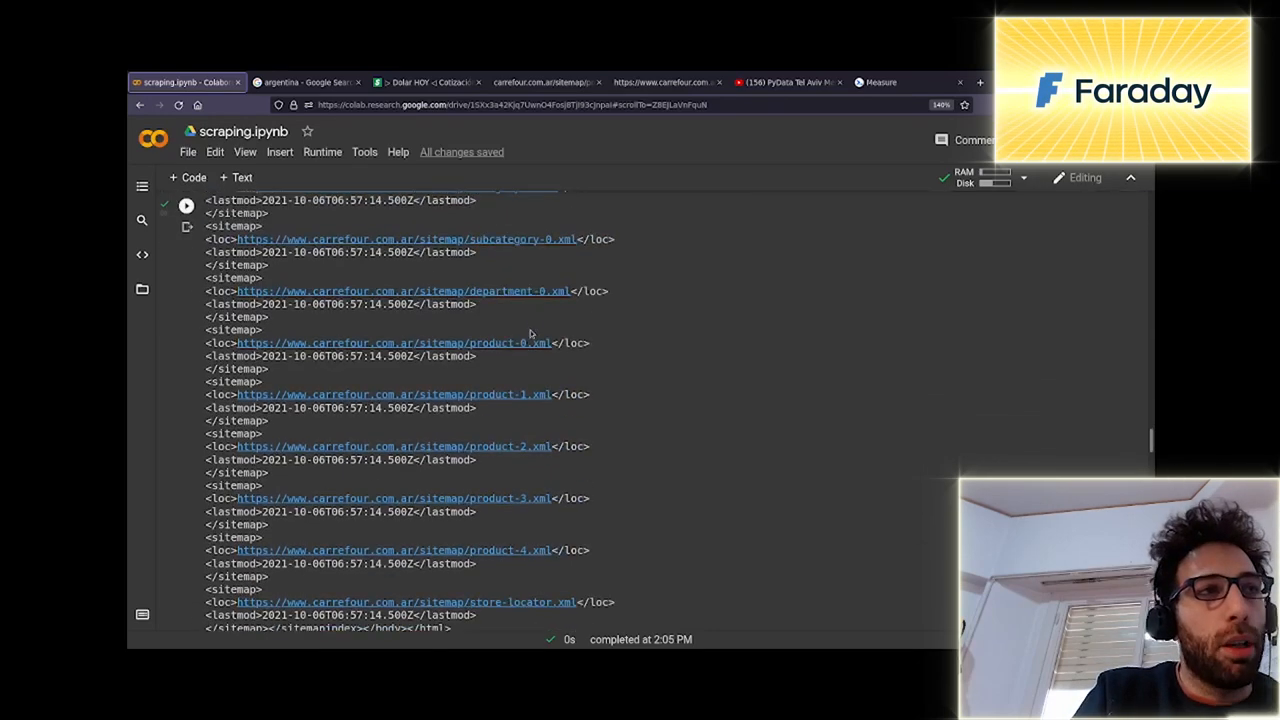
pyautogui.scroll(-3)
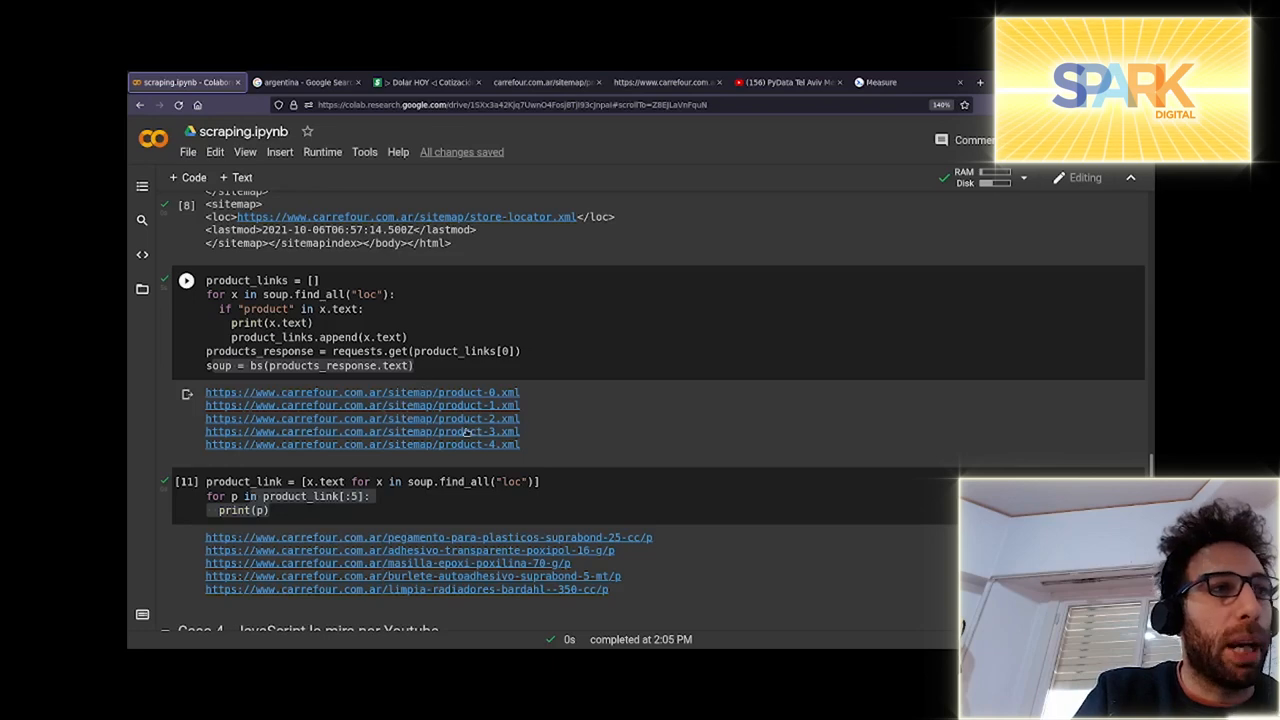
pyautogui.scroll(-3)
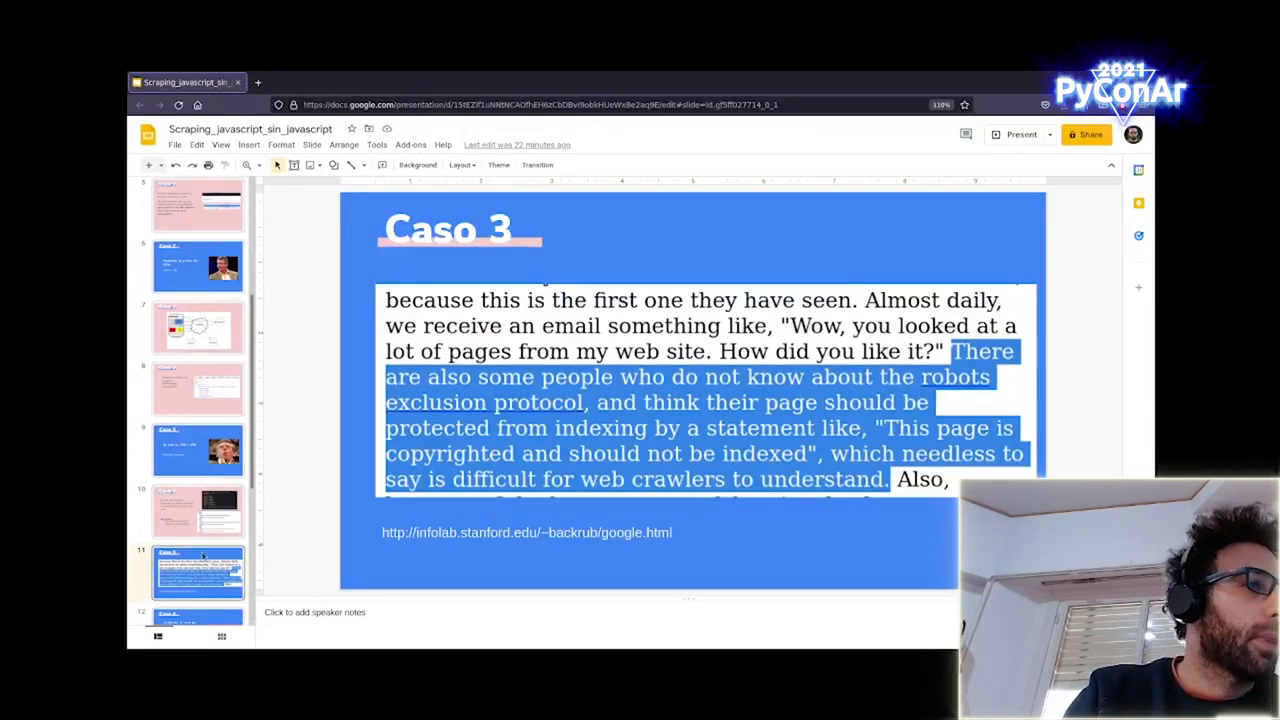
# Show the Caso 3 slide about single-page sites, robots.txt and sitemaps
pyautogui.click(198, 510)
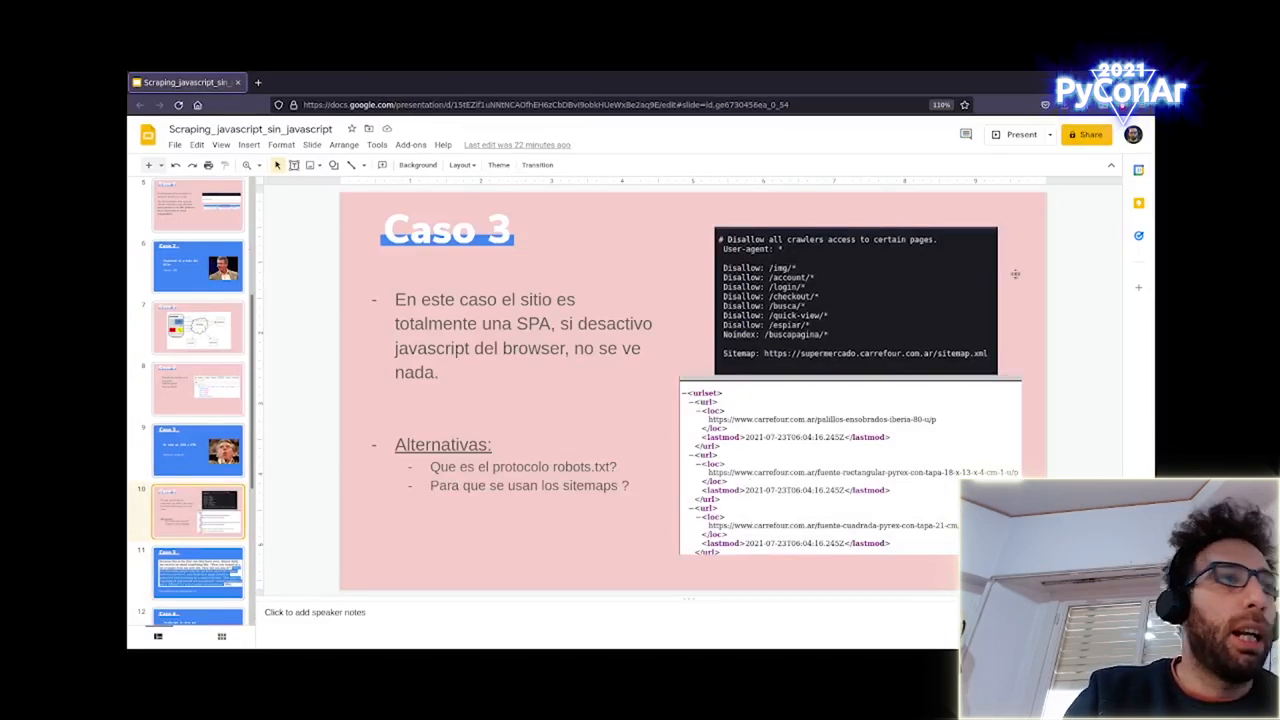
pyautogui.click(1020, 134)
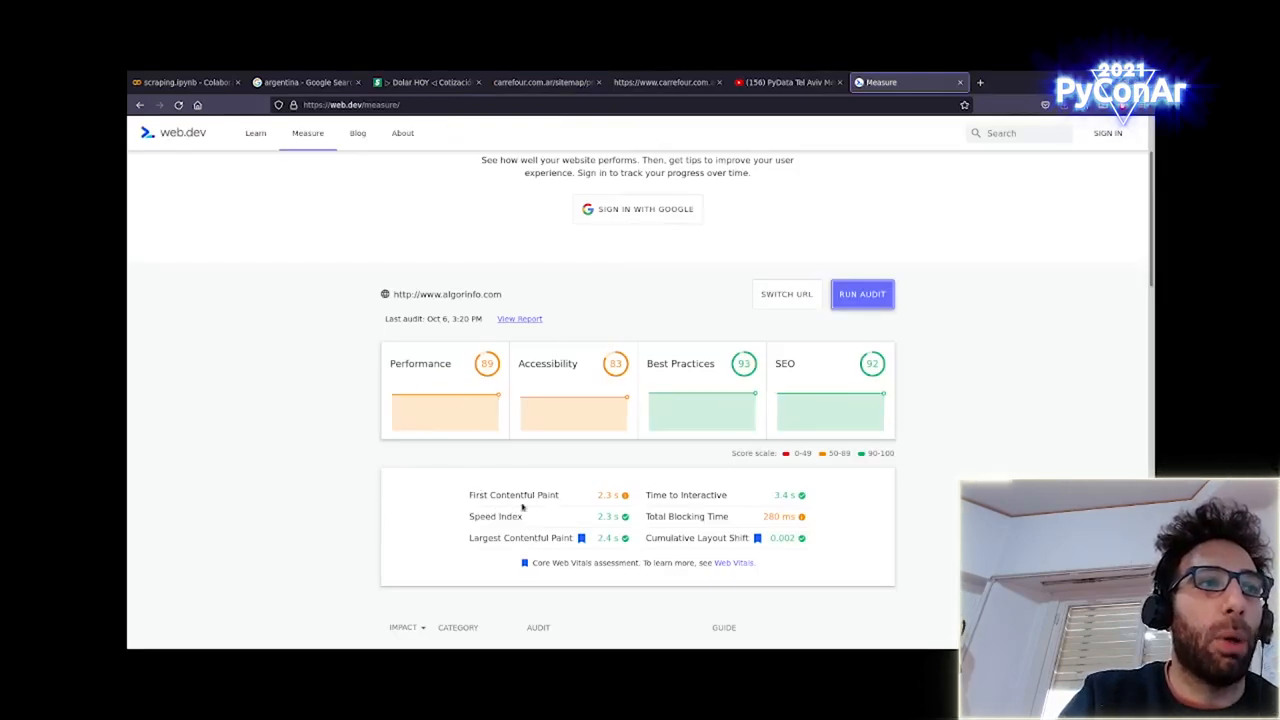
pyautogui.moveTo(552, 510)
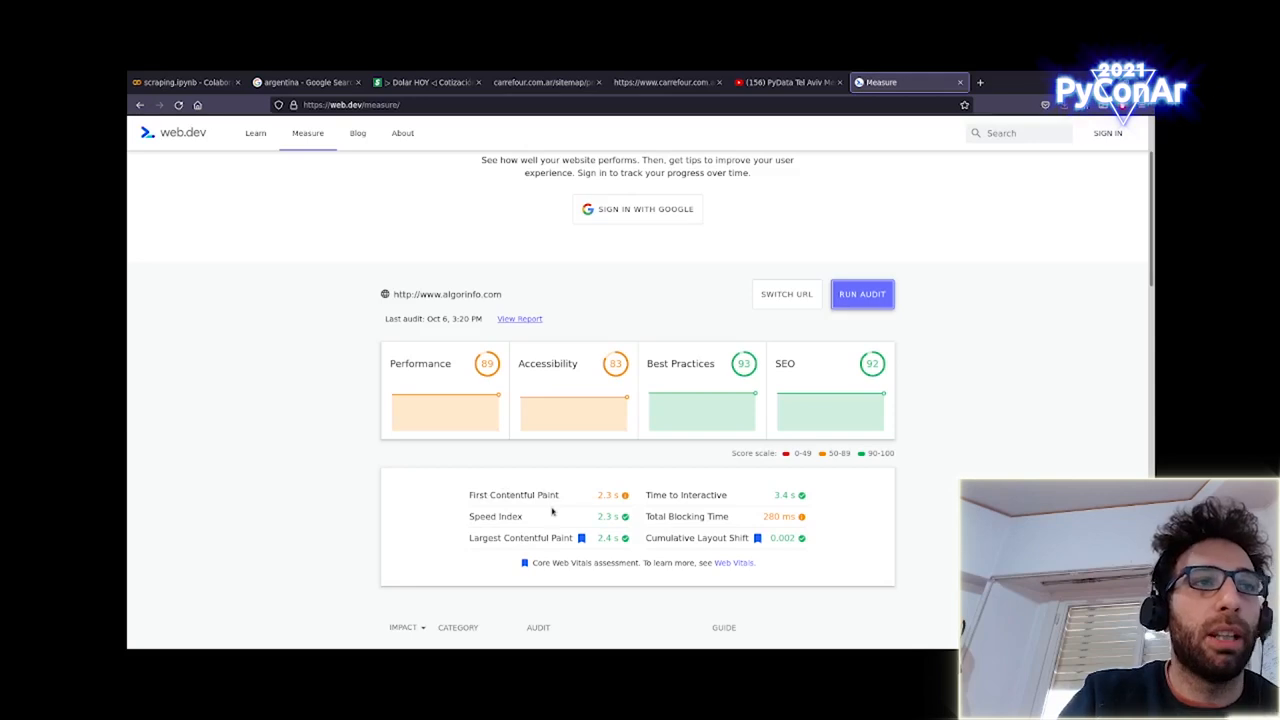
# Review the web.dev Measure audit scores for the algorinfo site
pyautogui.scroll(3)
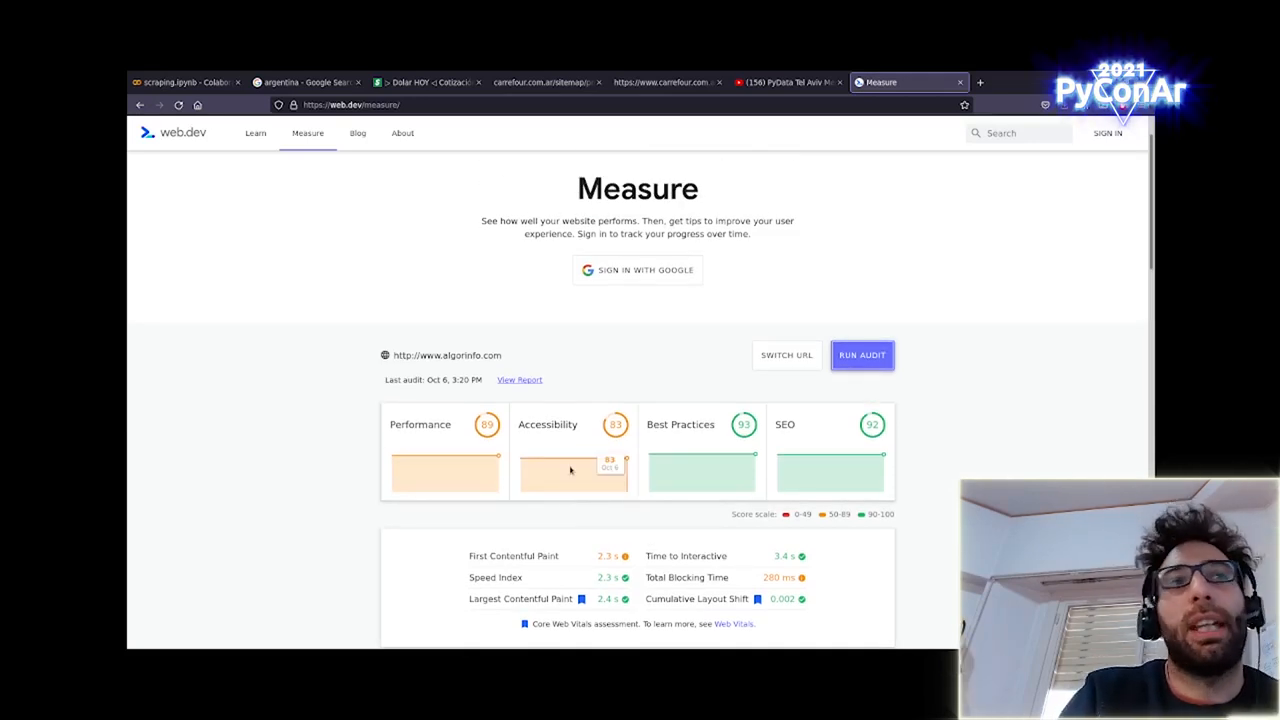
pyautogui.moveTo(632, 336)
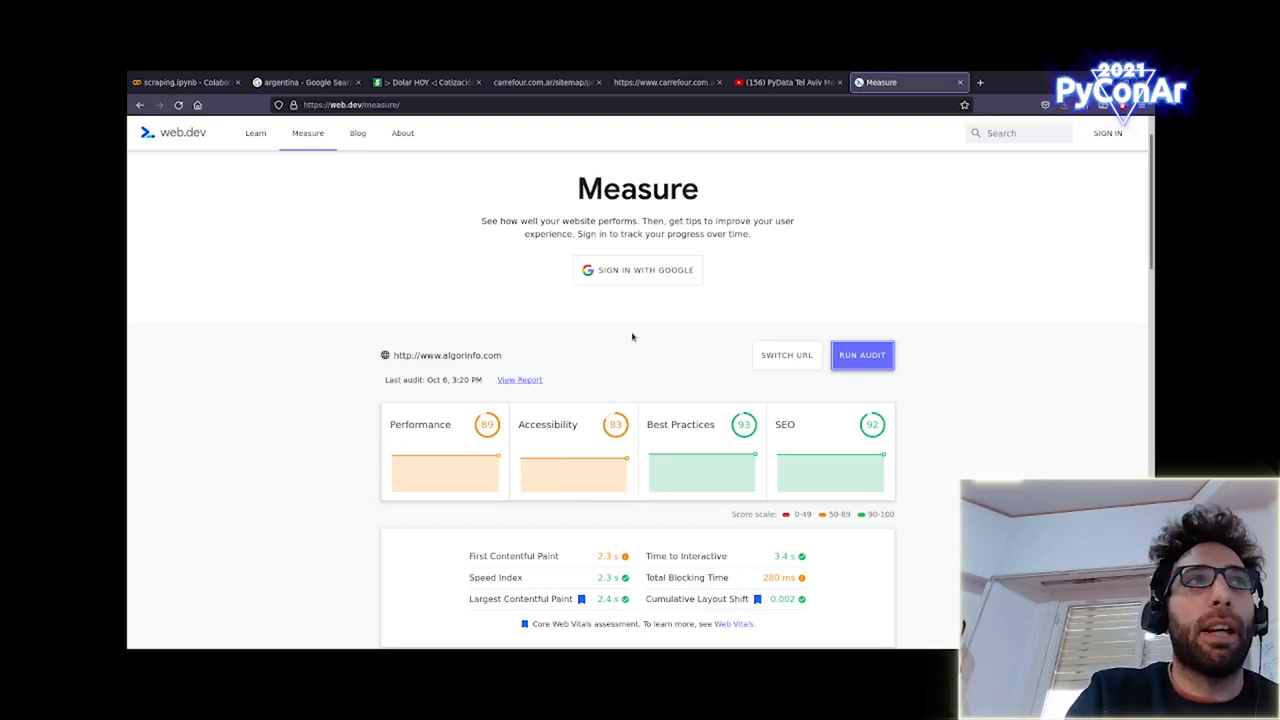
pyautogui.moveTo(740, 342)
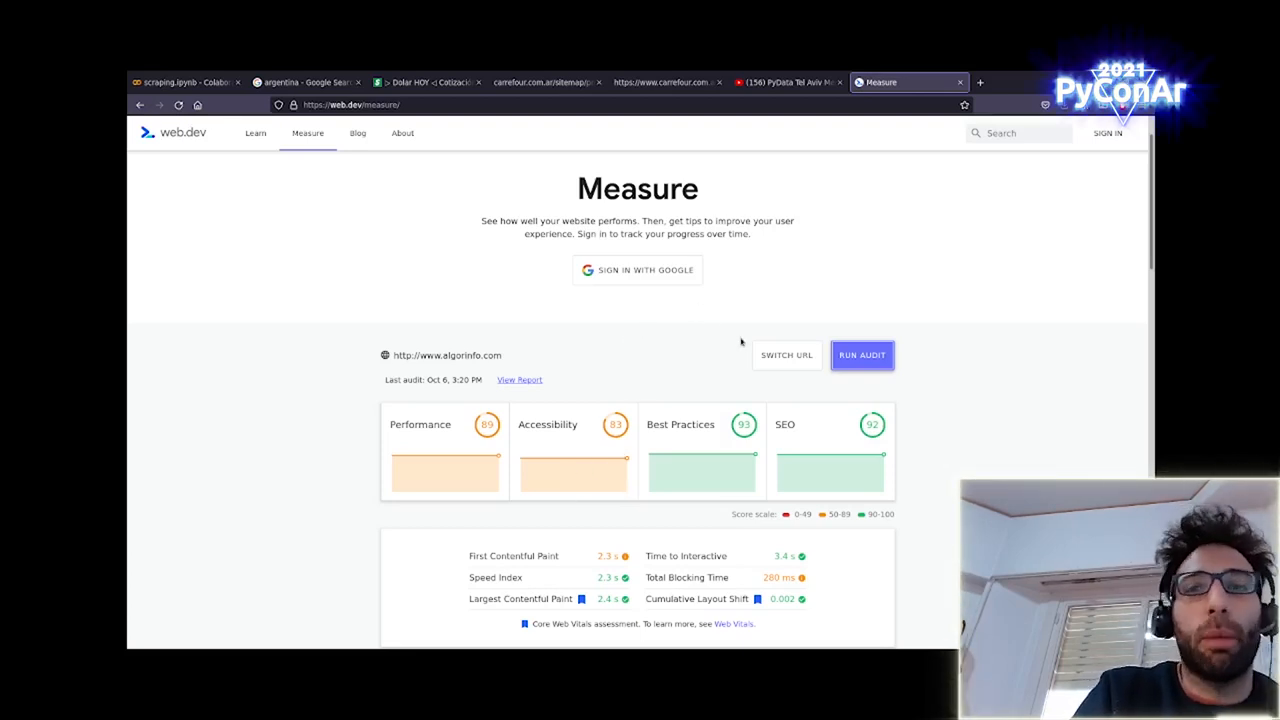
pyautogui.moveTo(708, 368)
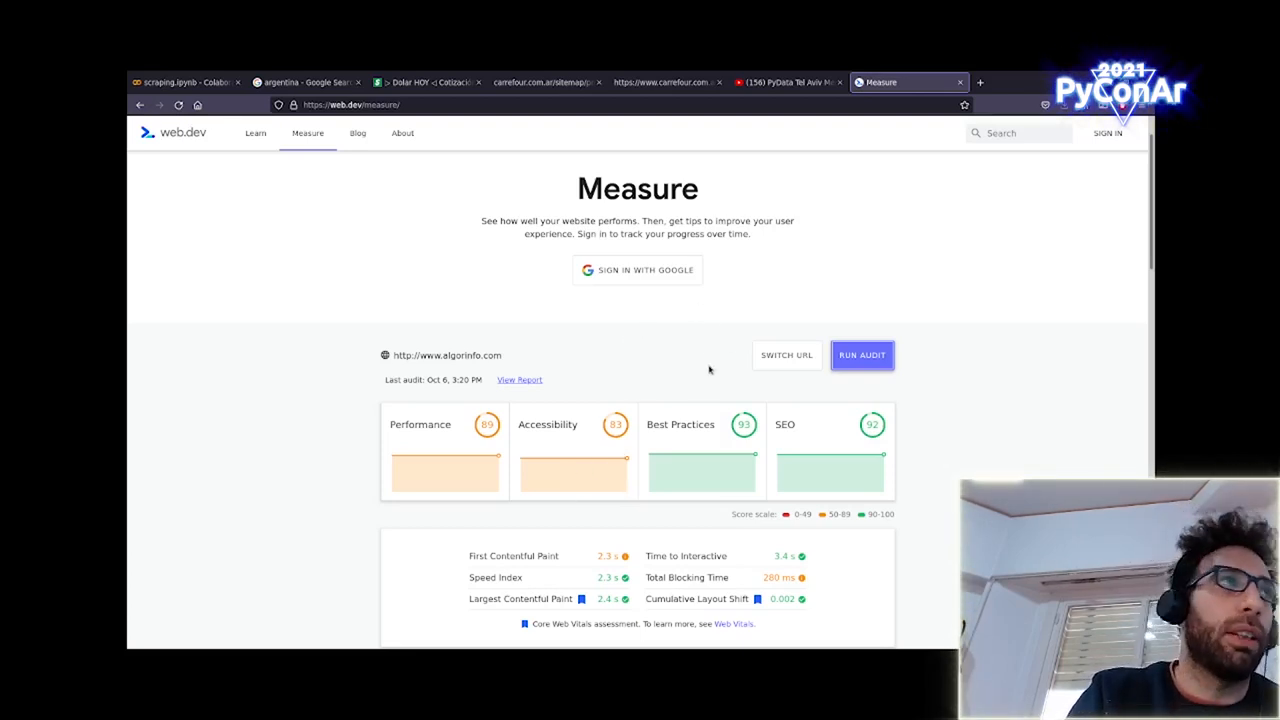
pyautogui.click(184, 82)
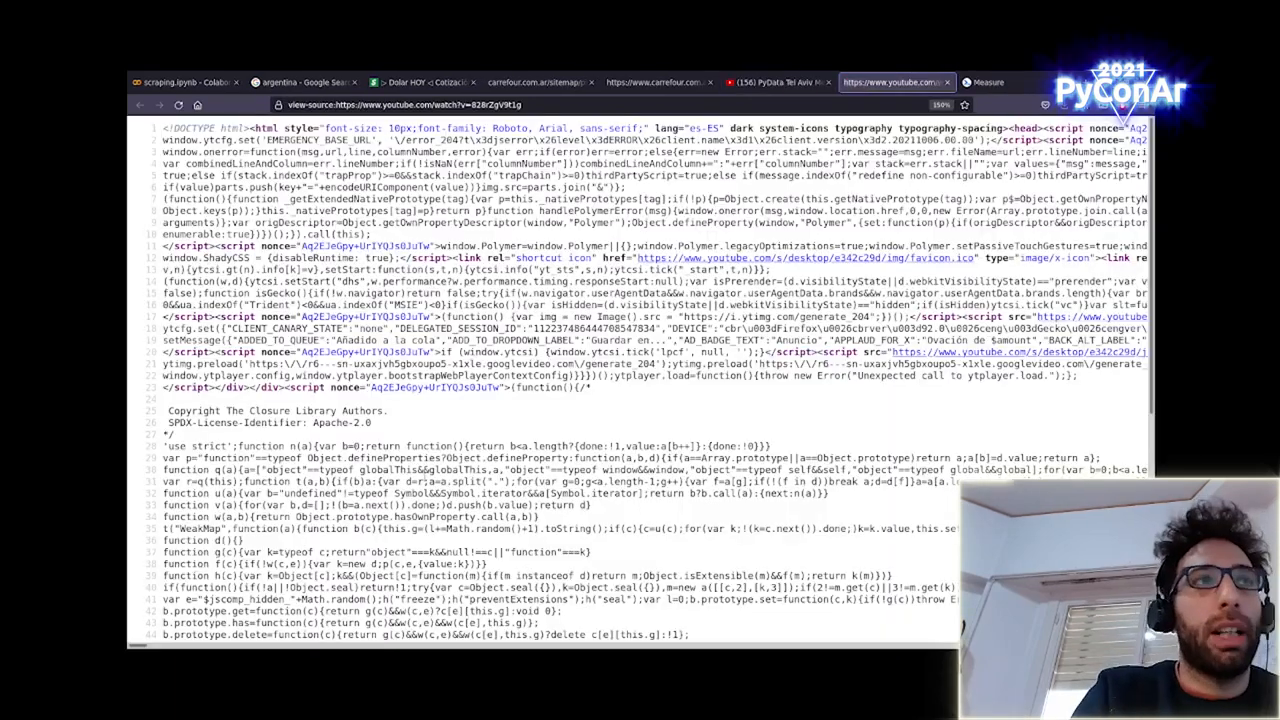
# Scroll through the raw HTML source of the YouTube watch page and its inline scripts
pyautogui.scroll(-3)
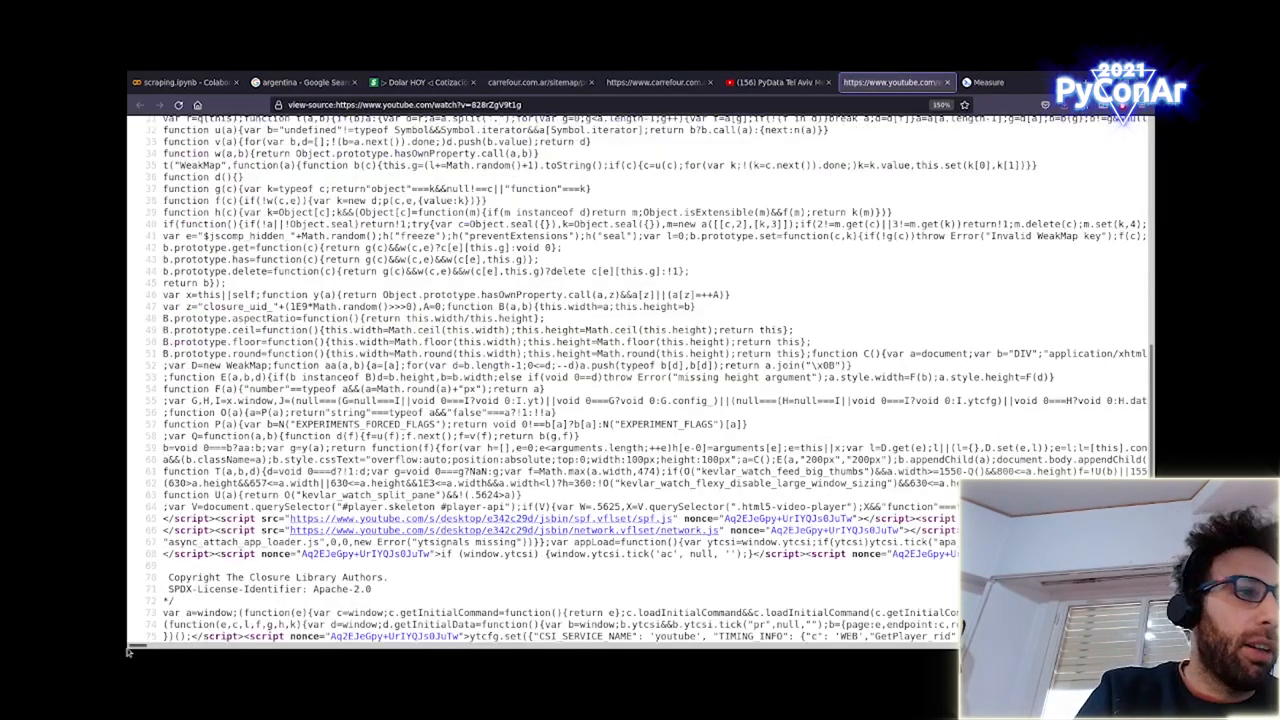
pyautogui.scroll(-3)
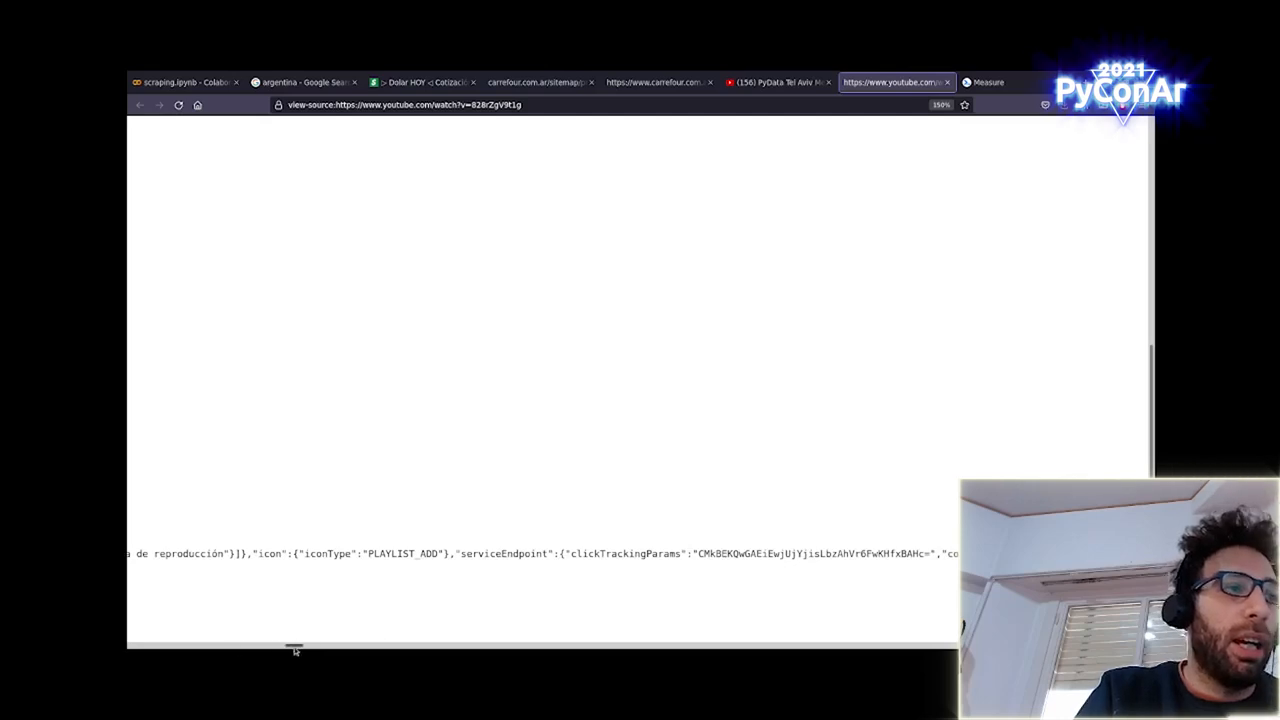
pyautogui.scroll(3)
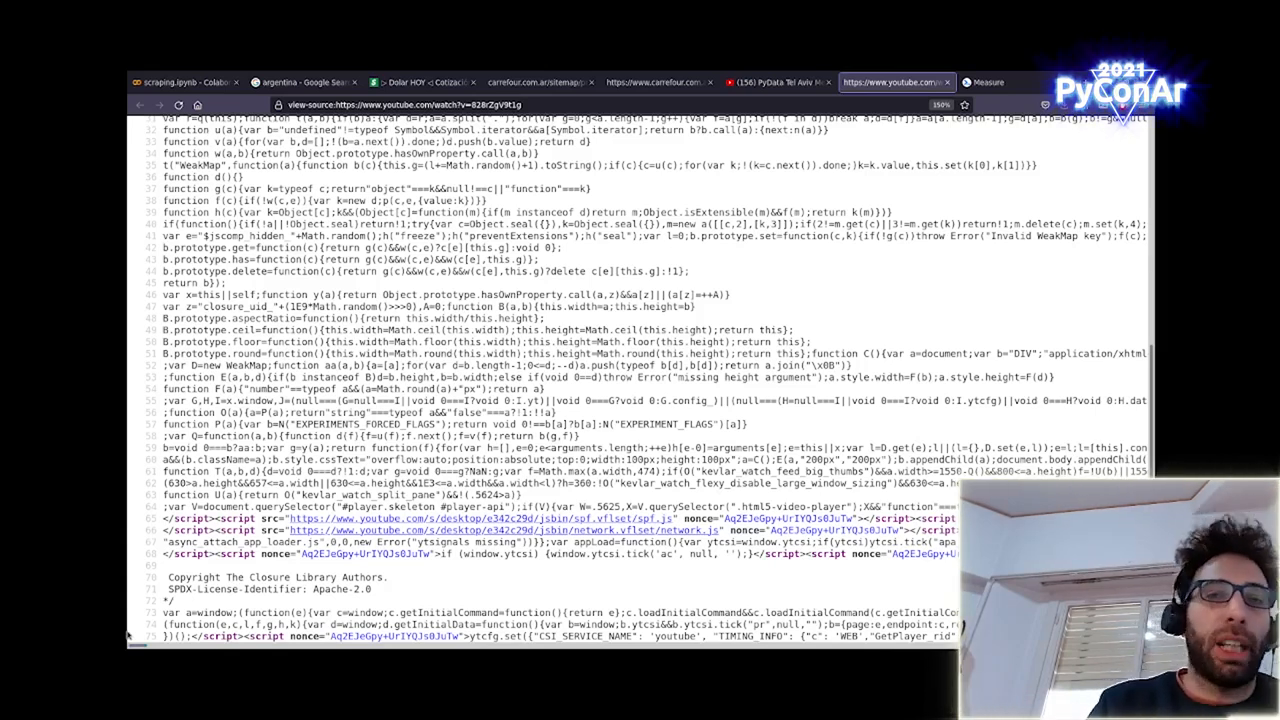
pyautogui.scroll(3)
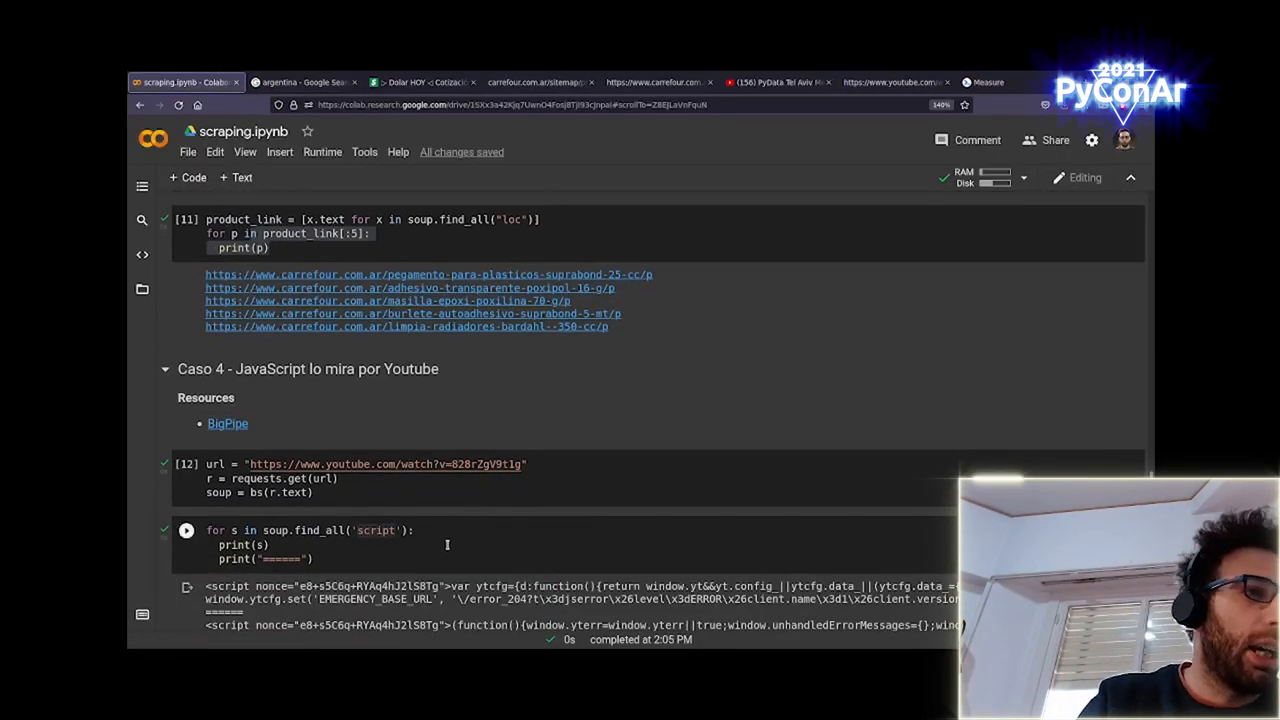
# Highlight the soup = bs(r.text) line in Caso 4 and view the printed script tags
pyautogui.scroll(-3)
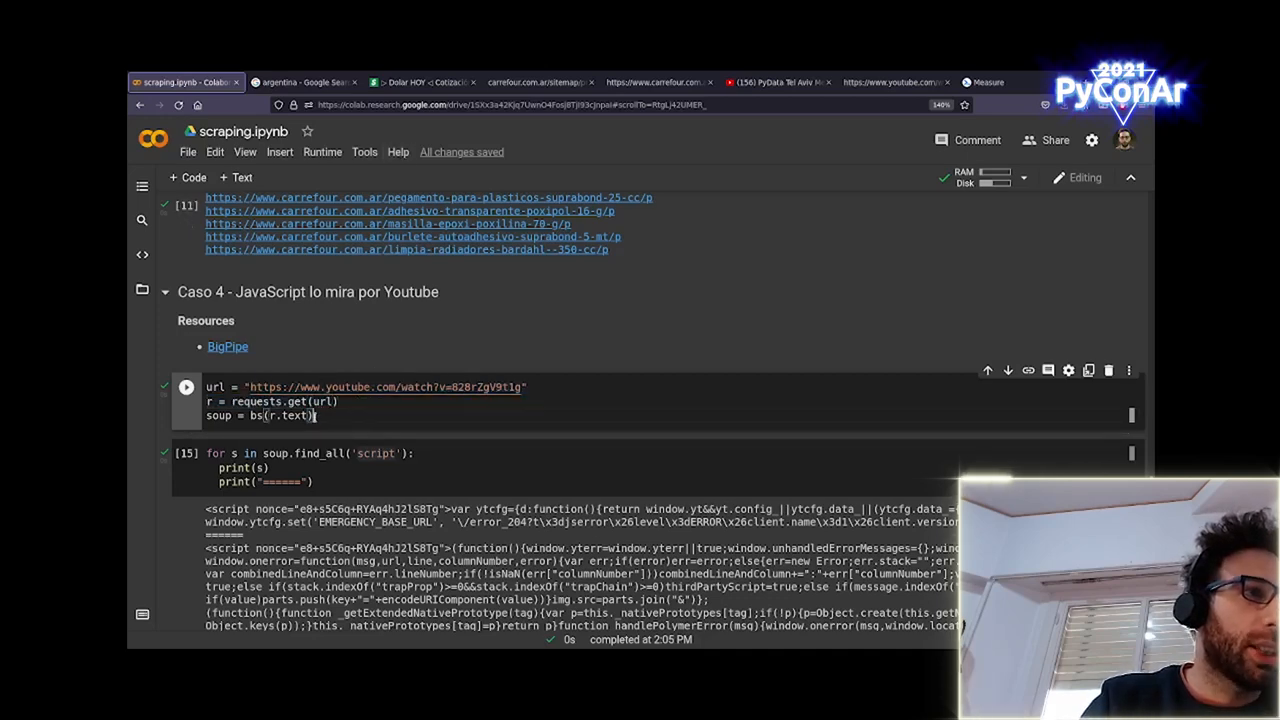
pyautogui.tripleClick(258, 414)
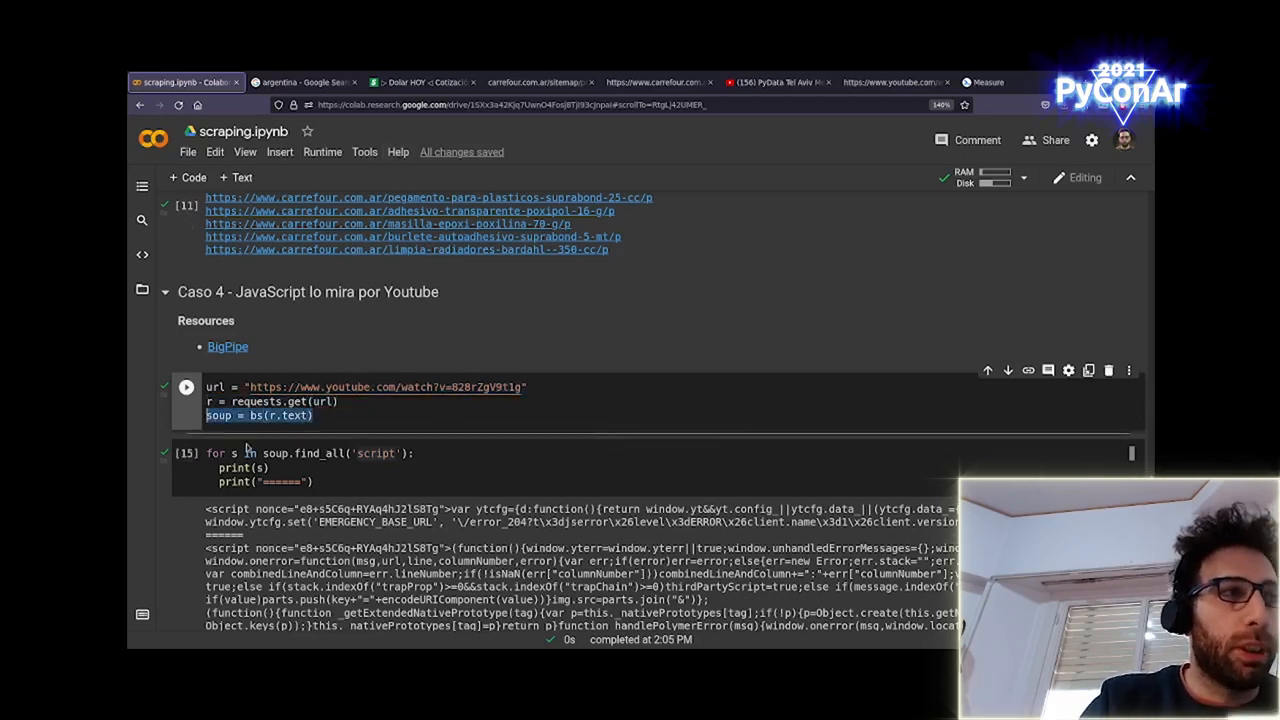
pyautogui.scroll(-3)
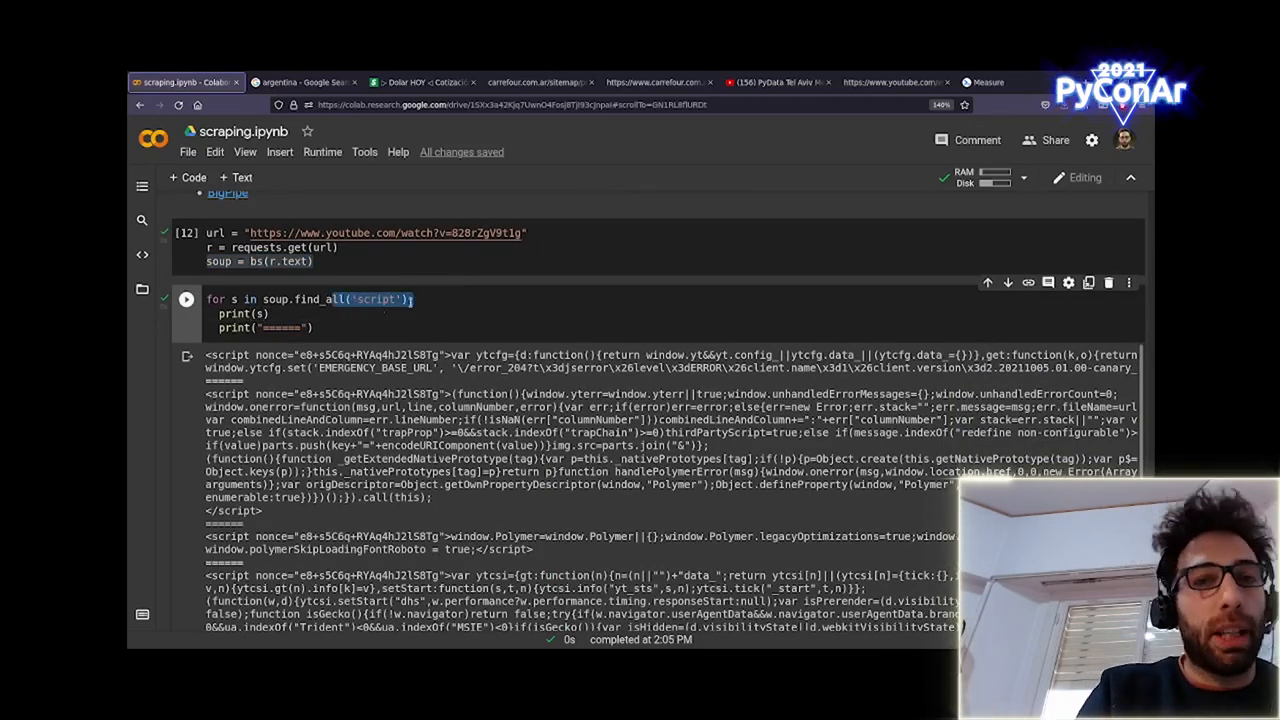
pyautogui.scroll(-3)
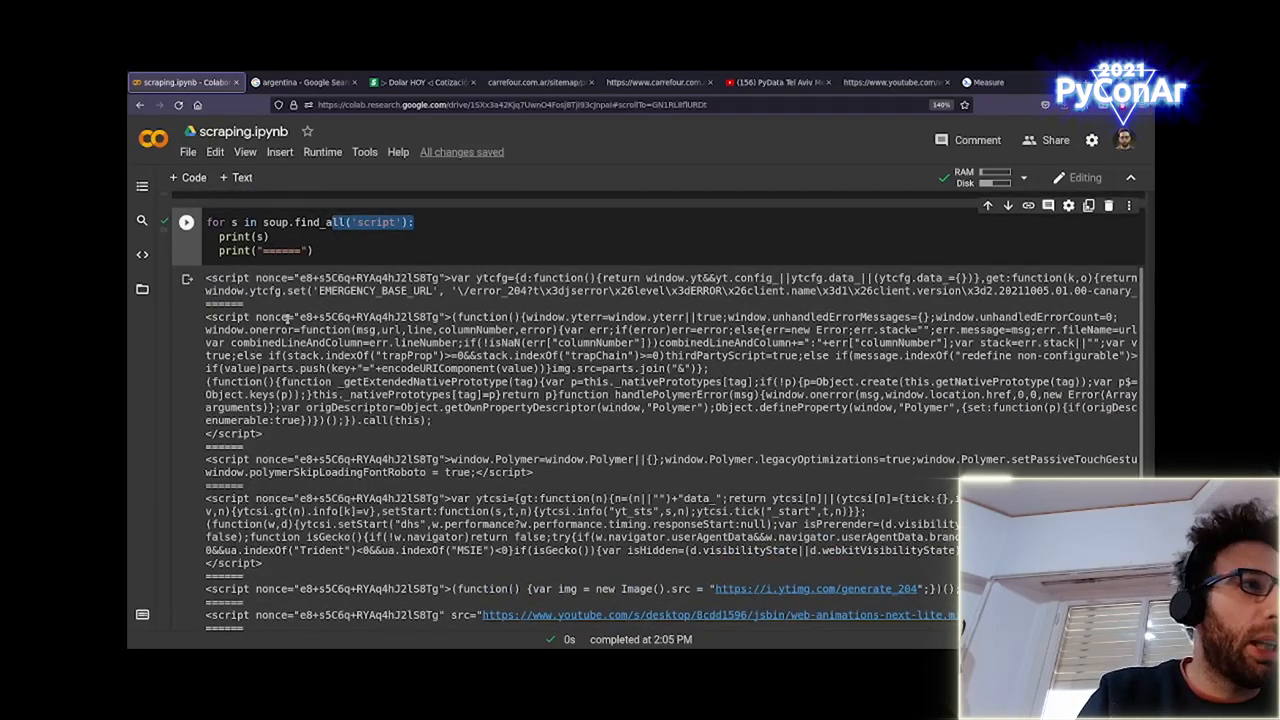
# Scroll the script output down to tag 18 holding the ytInitialPlayerResponse JSON
pyautogui.scroll(-3)
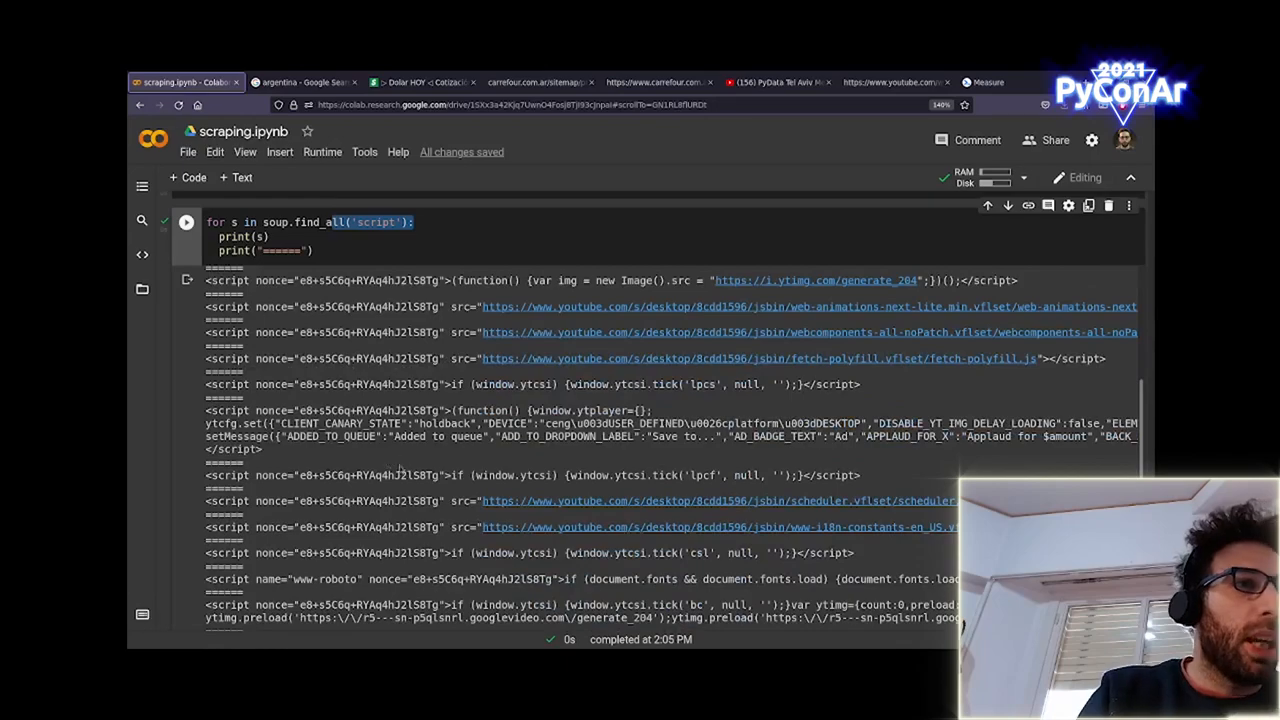
pyautogui.scroll(3)
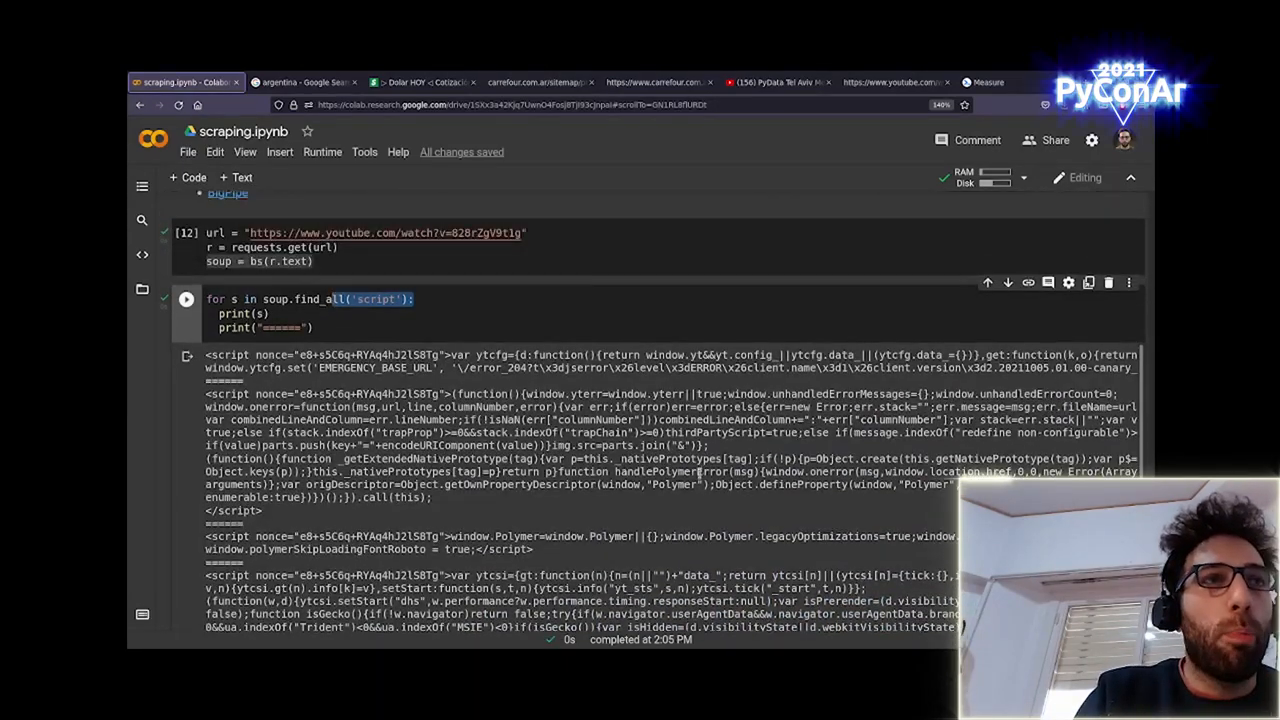
pyautogui.scroll(-3)
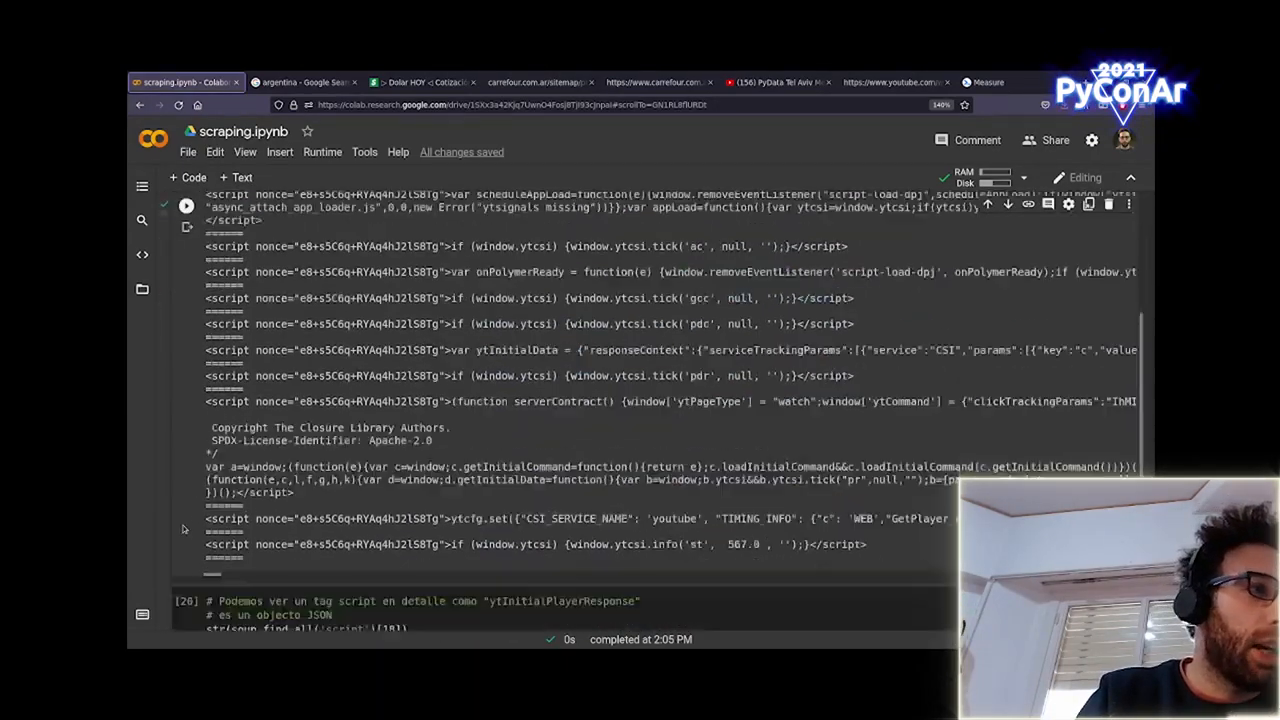
pyautogui.scroll(-3)
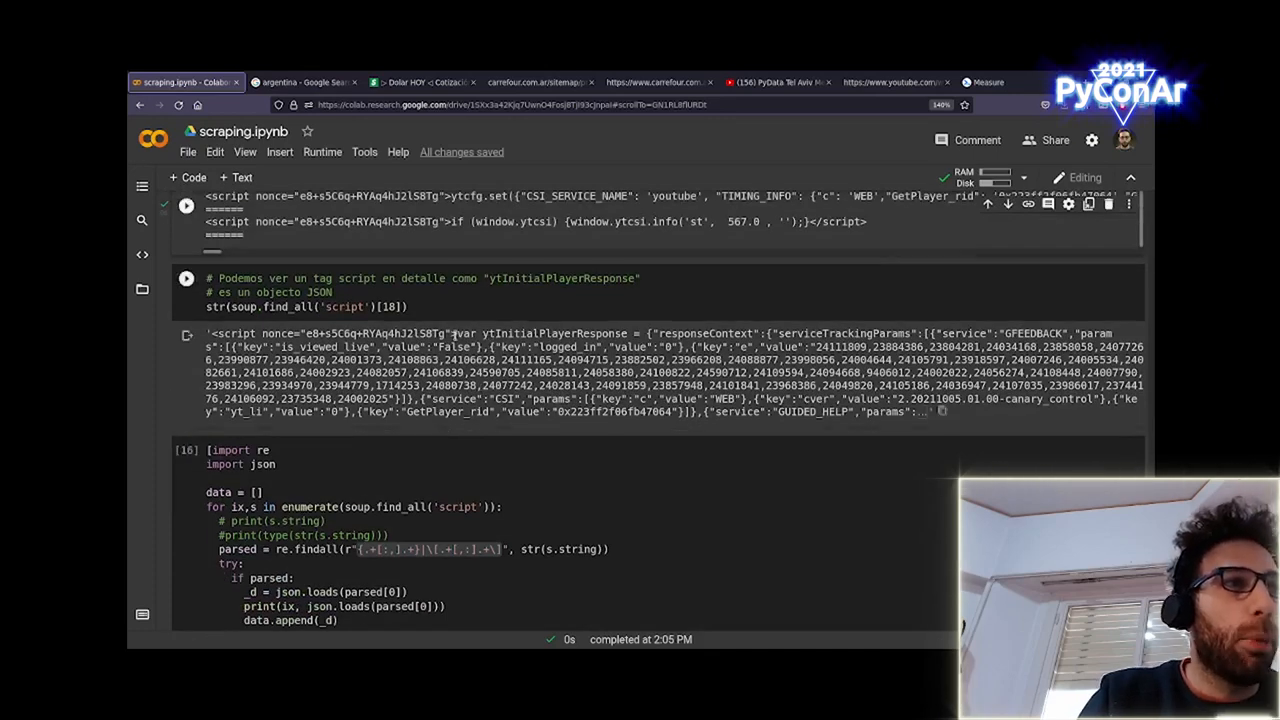
# View the regex/json cells printing data[1].keys() and the PyData videoDetails
pyautogui.doubleClick(540, 332)
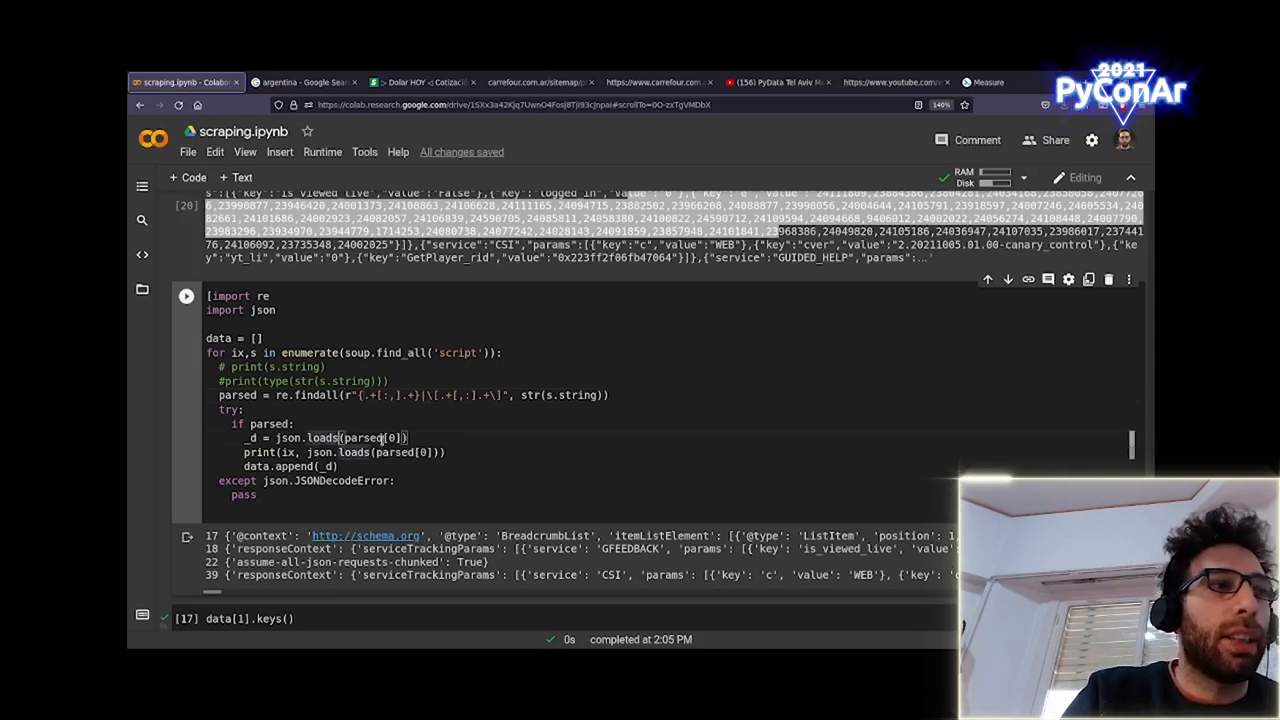
pyautogui.moveTo(396, 452)
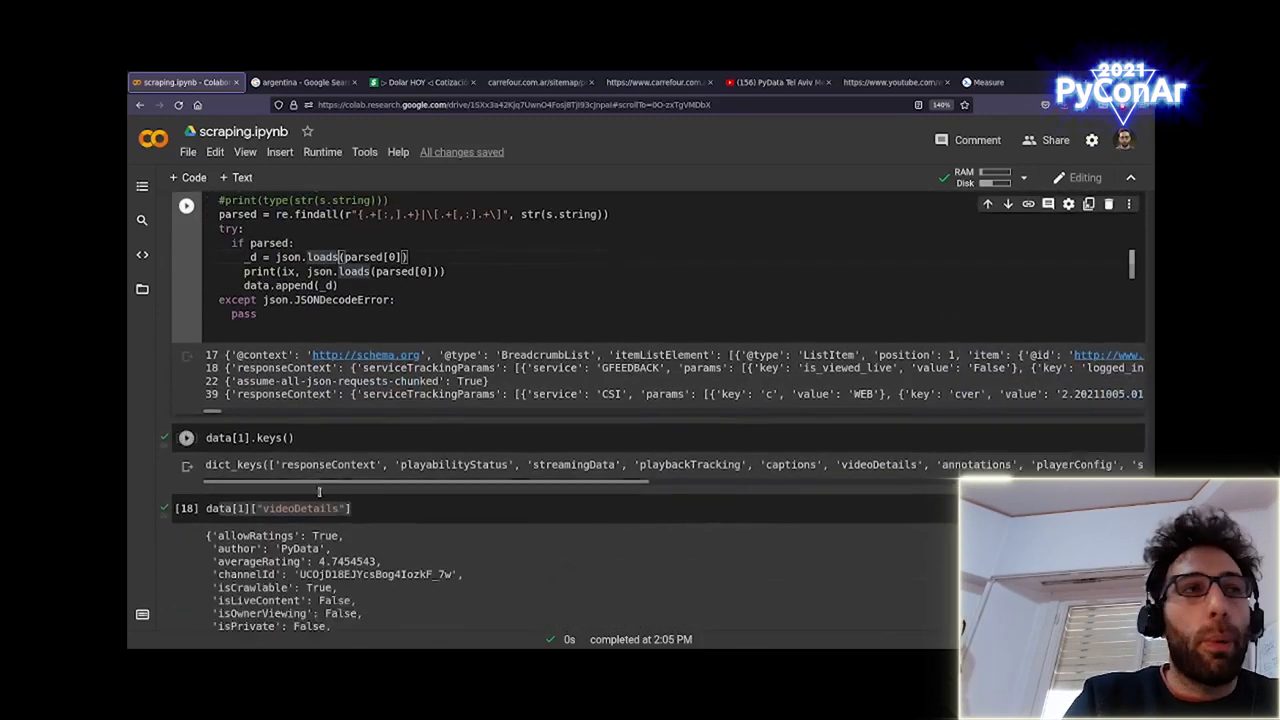
pyautogui.scroll(-3)
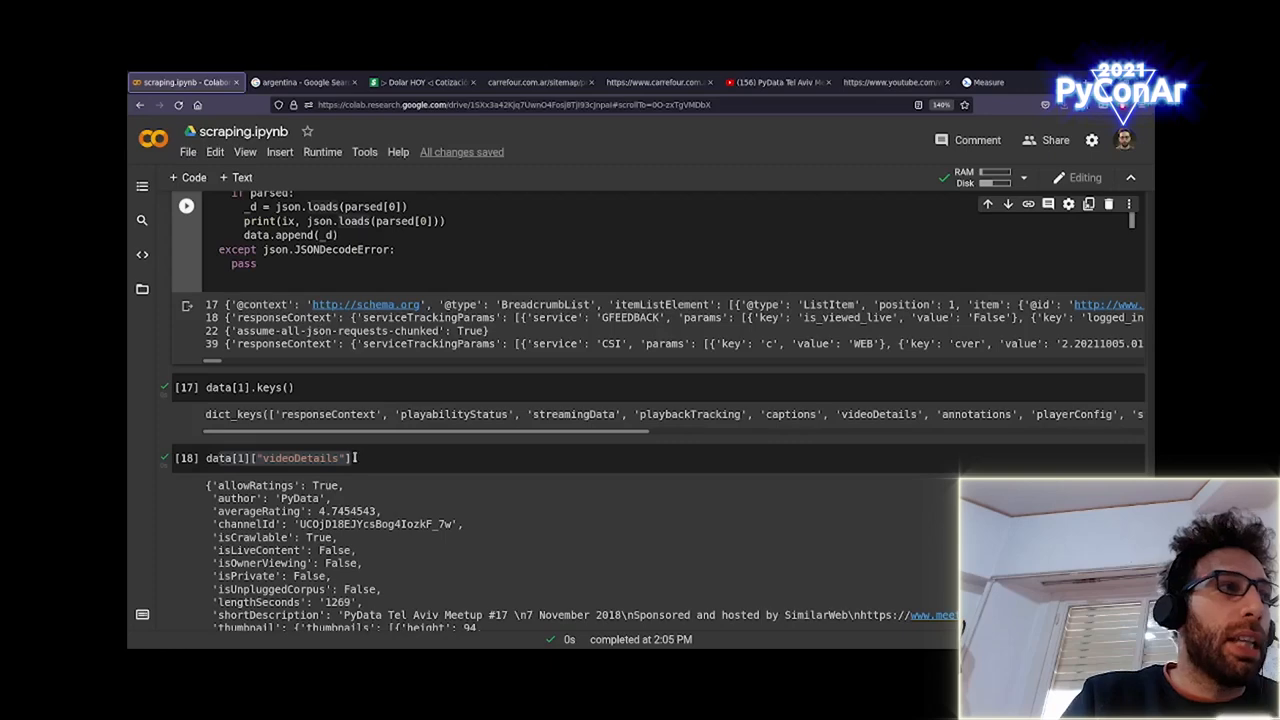
pyautogui.scroll(-3)
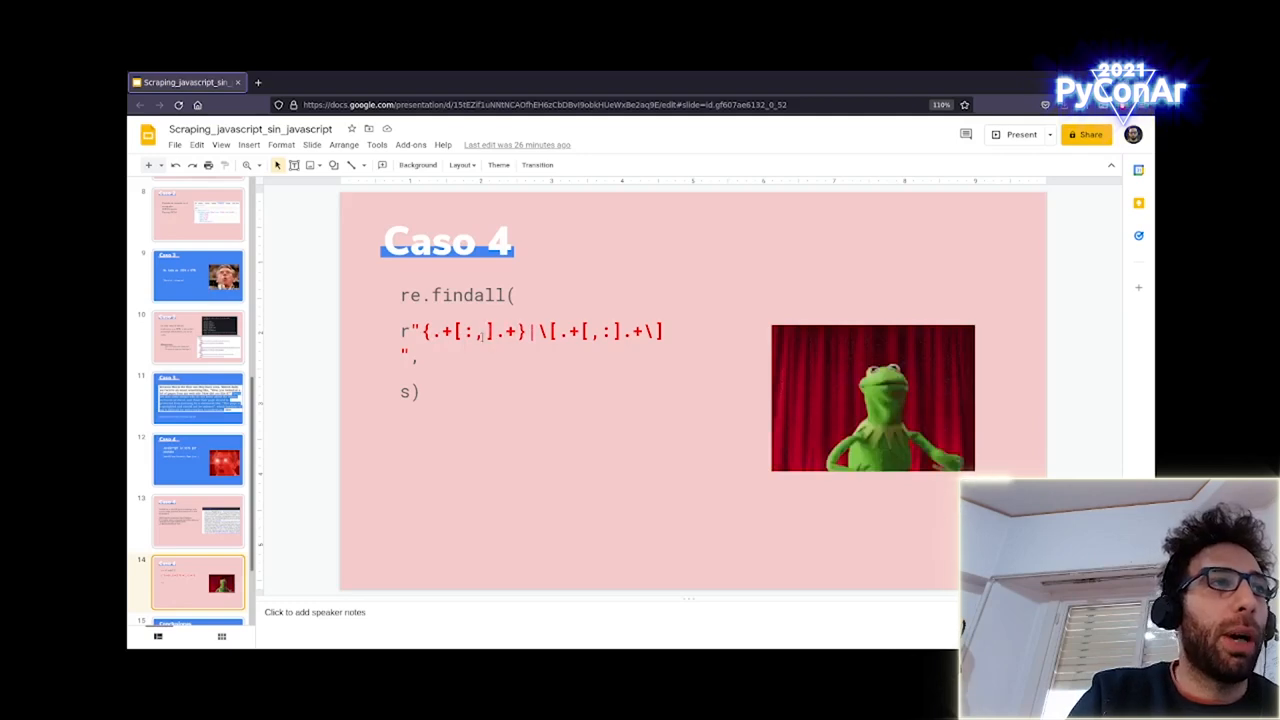
# Show the Caso 4 slide with the re.findall regular expression and Kermit picture
pyautogui.click(530, 330)
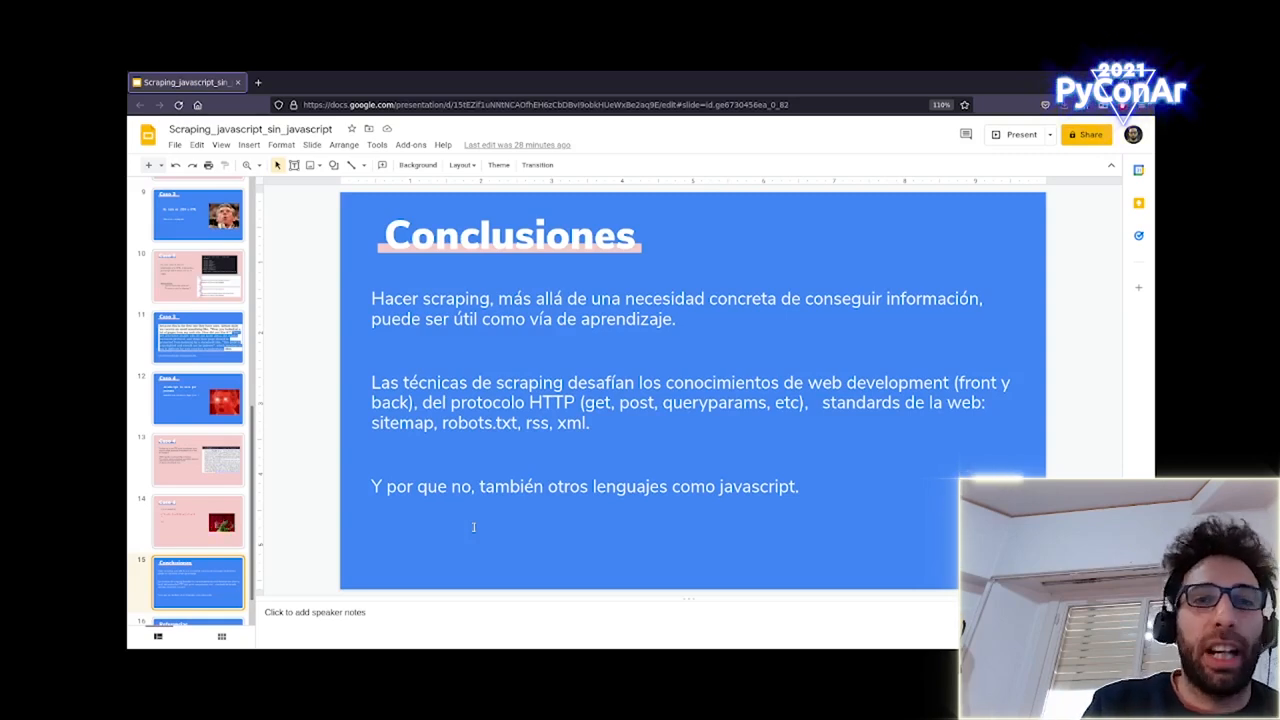
# Move to the Referencias slide listing MDN HTTP, sitemaps.org, robots.txt and web.dev links
pyautogui.scroll(-3)
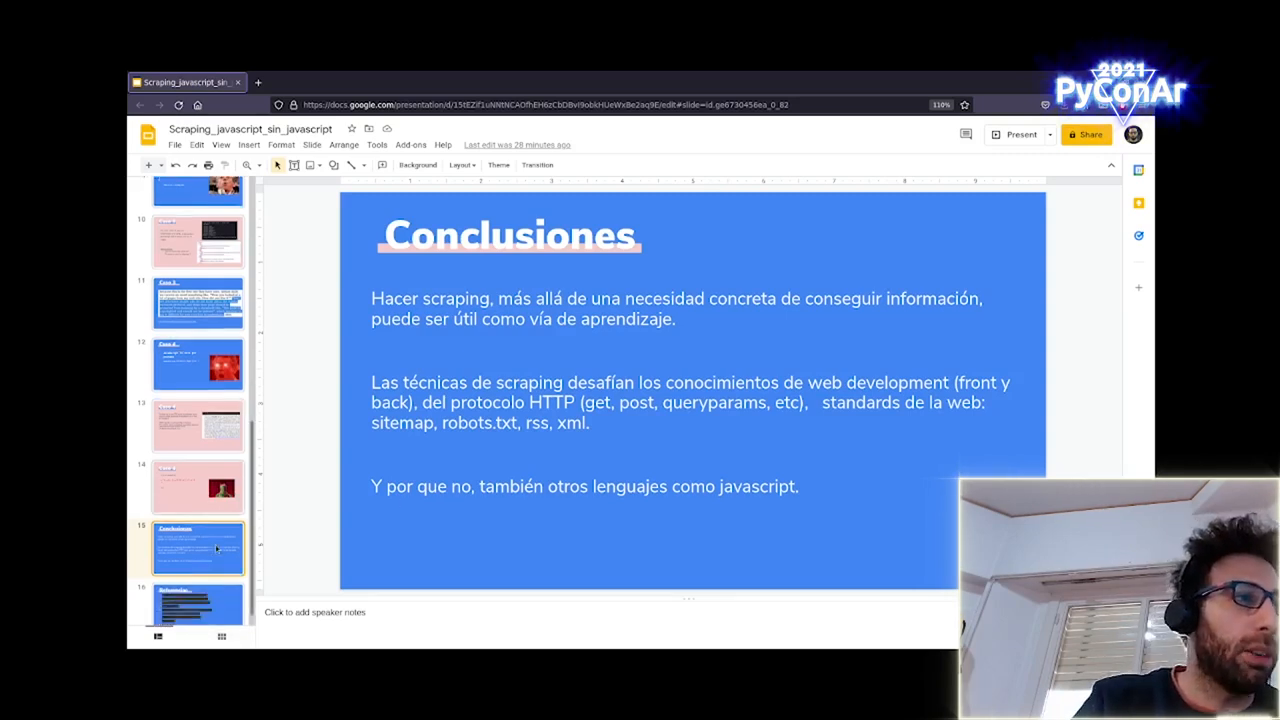
pyautogui.click(196, 592)
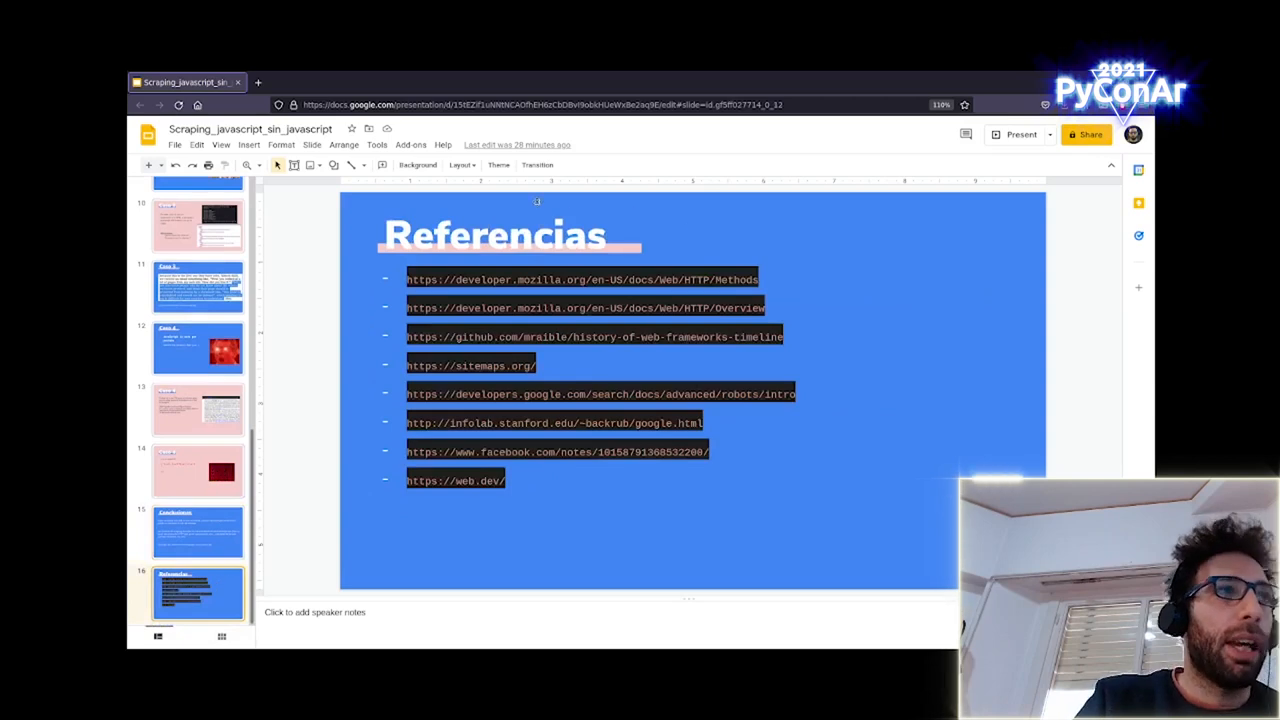